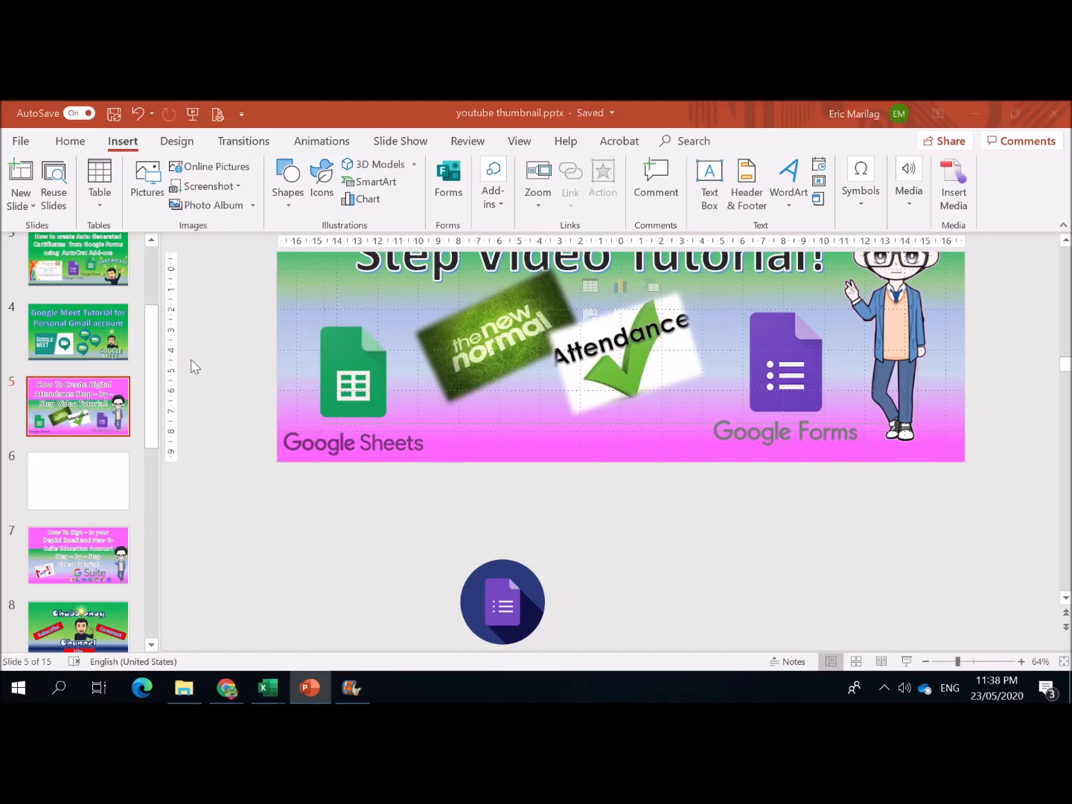
Step: From My Drive, create a blank Google Form via New > More > Google Forms
left_click(226, 688)
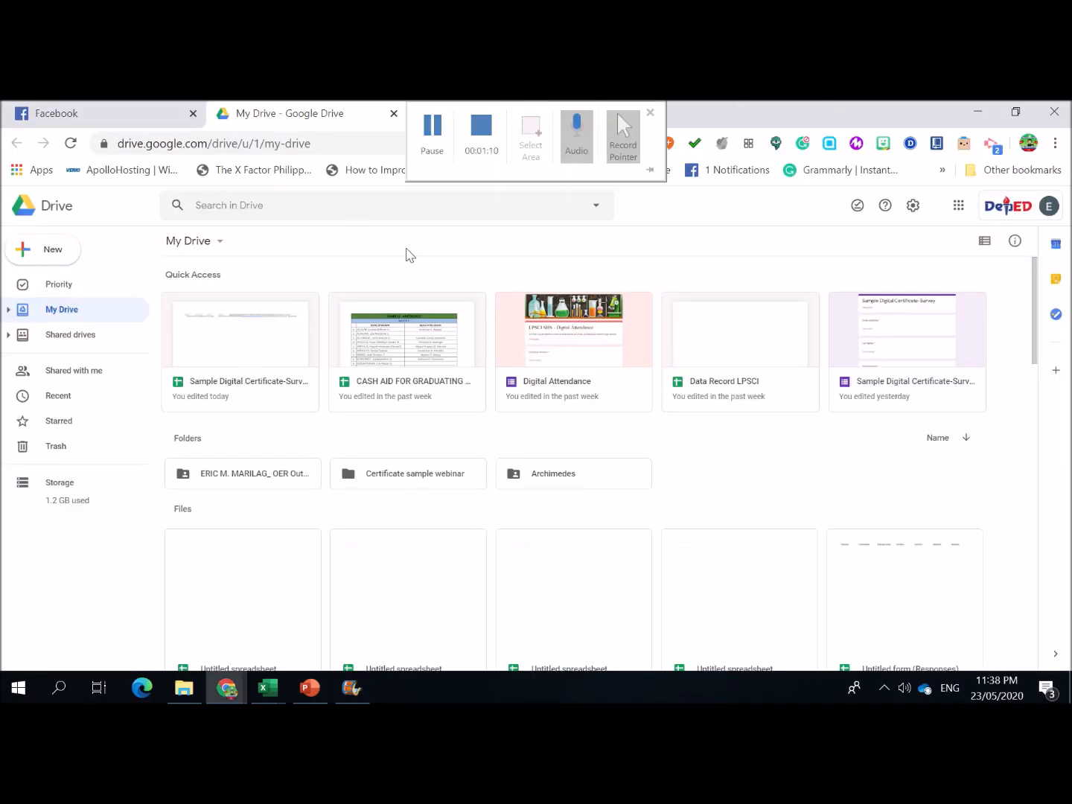
left_click(649, 112)
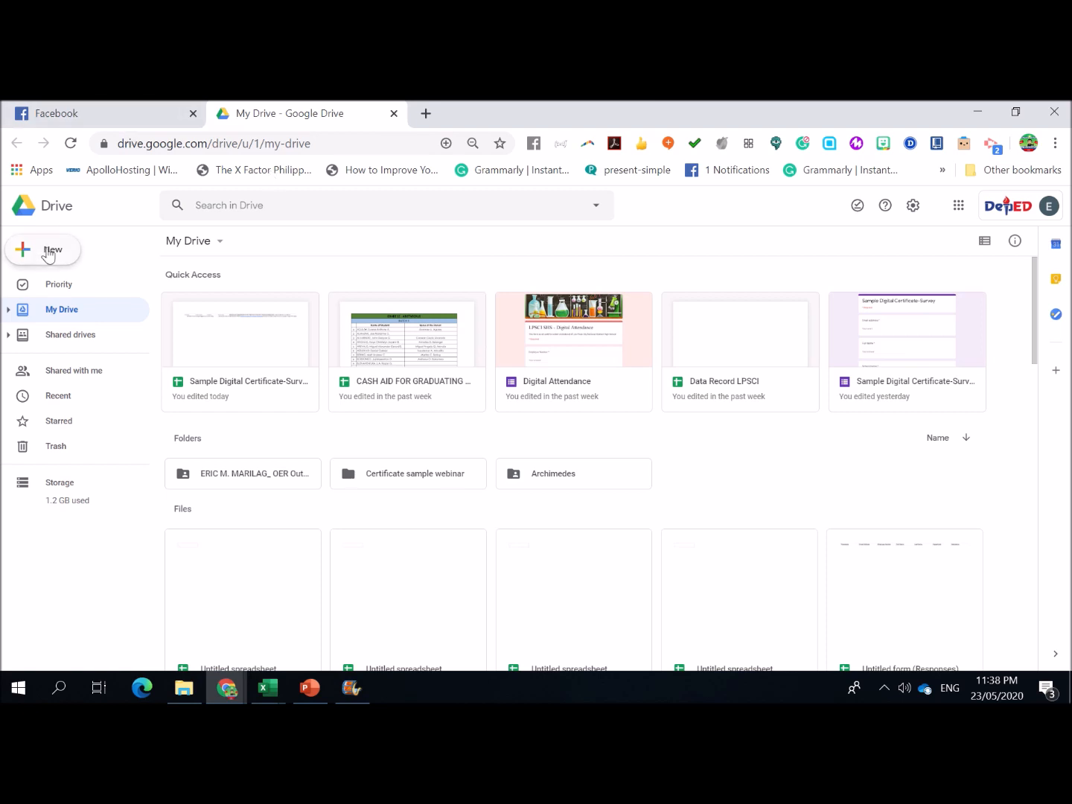
left_click(43, 249)
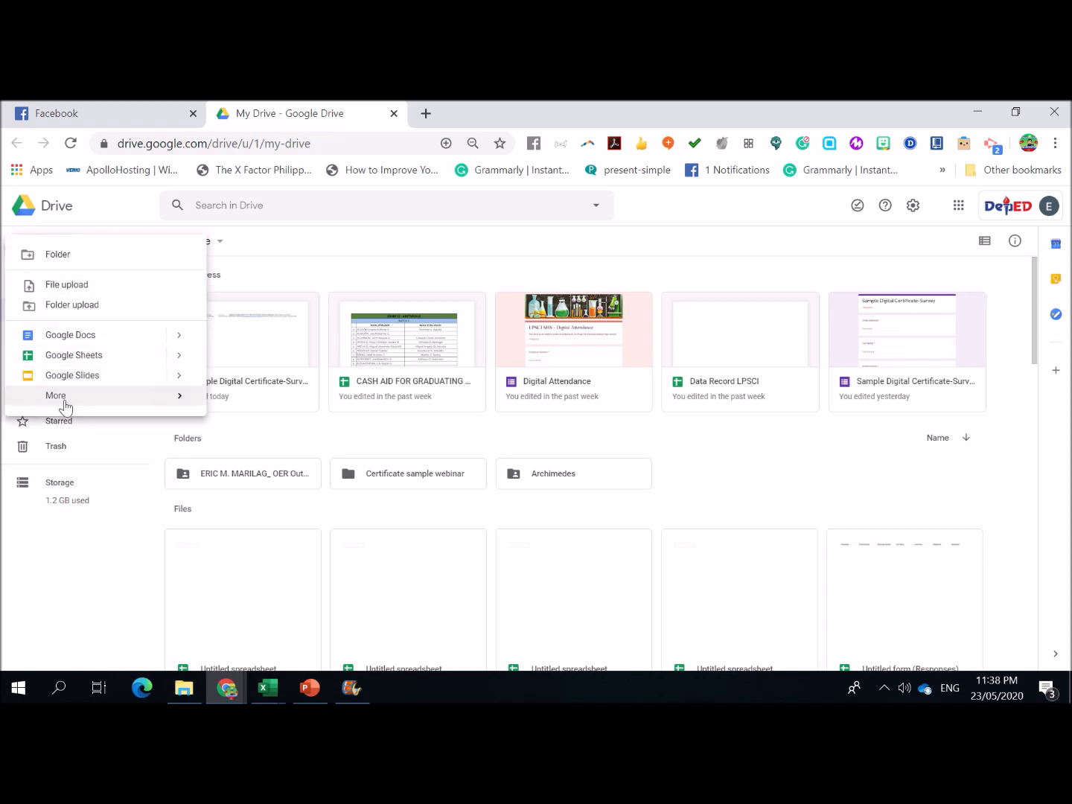
left_click(67, 395)
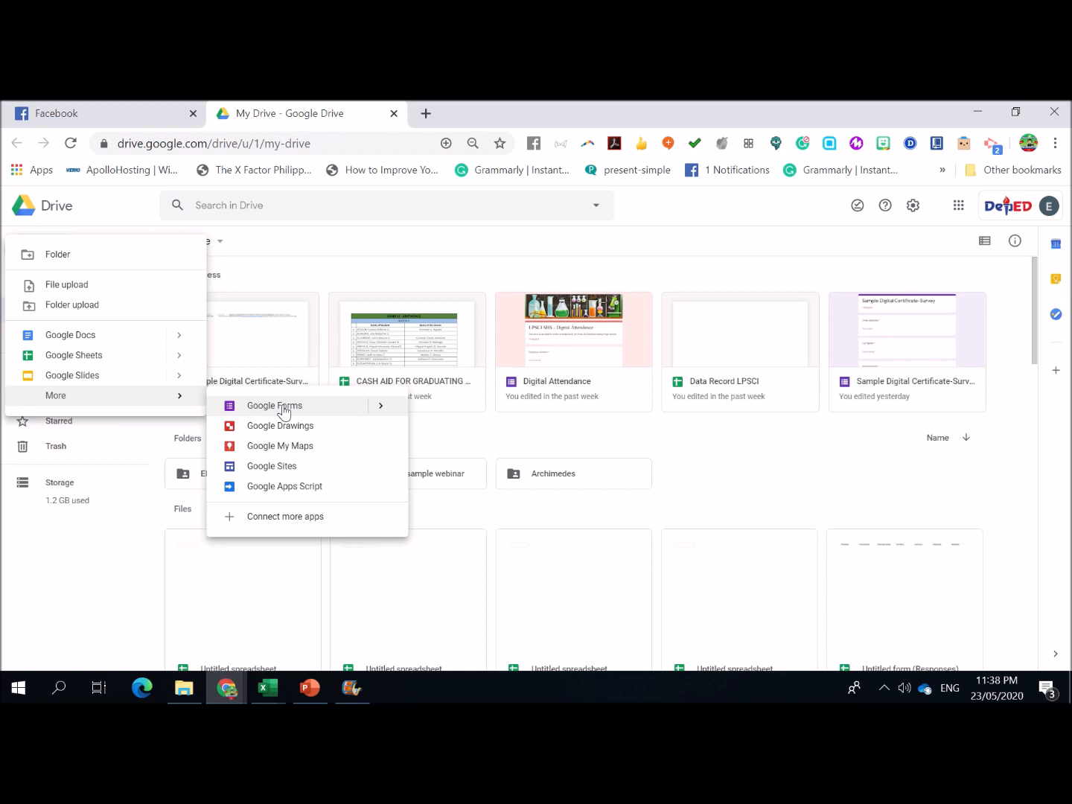
left_click(274, 405)
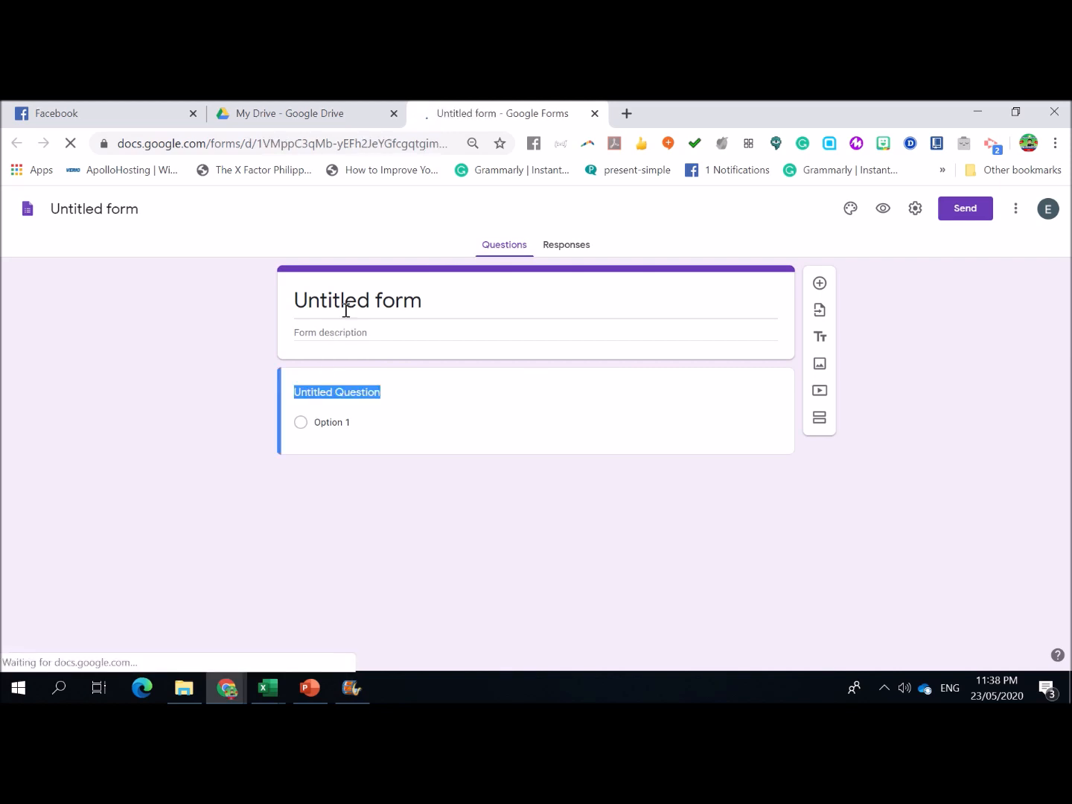
Step: Rename the form from 'Untitled form' to 'Digital Attendance_School'
left_click(337, 392)
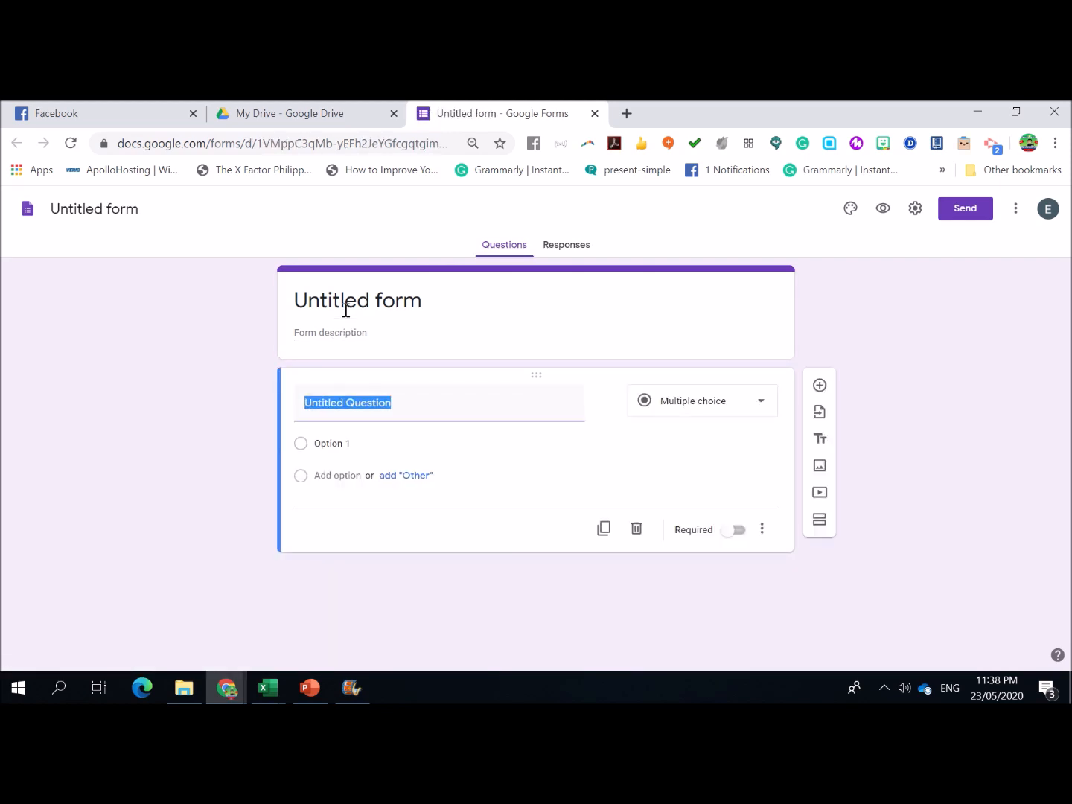
left_click(357, 300)
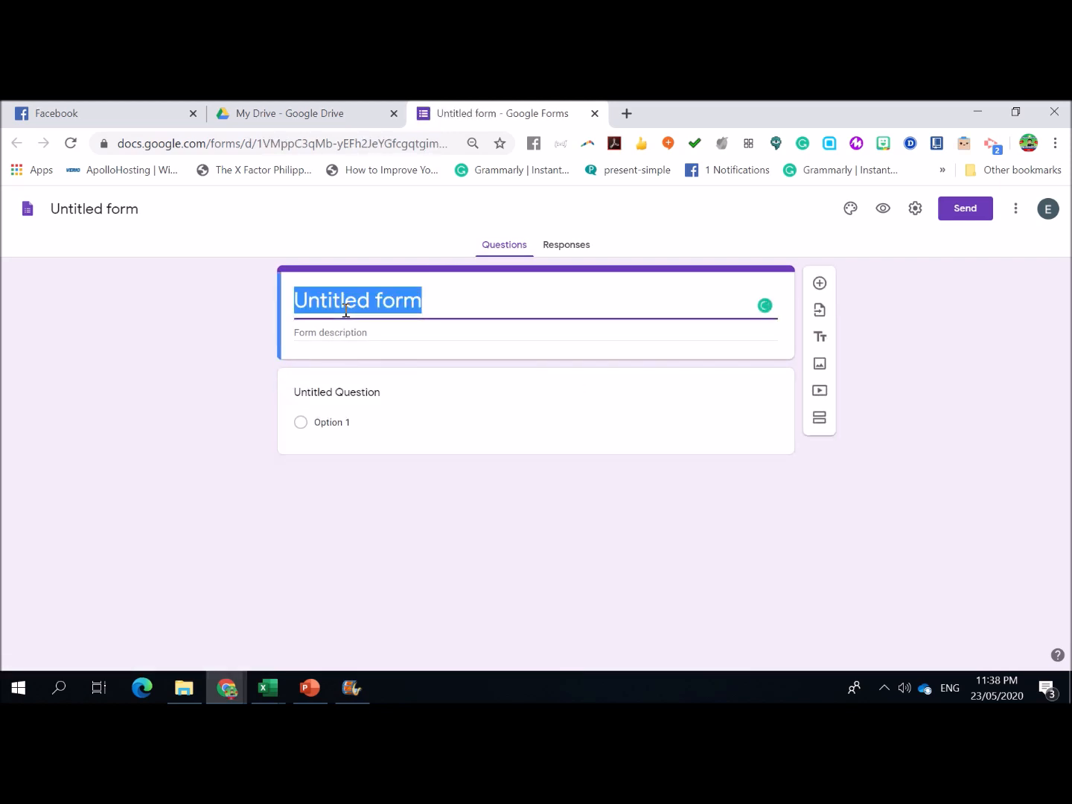
type("Dit")
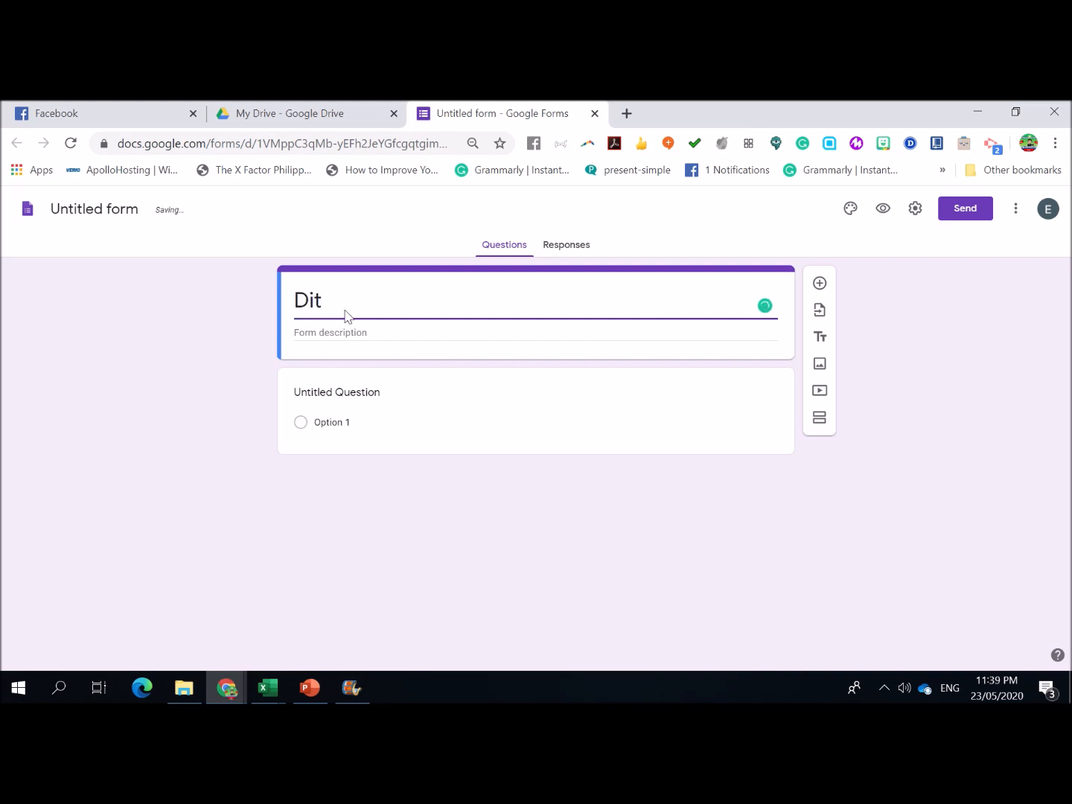
type("Digital Att")
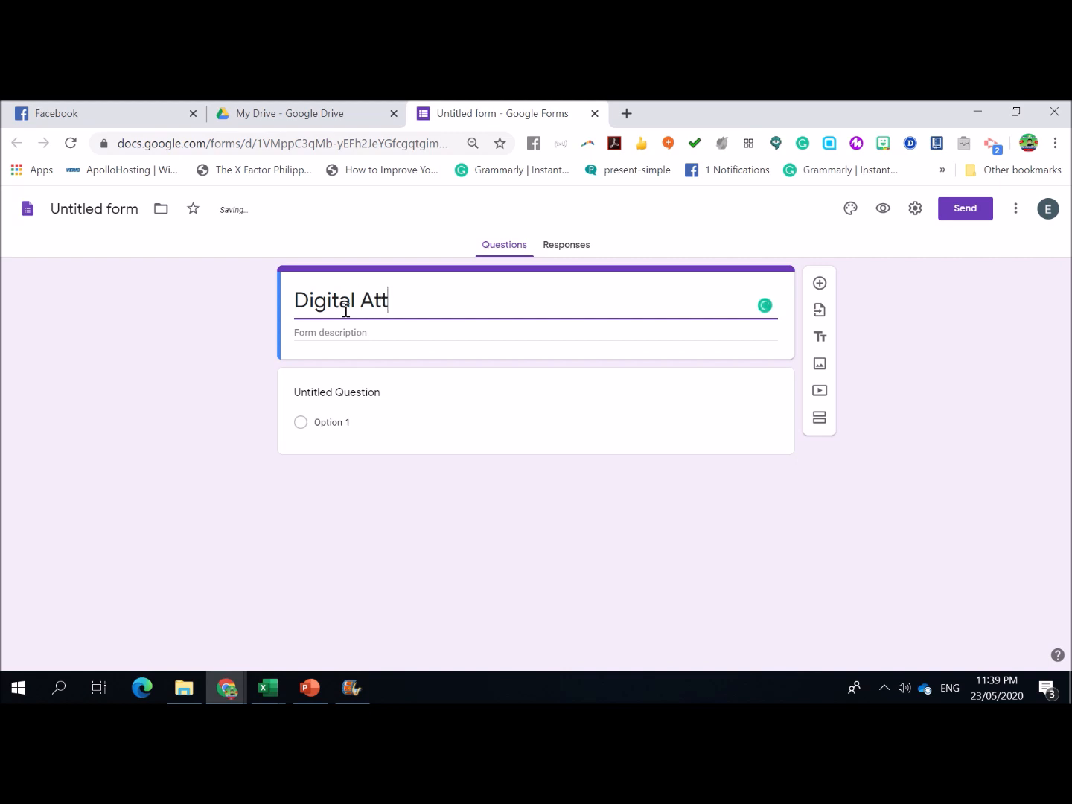
type("endance_")
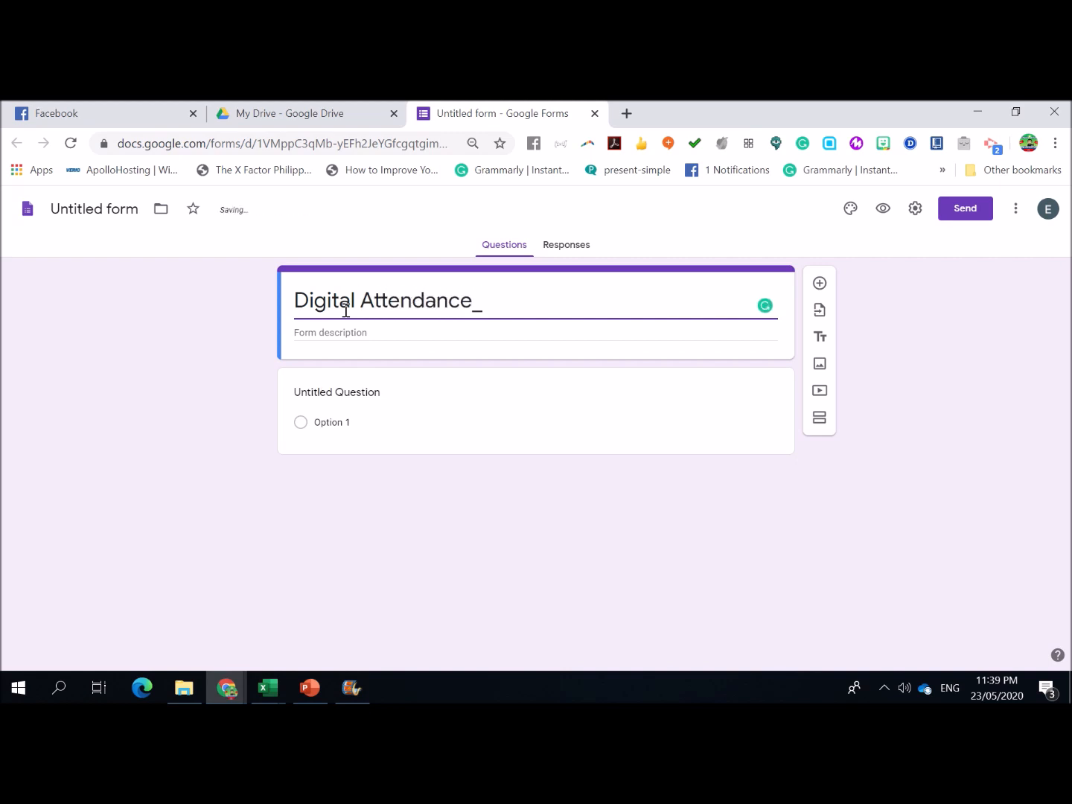
type("School")
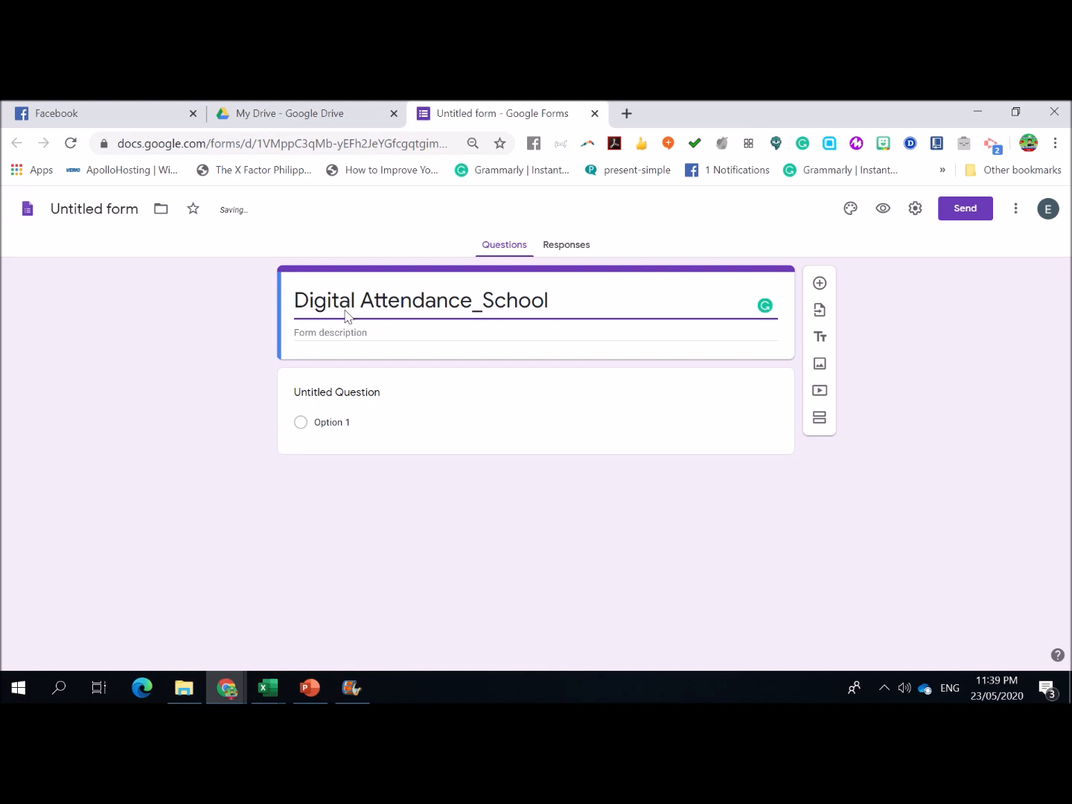
Step: Add the description 'This can be used for E-Attendance'
type("This can be used for s")
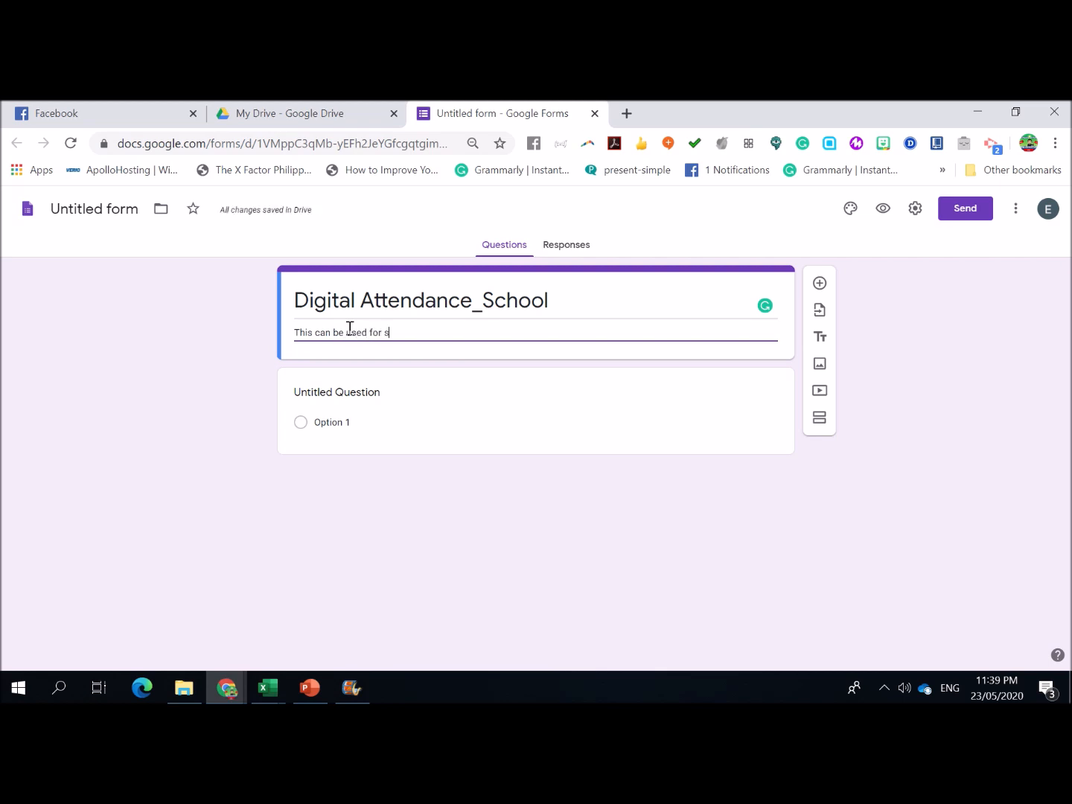
type("E")
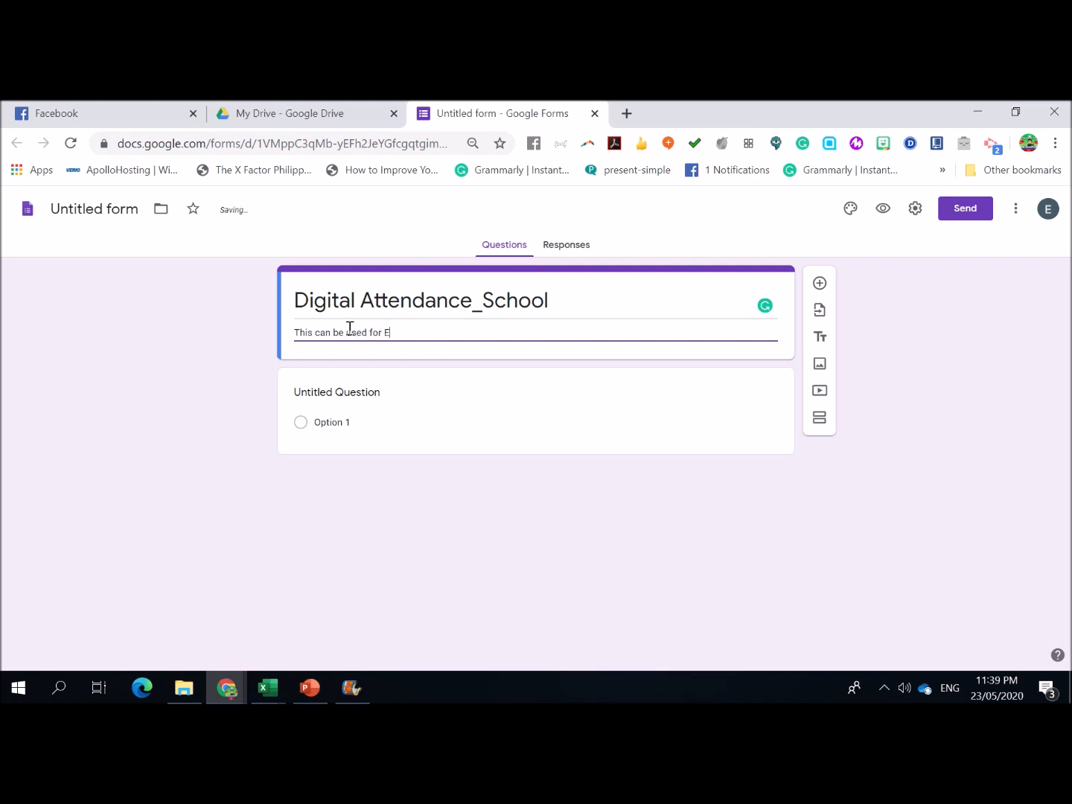
type("-")
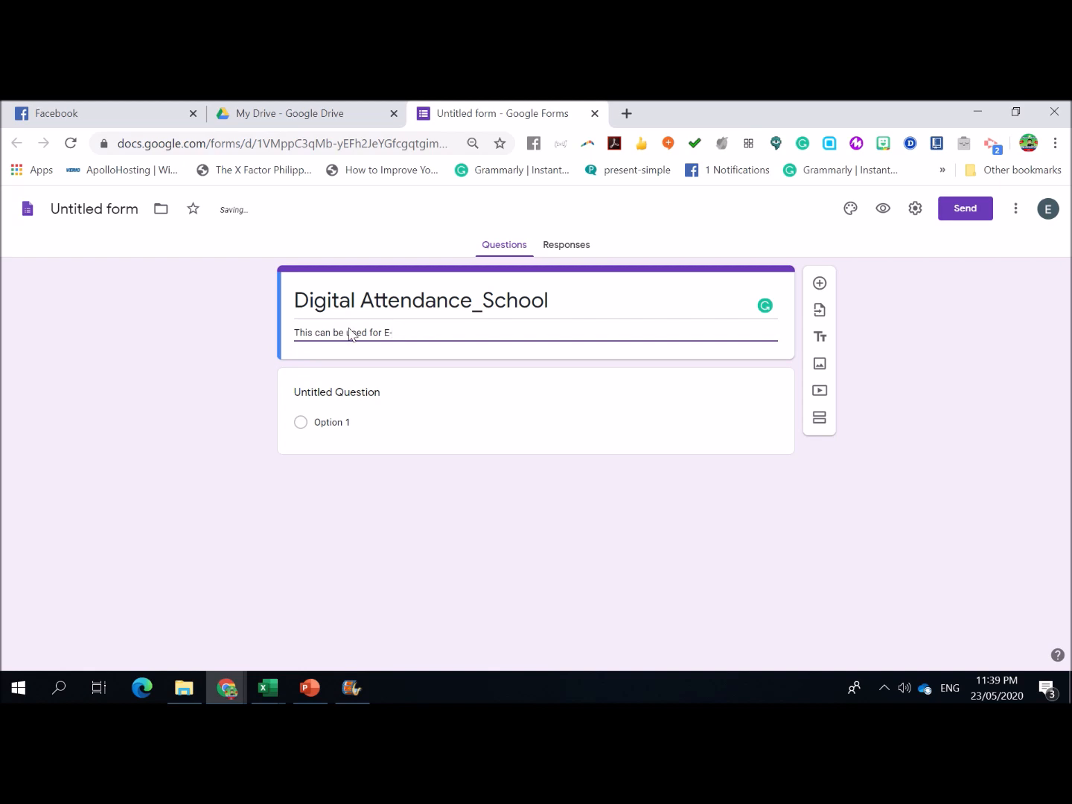
type("A")
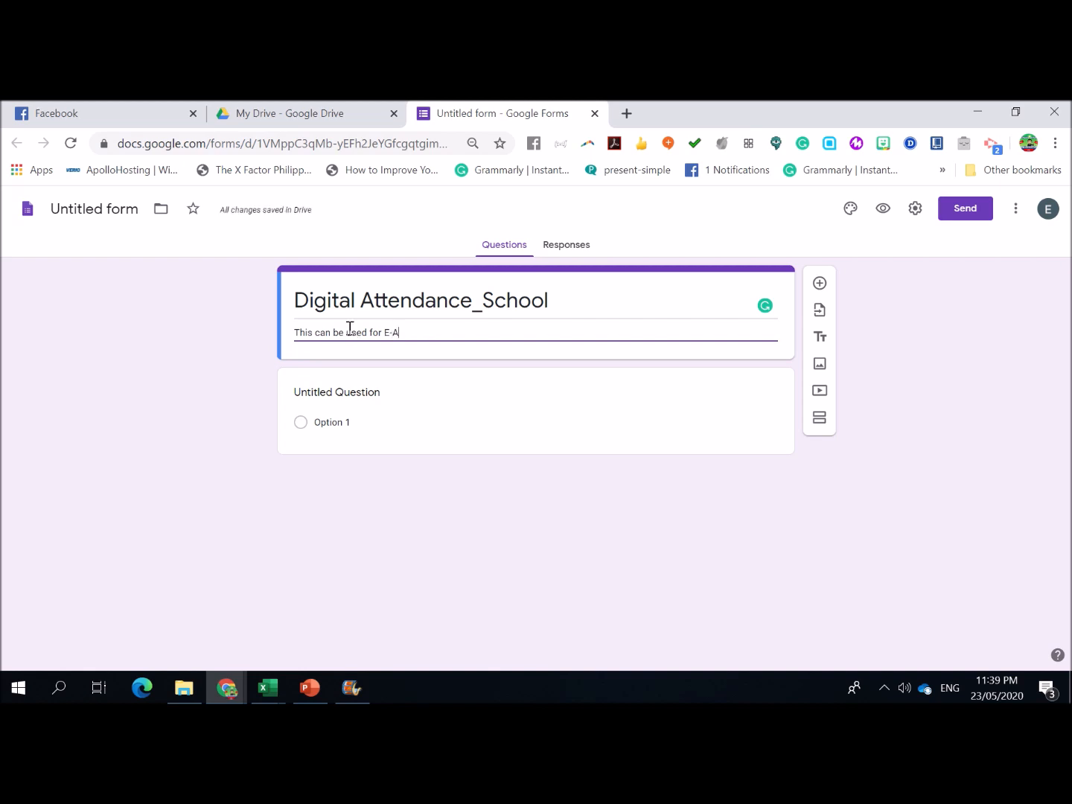
type("ttendance")
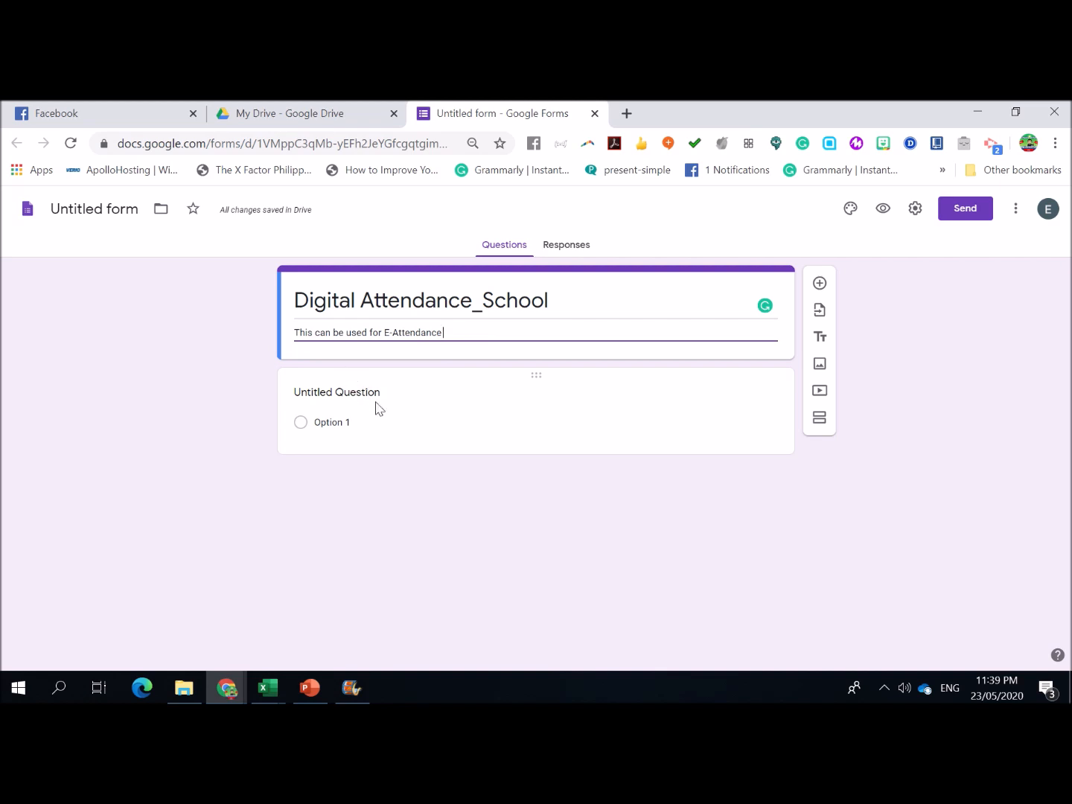
mouse_move(368, 258)
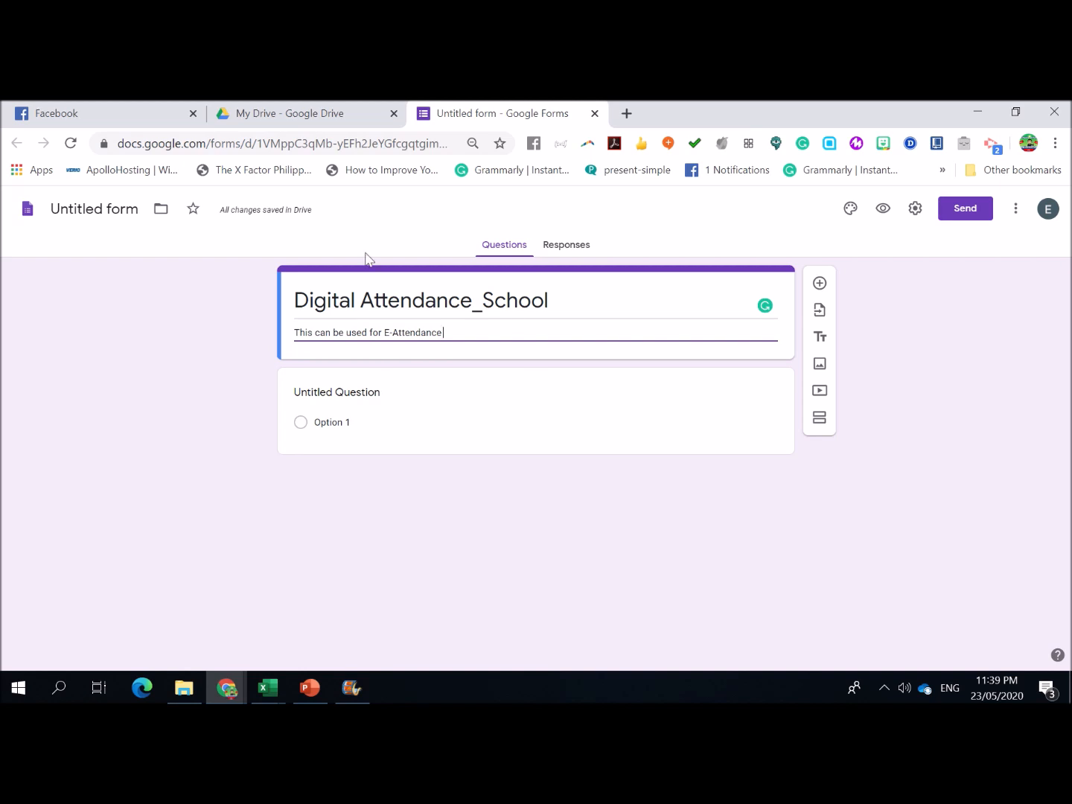
Step: Turn on Collect email addresses in the form settings and save
left_click(915, 208)
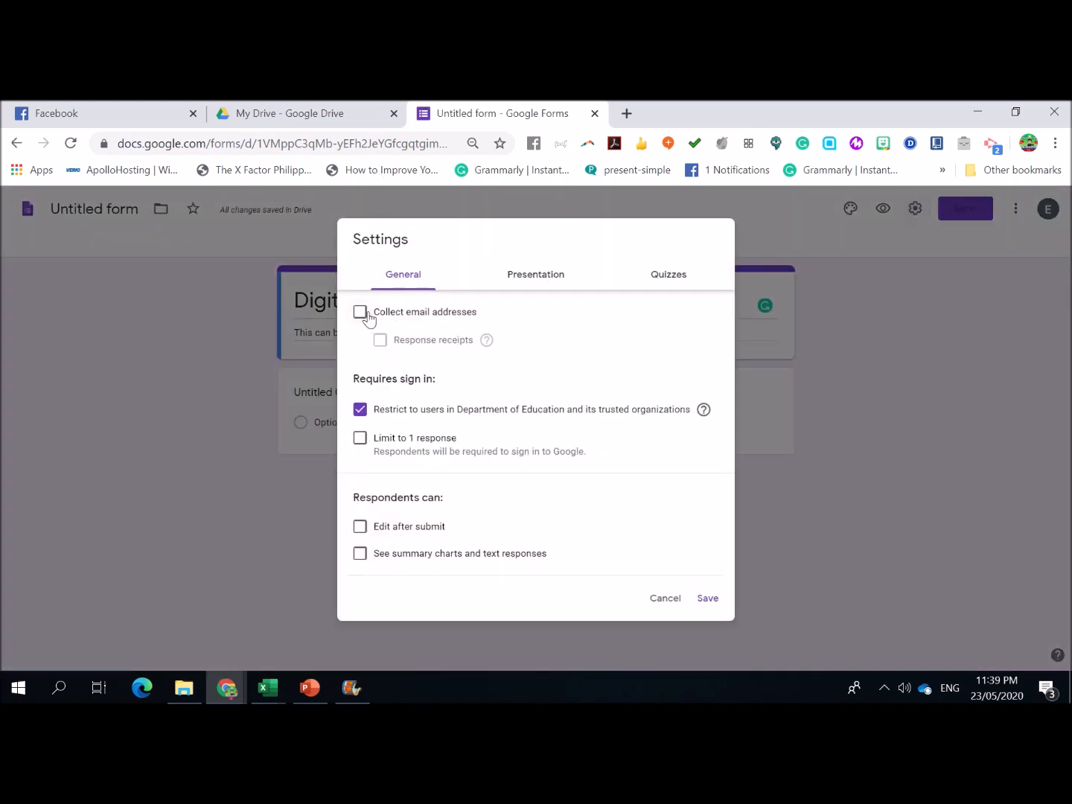
left_click(359, 312)
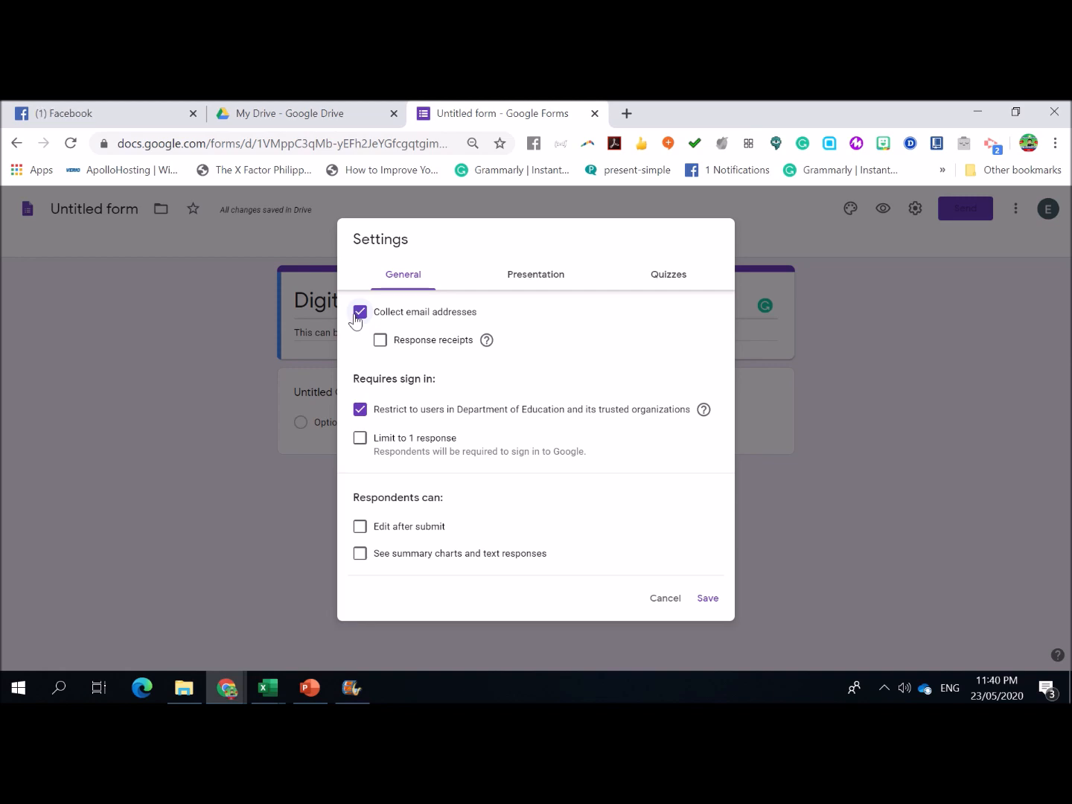
mouse_move(384, 416)
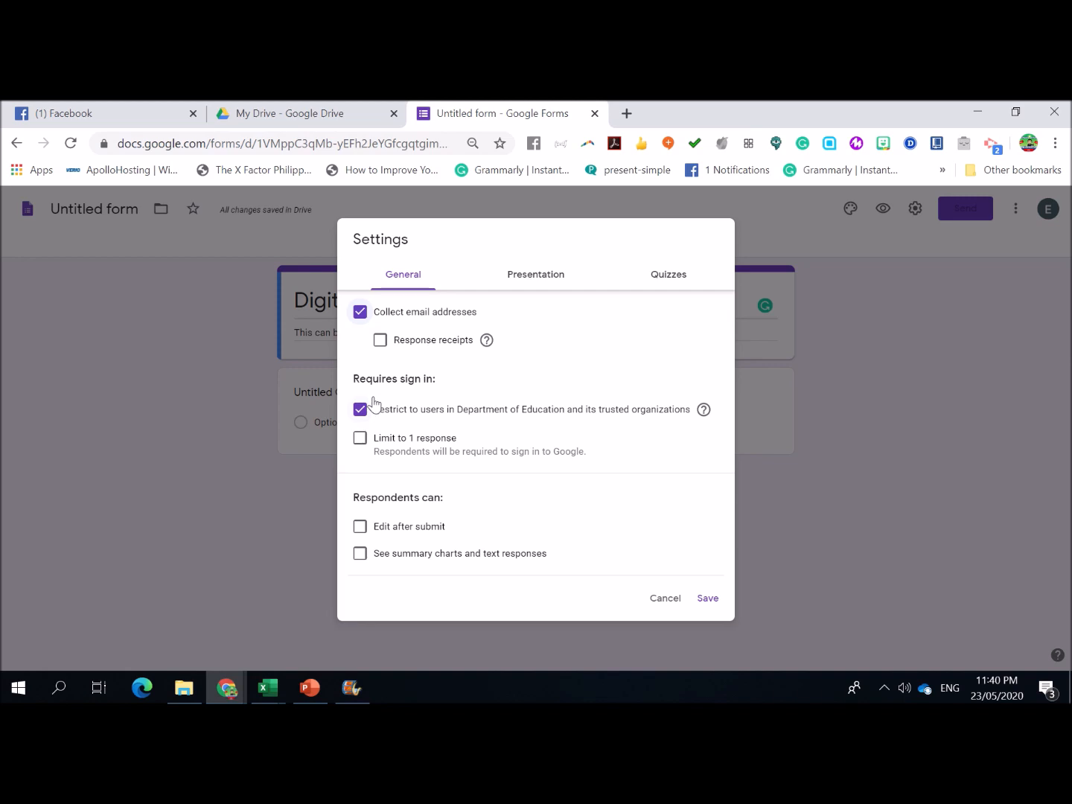
mouse_move(400, 385)
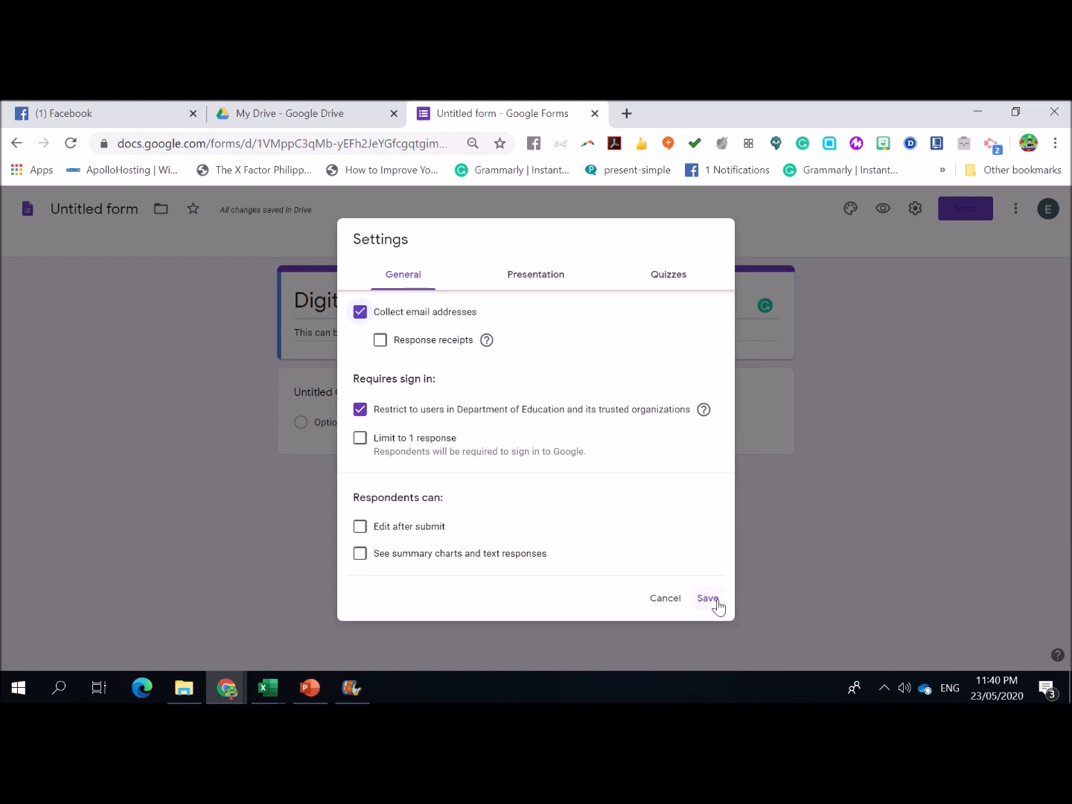
left_click(708, 599)
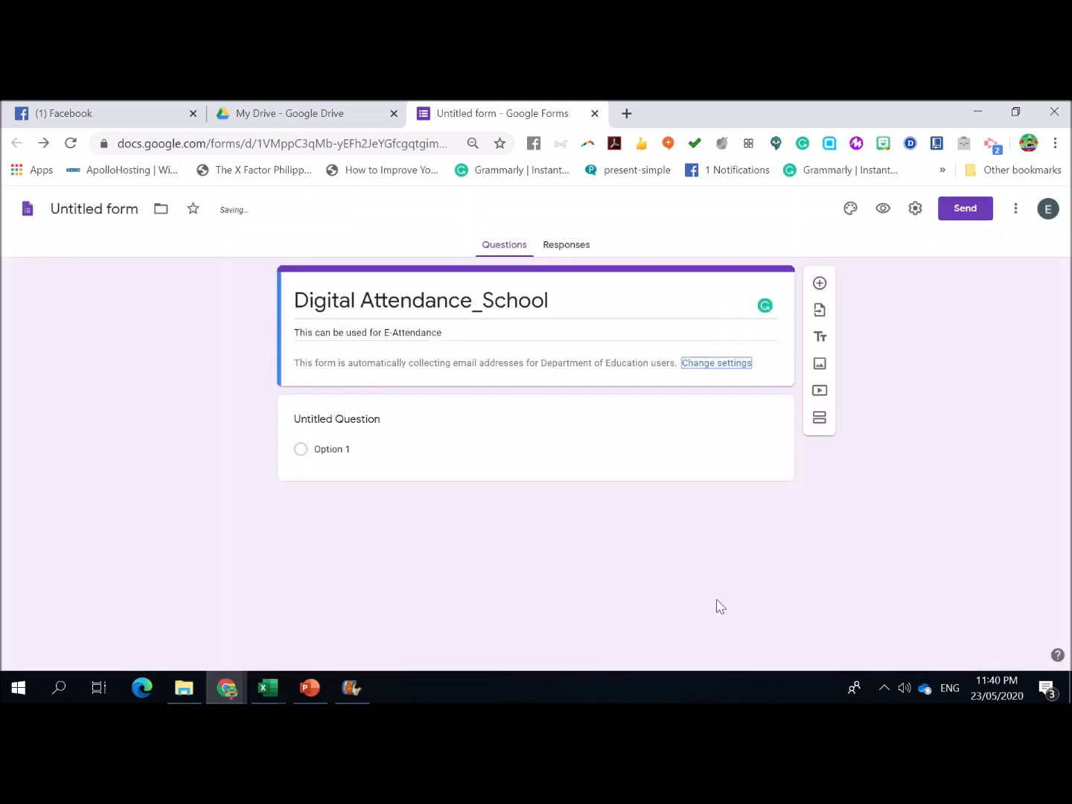
mouse_move(360, 399)
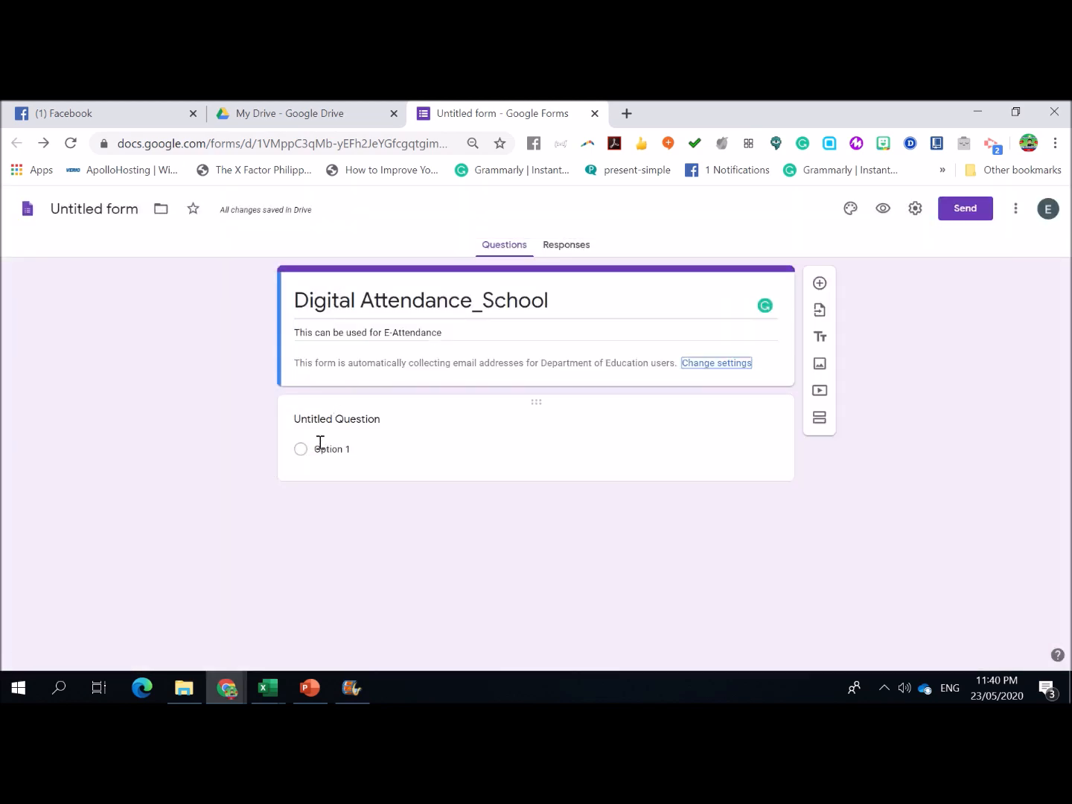
Step: Title the first question 'Full name' and add an 'Employee Number' question
left_click(337, 420)
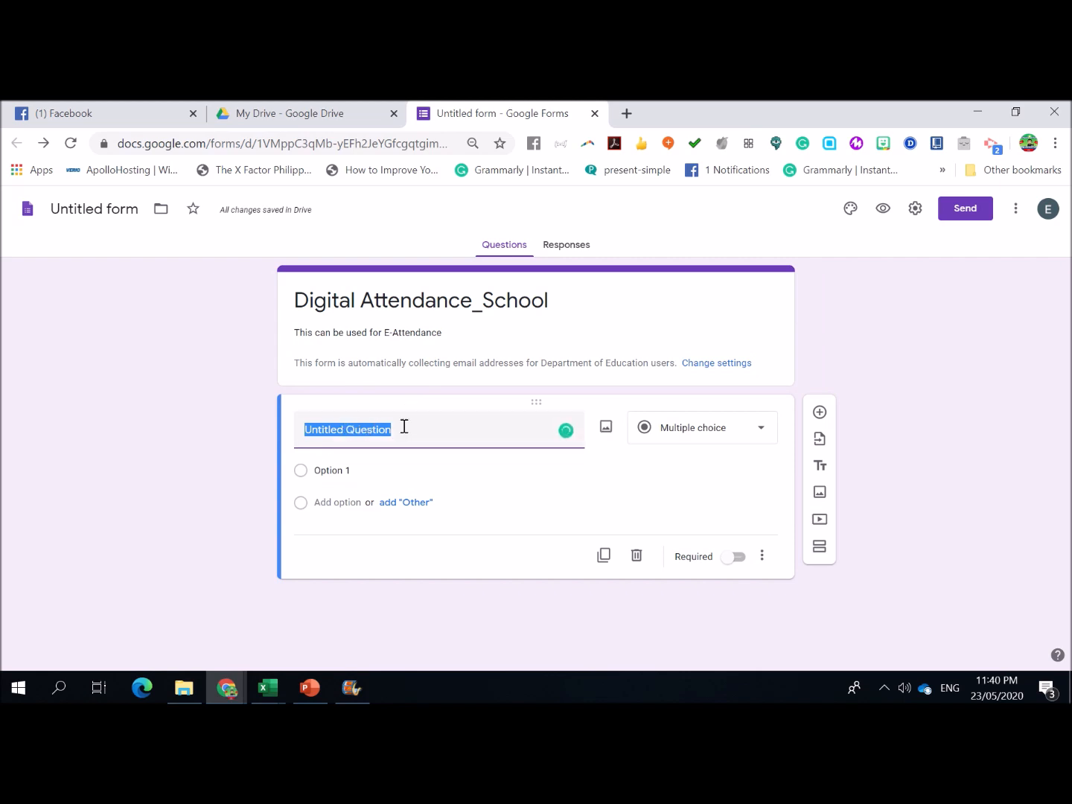
type("Full name")
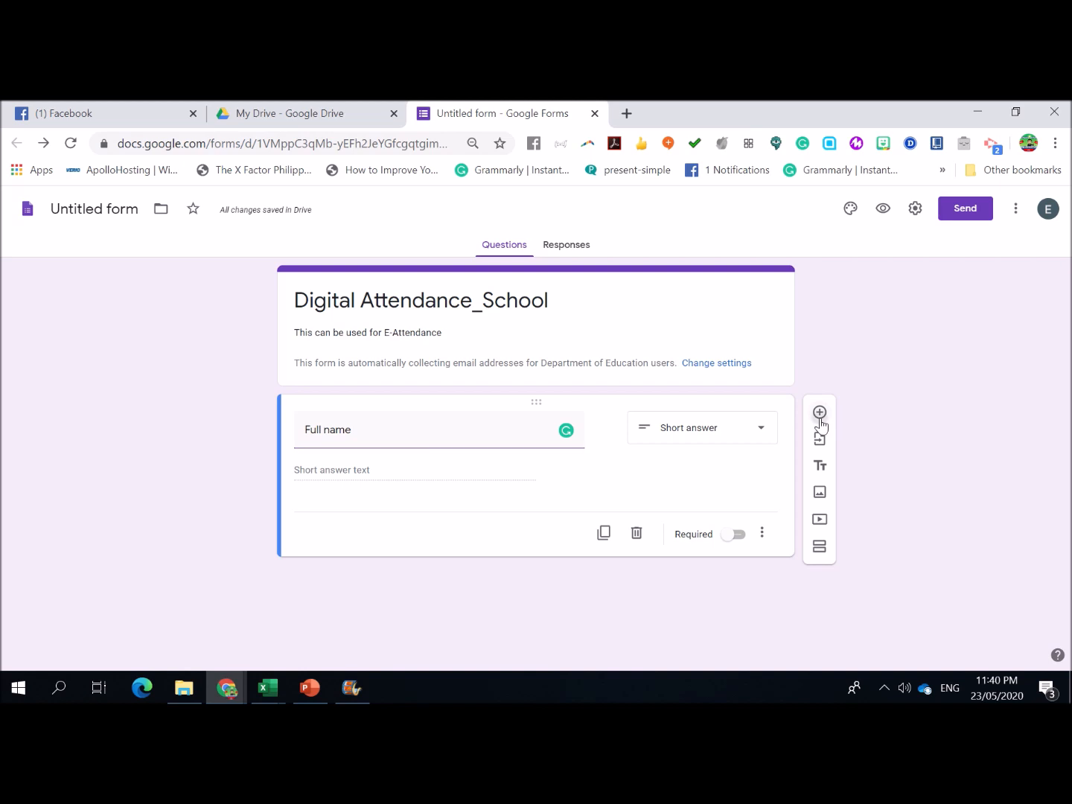
left_click(819, 412)
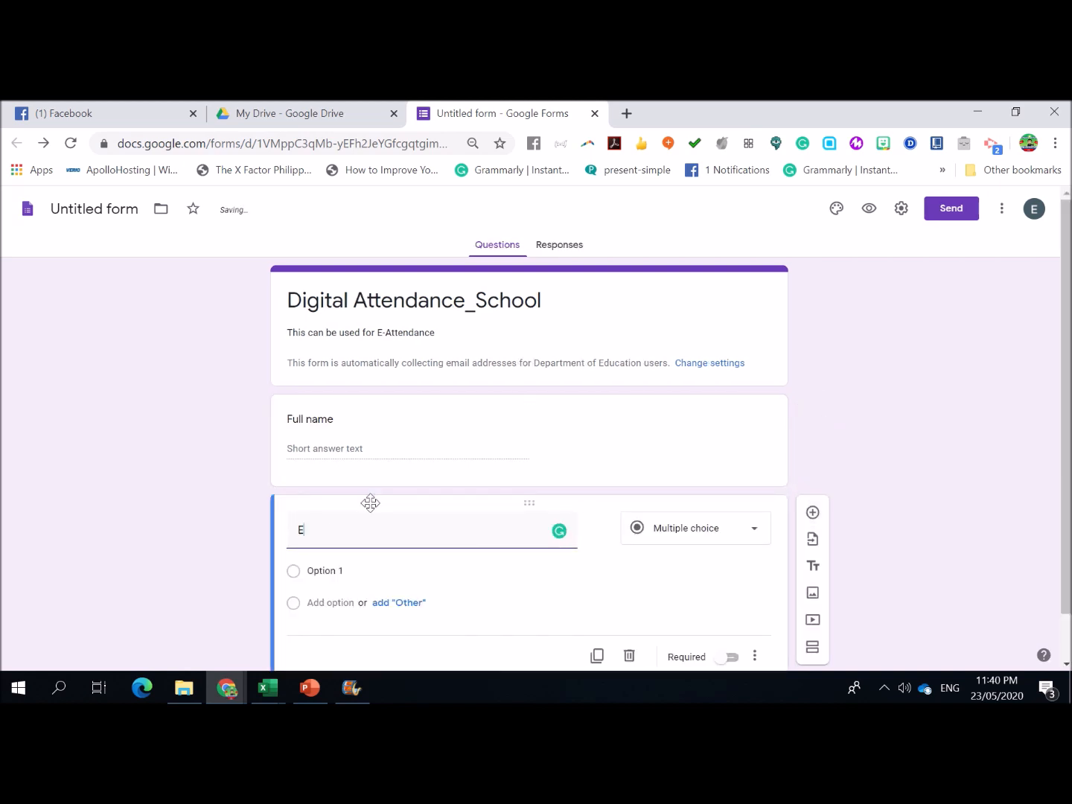
type("mployee")
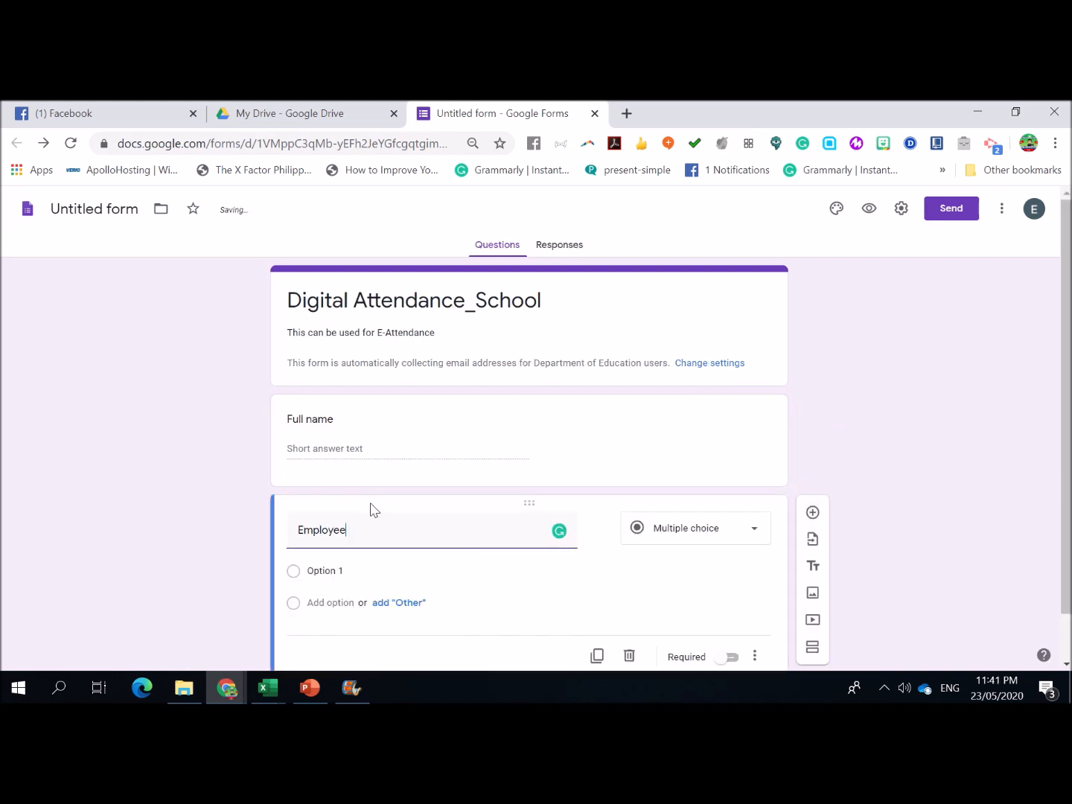
type("Number")
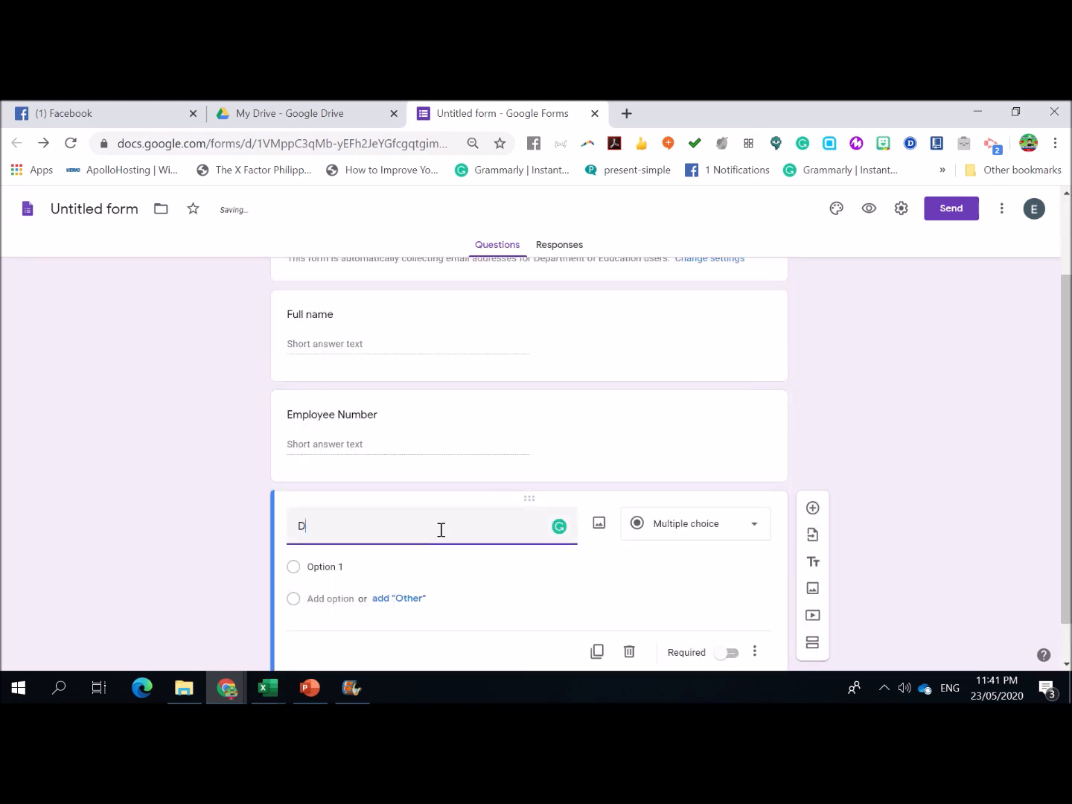
Step: Add a third question titled 'Deparment' and change its answer type
type("aepar")
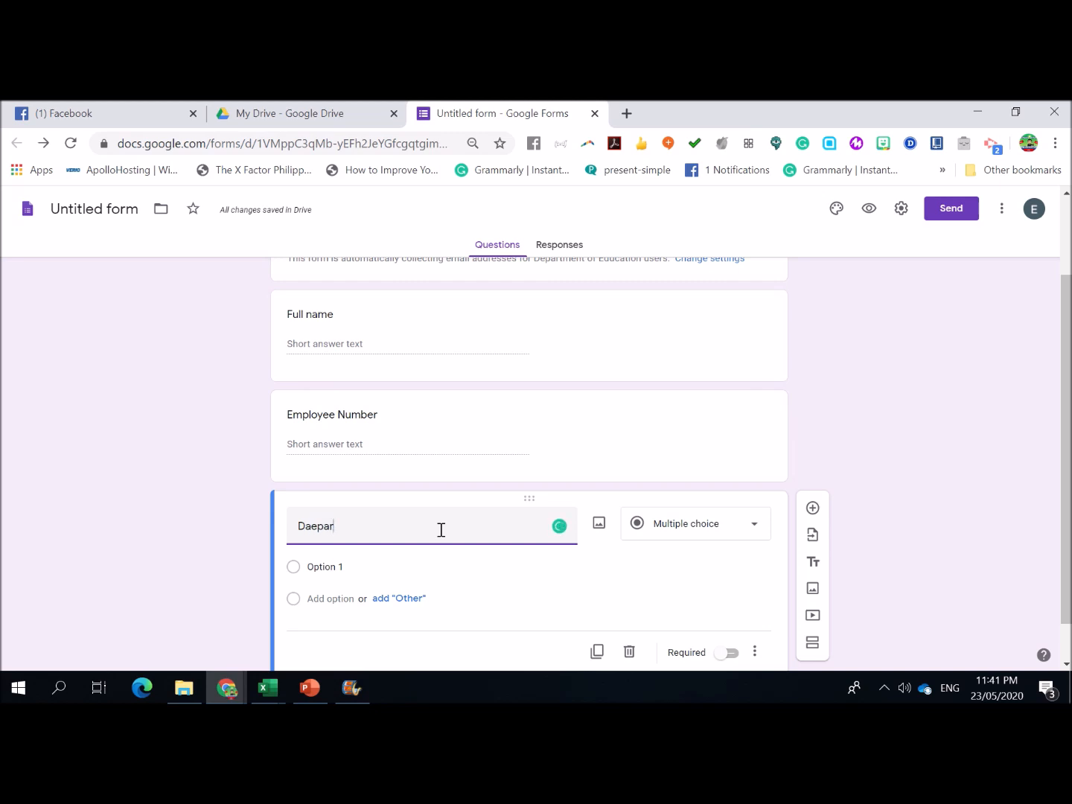
type("Deparmtn")
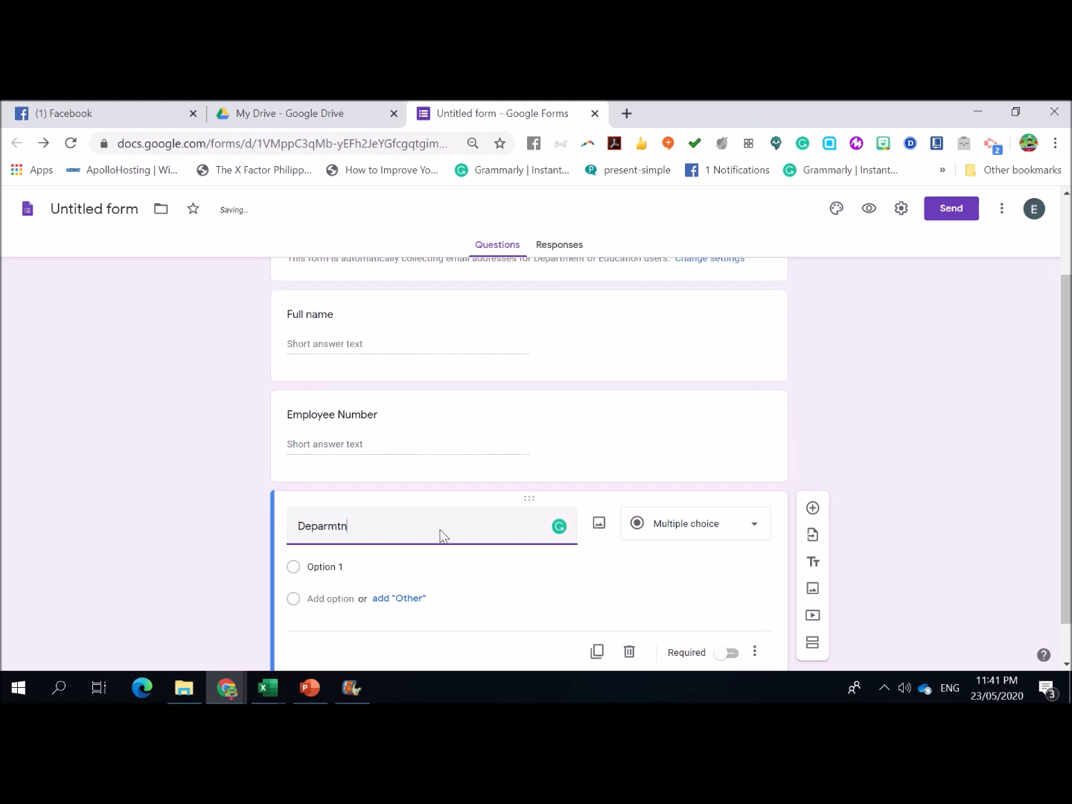
type("Deparment")
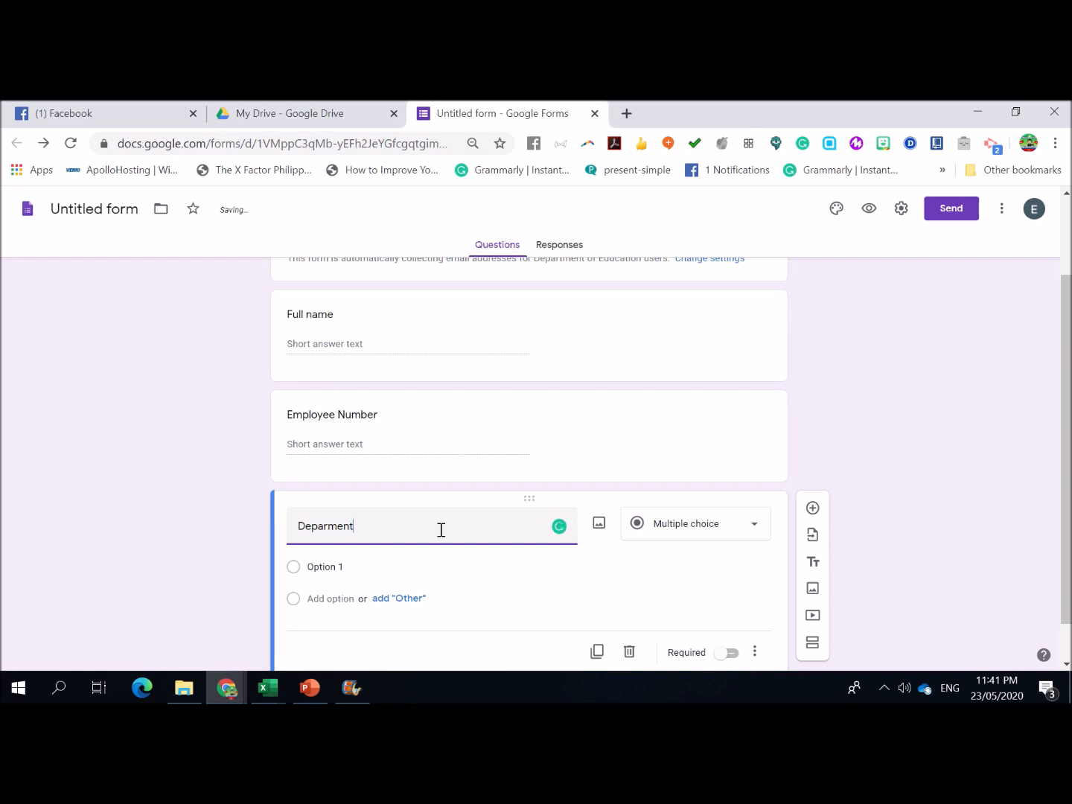
left_click(694, 524)
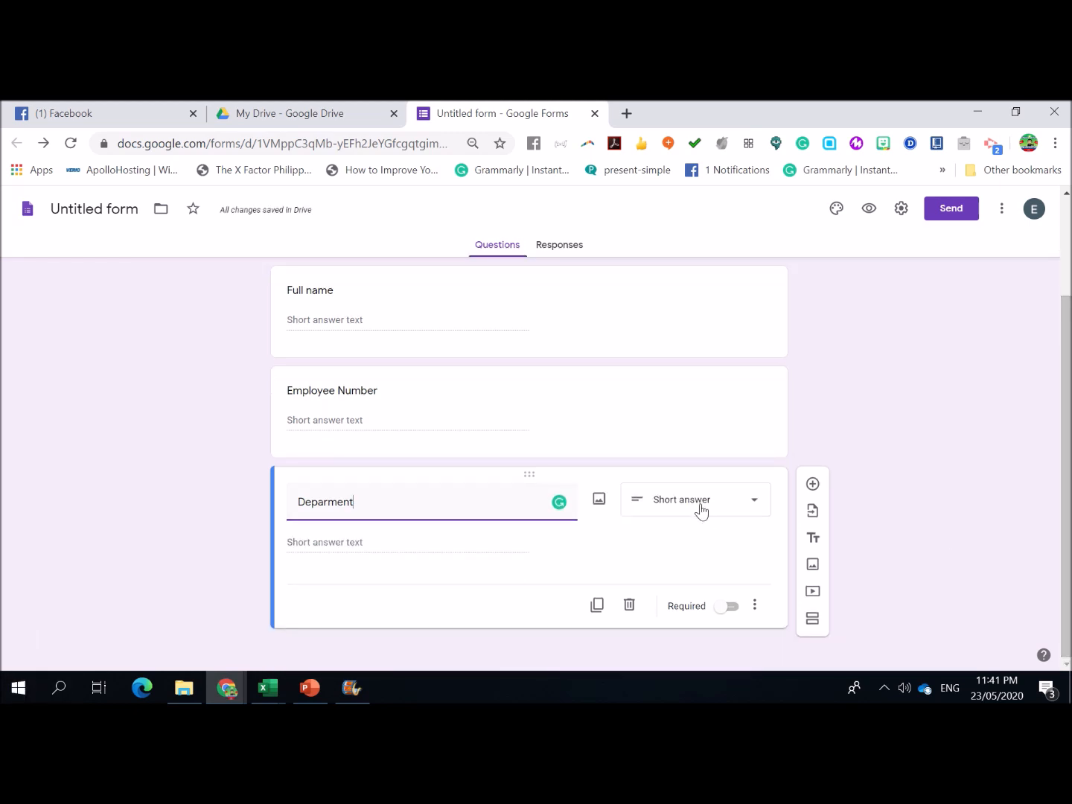
Step: Make Department multiple choice with SHS, TLE, Filipino, Math, English and Science
left_click(694, 500)
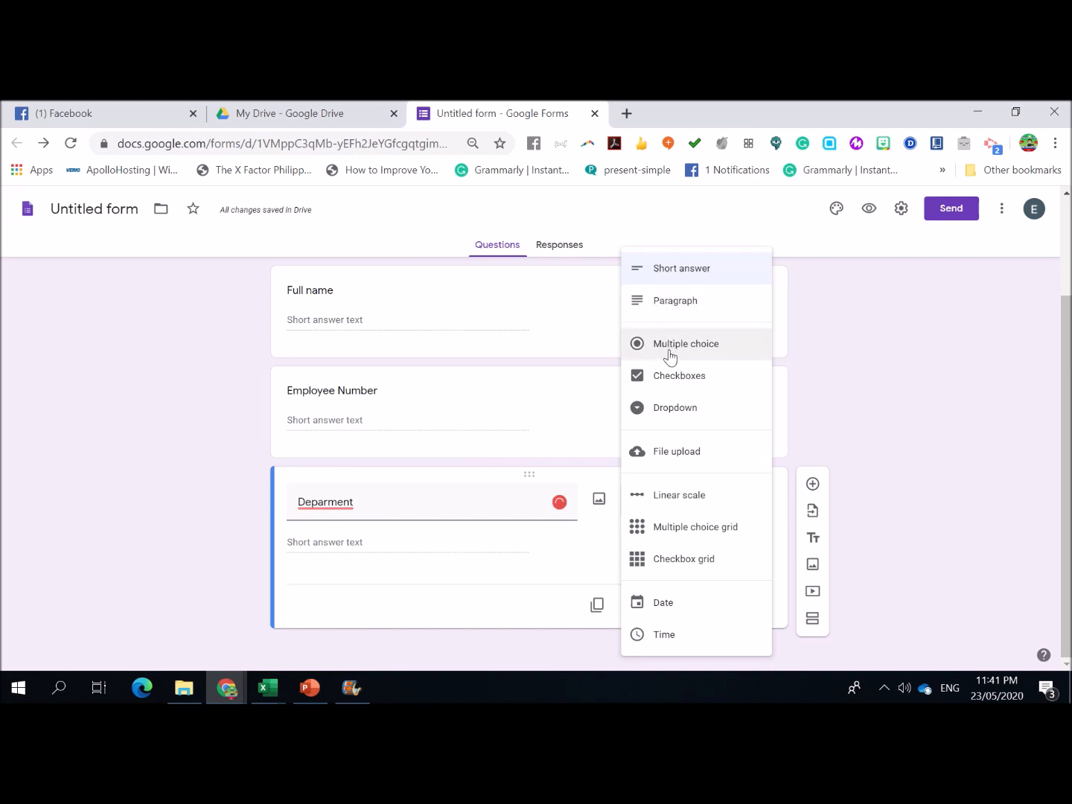
left_click(686, 344)
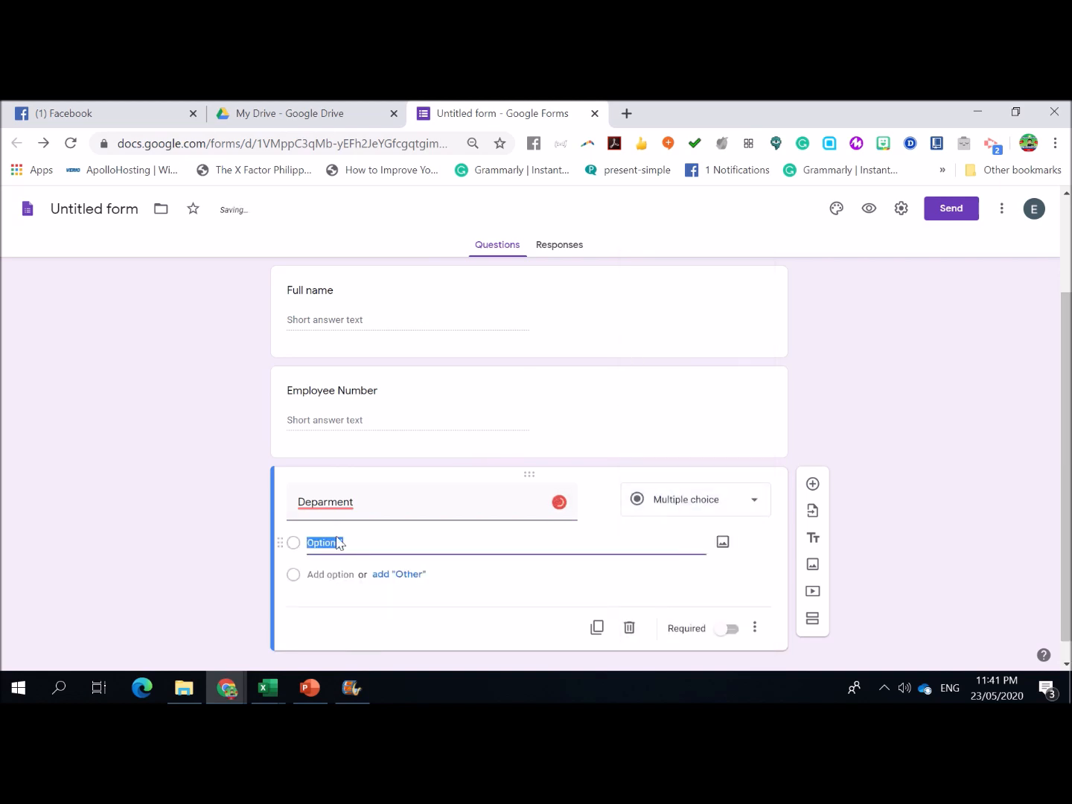
type("SHS")
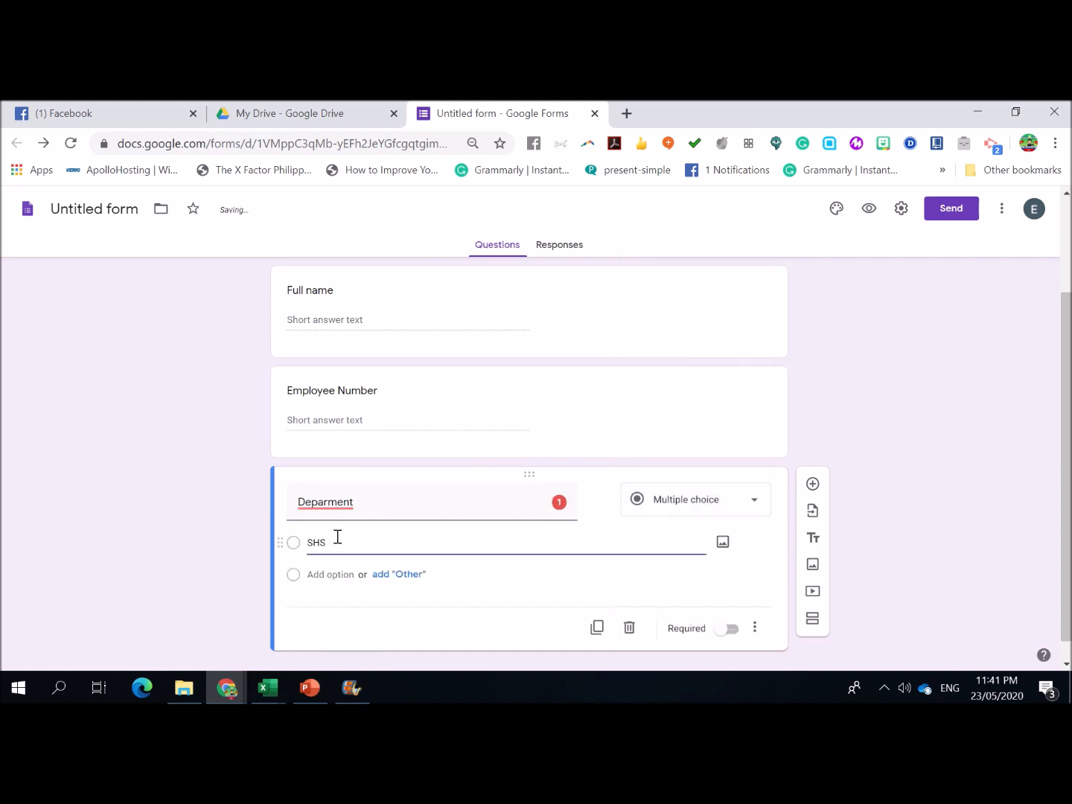
left_click(331, 574)
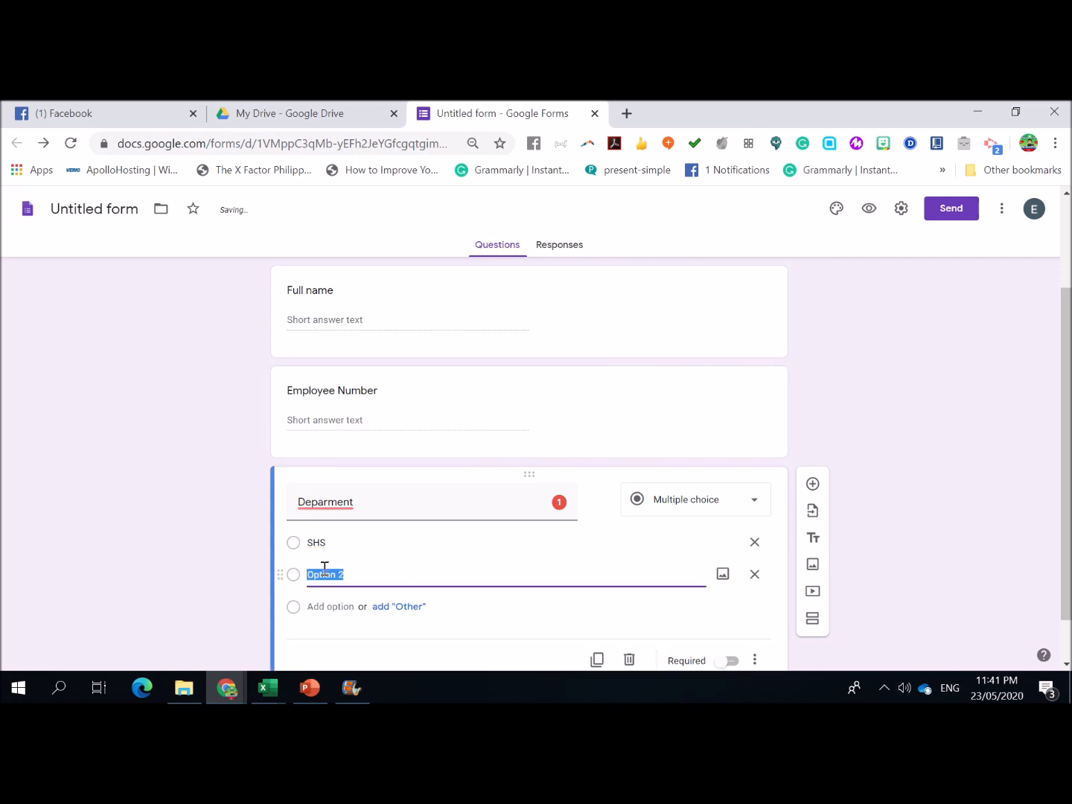
type("TLE")
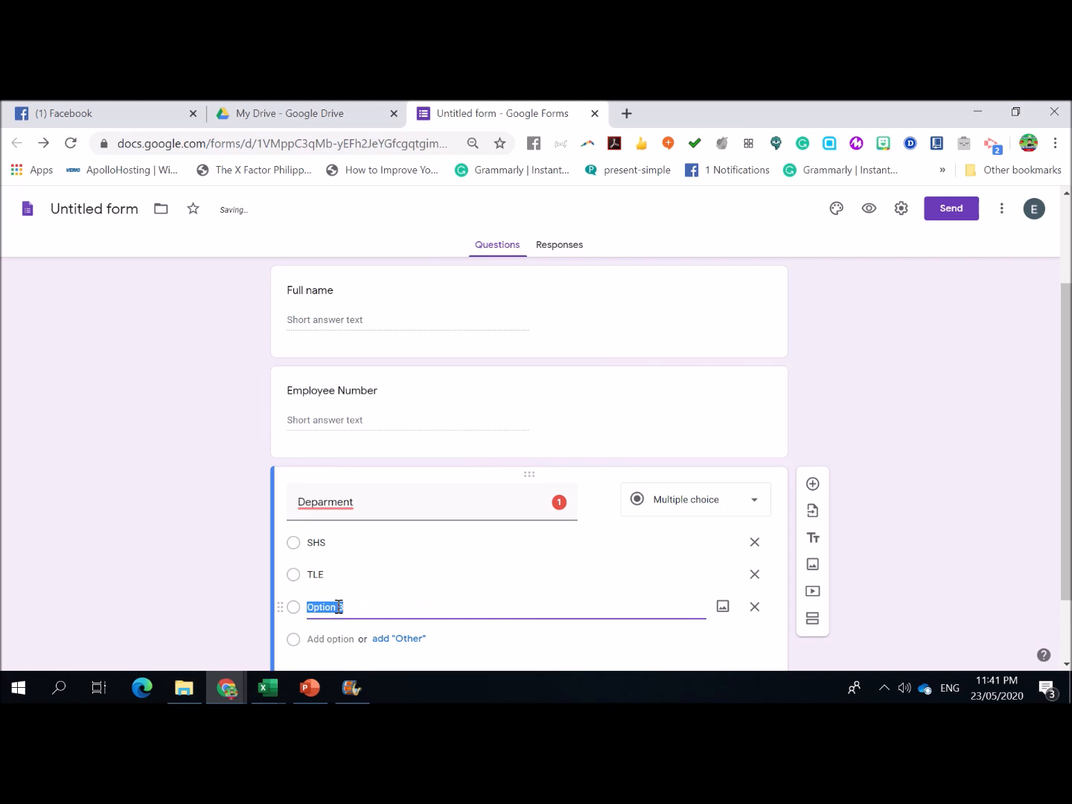
type("Filipino")
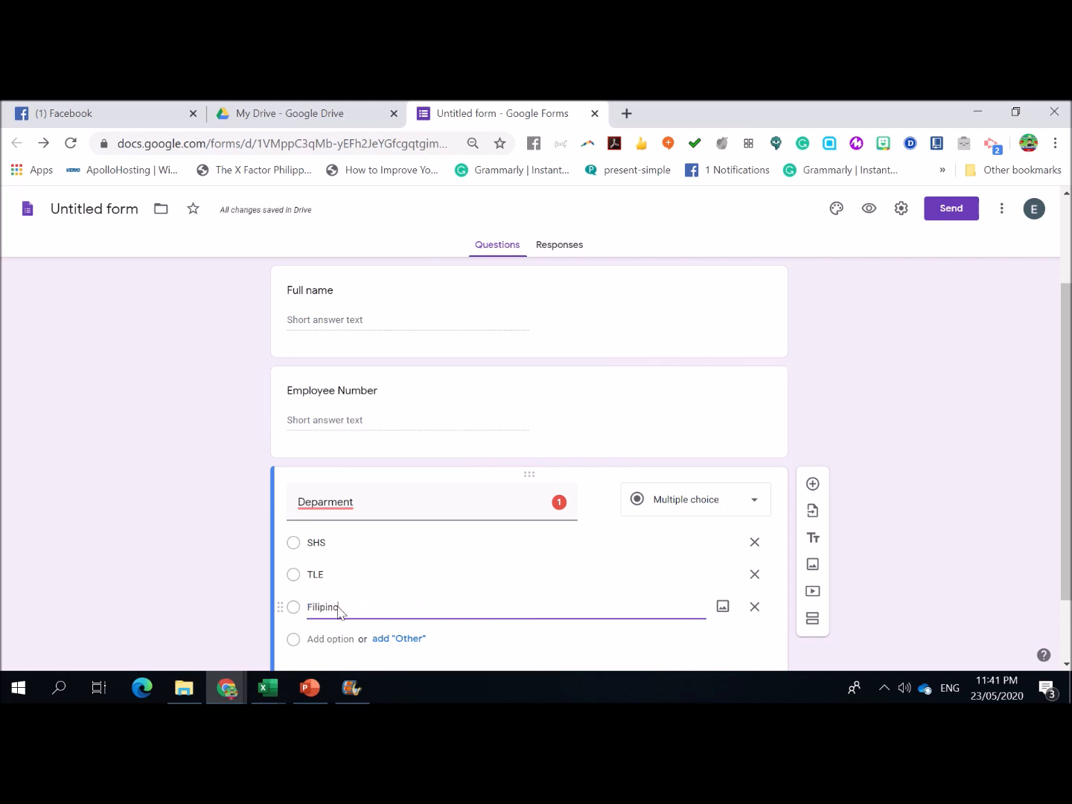
type("a")
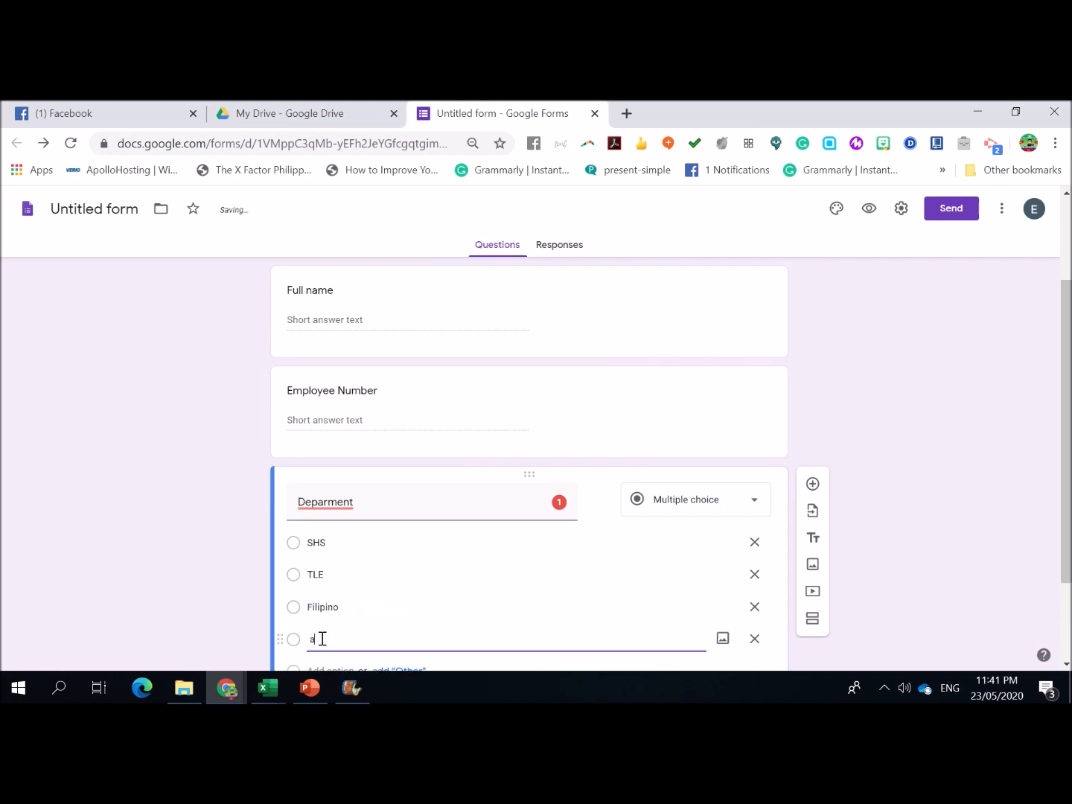
type("Math")
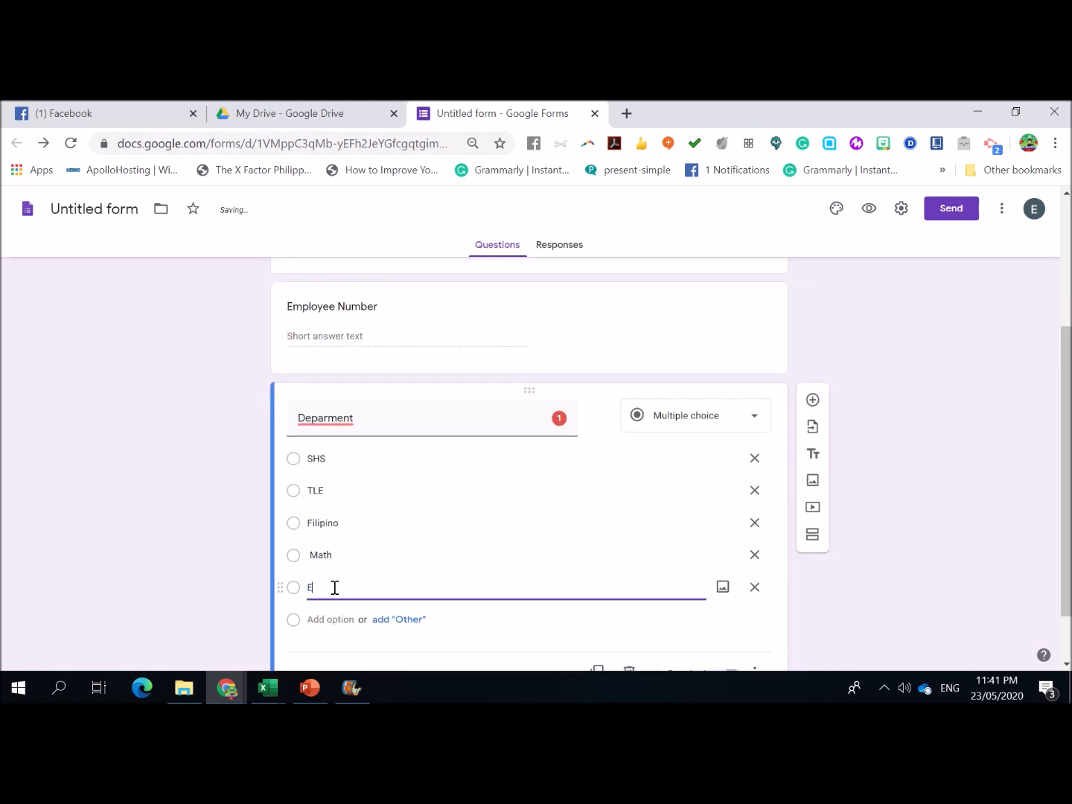
type("nglish")
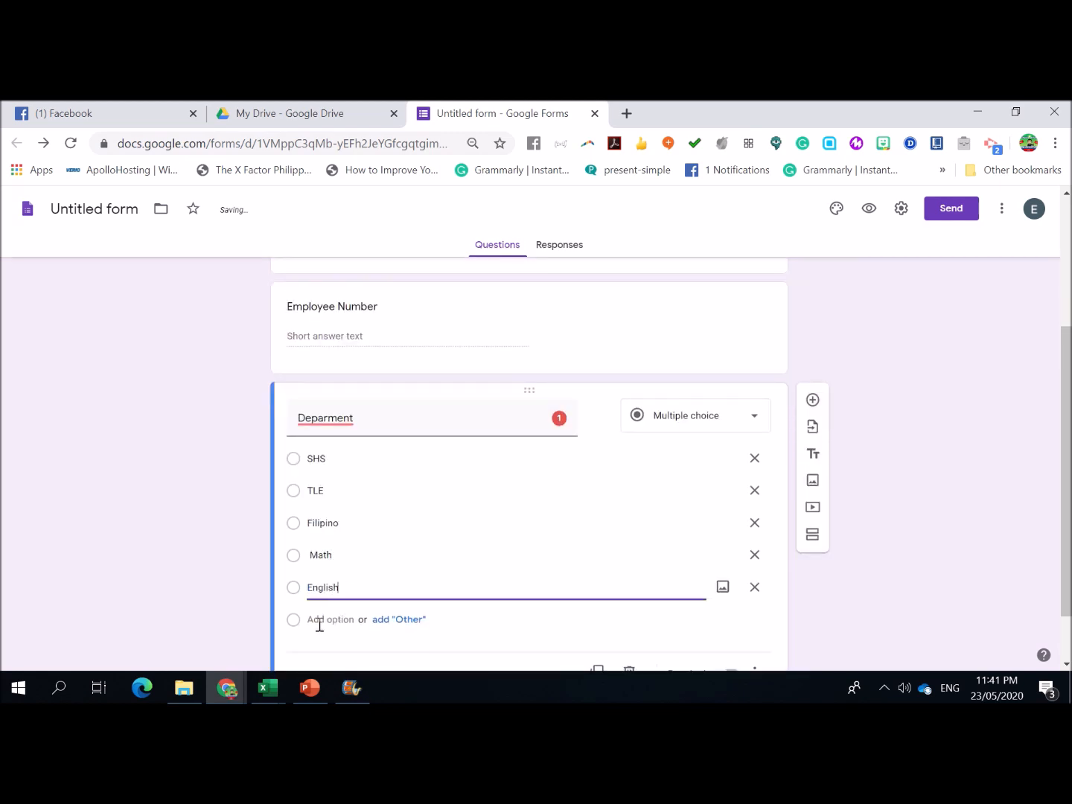
type("Science")
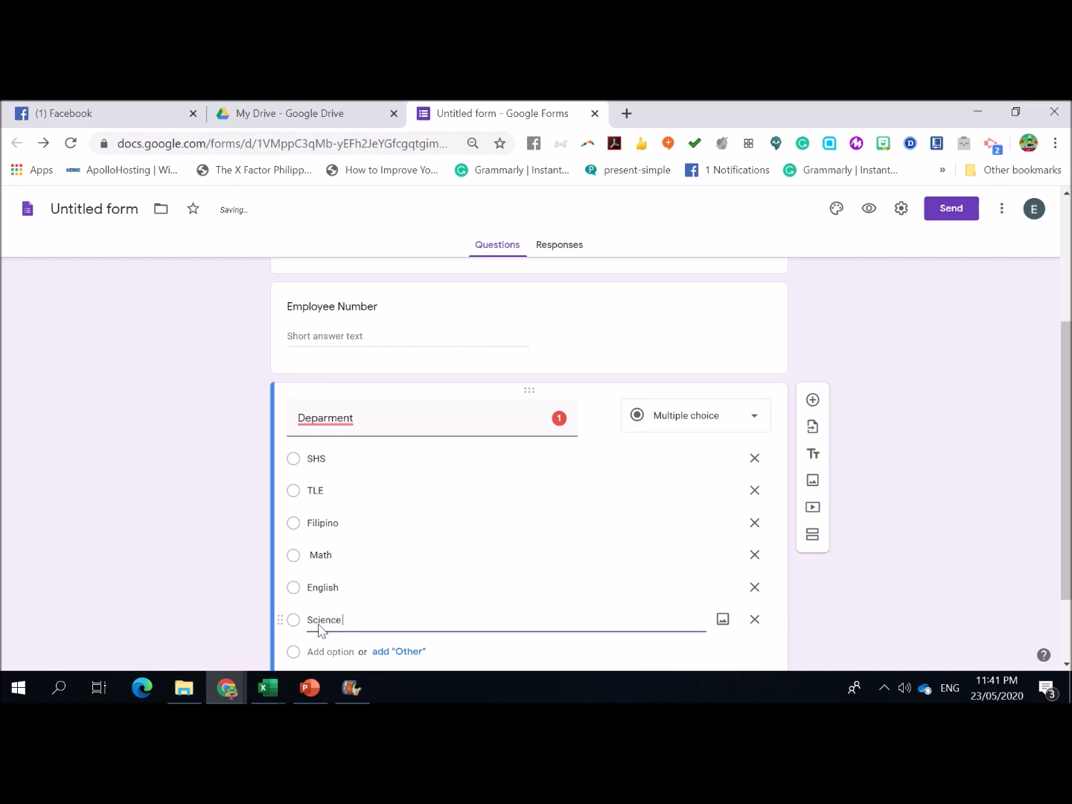
mouse_move(330, 621)
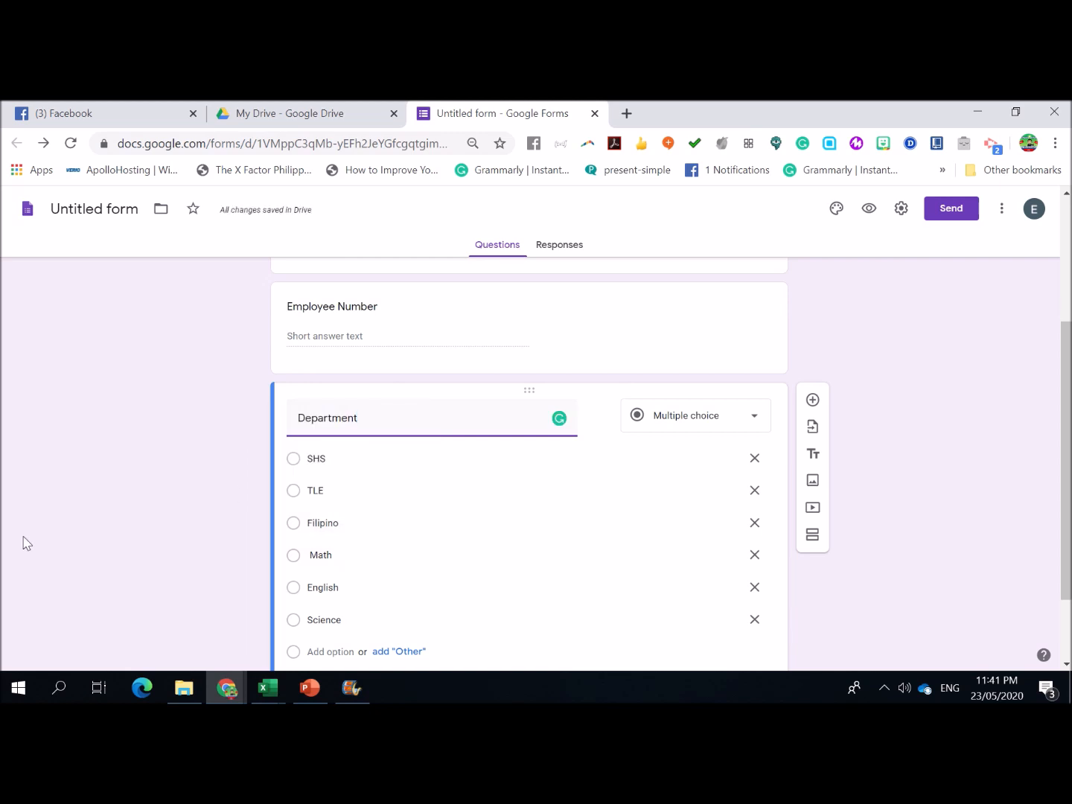
Step: Mark Department, Employee Number and Full name as required, then return to editing
scroll("down", 3)
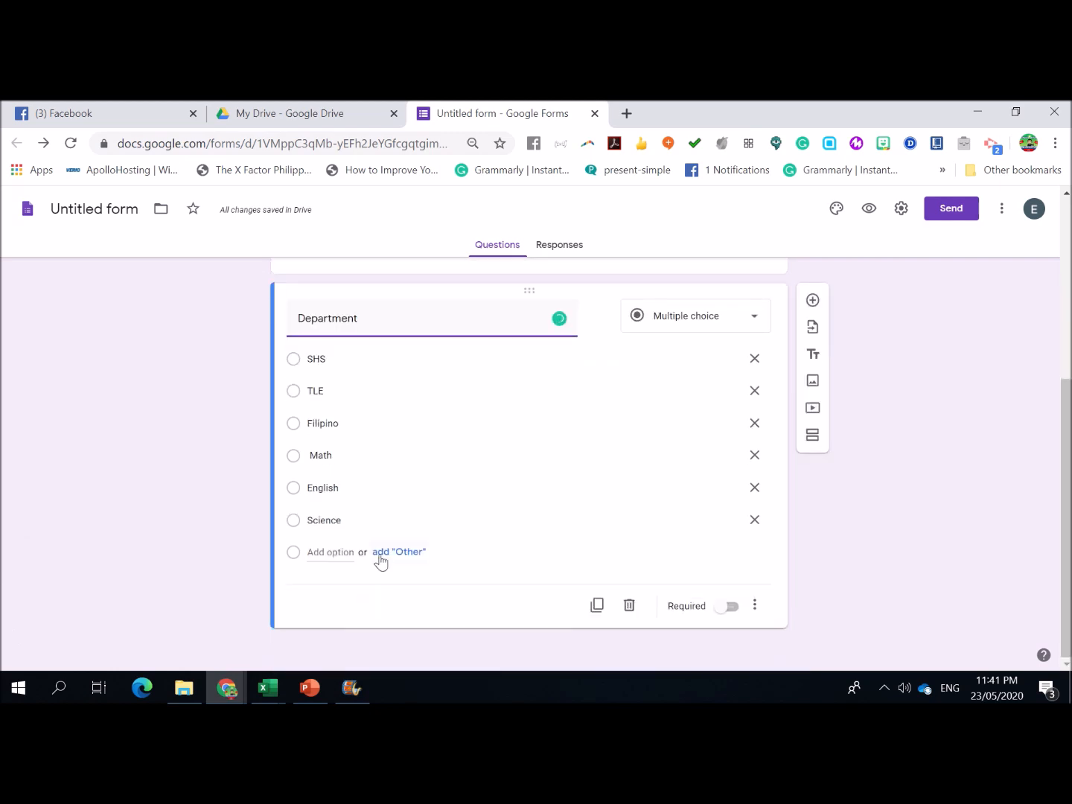
left_click(727, 606)
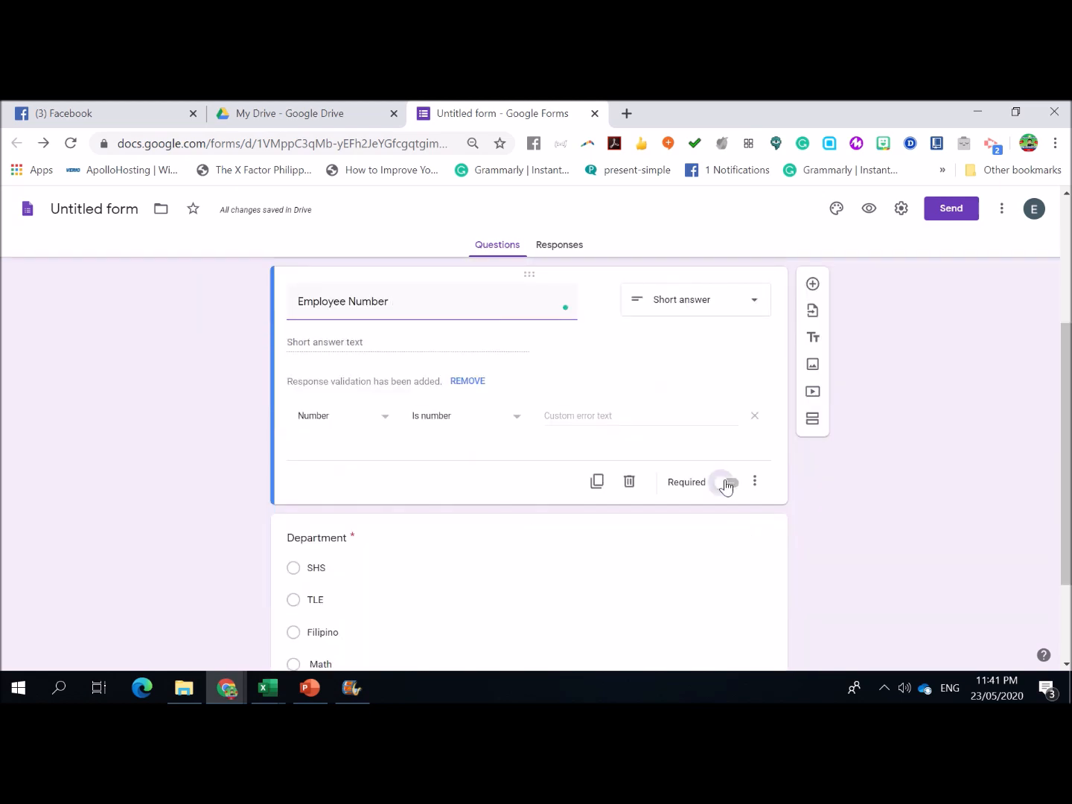
left_click(725, 481)
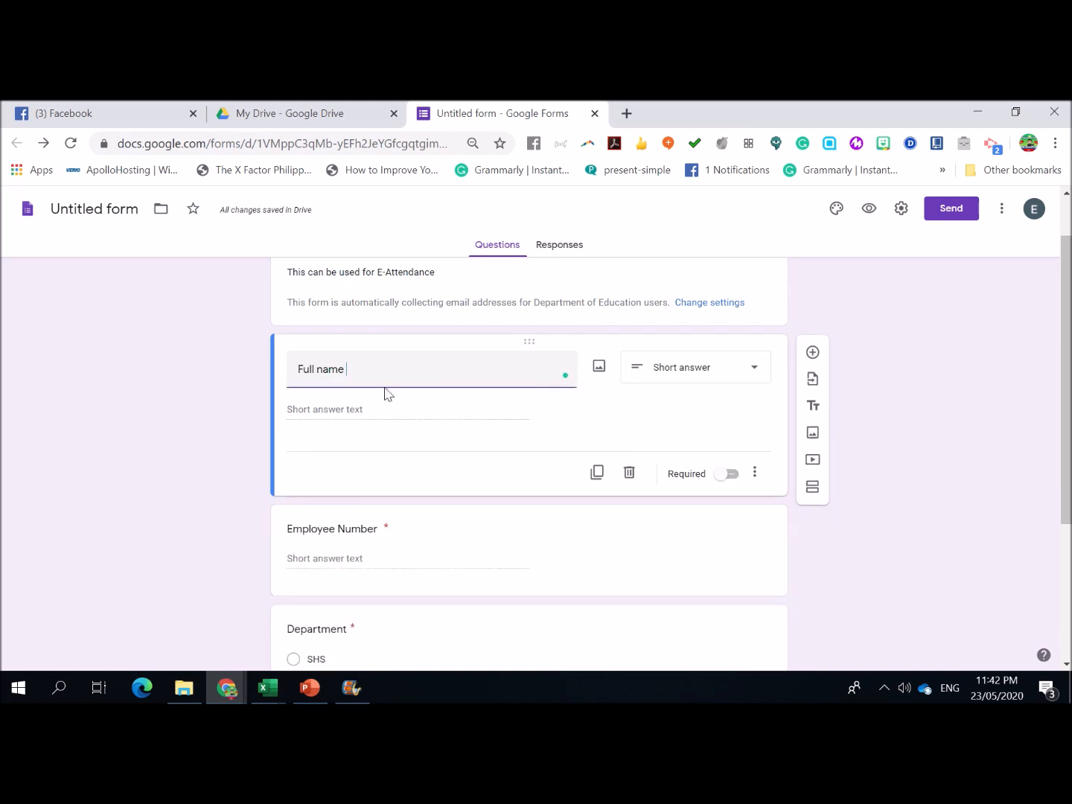
left_click(726, 474)
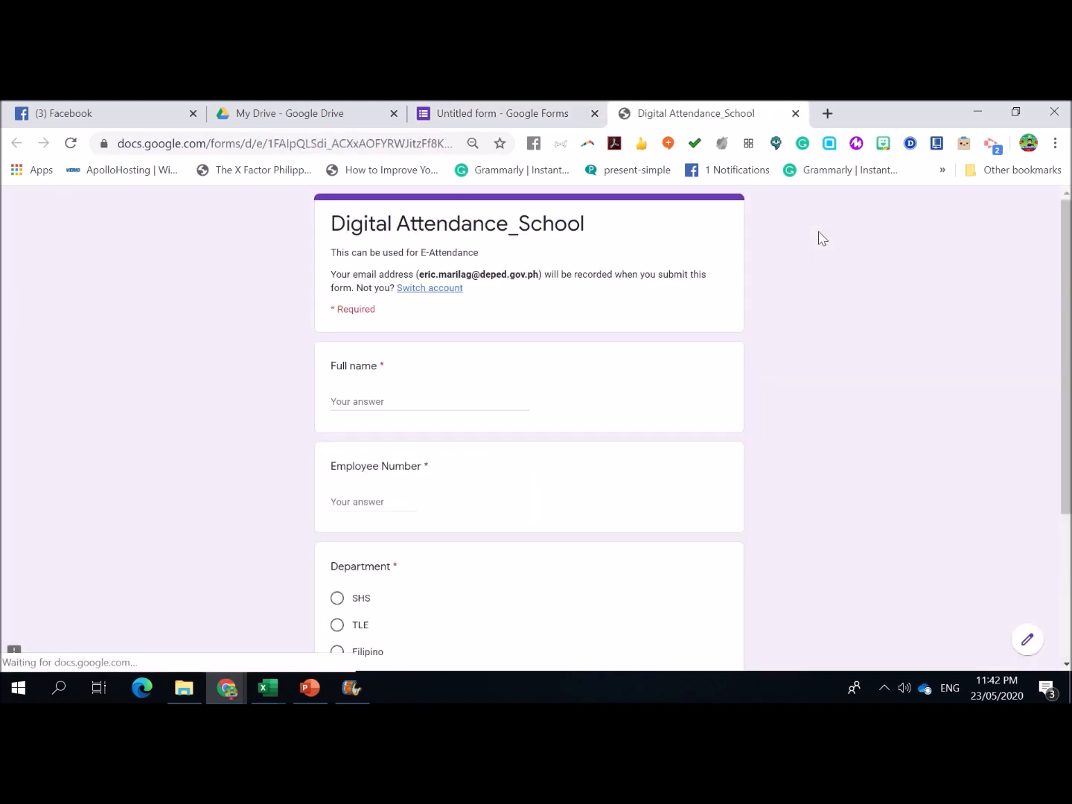
scroll("down", 3)
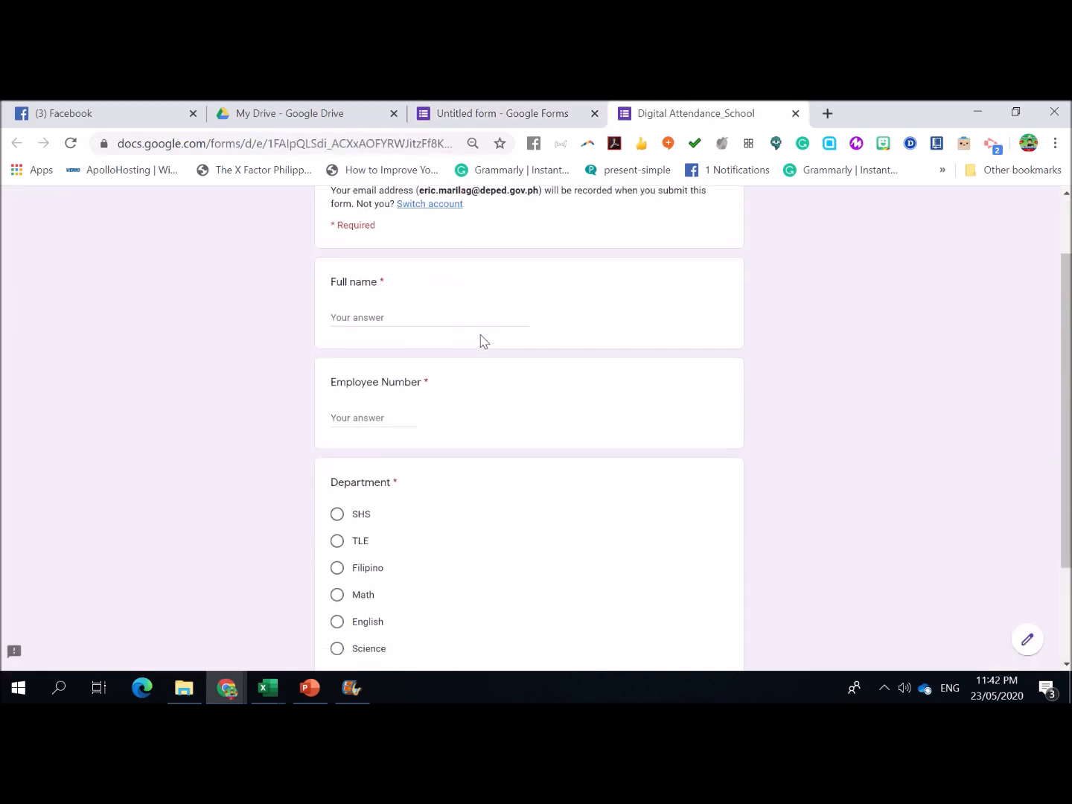
scroll("down", 3)
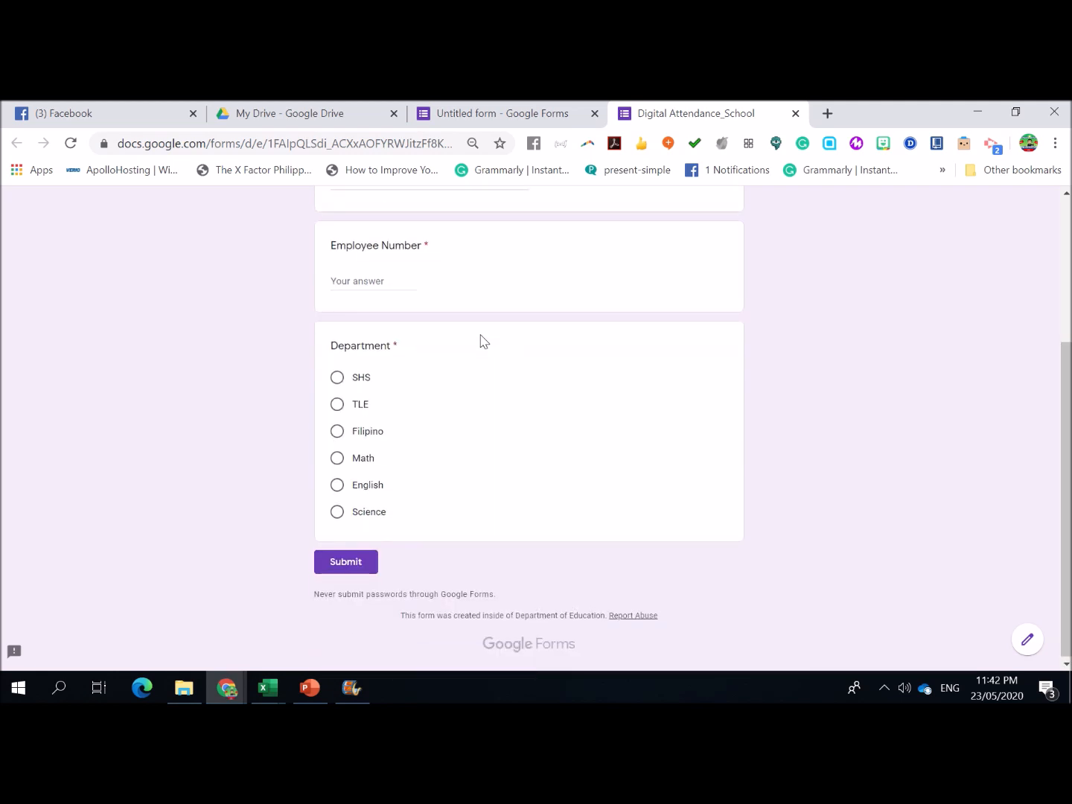
left_click(503, 113)
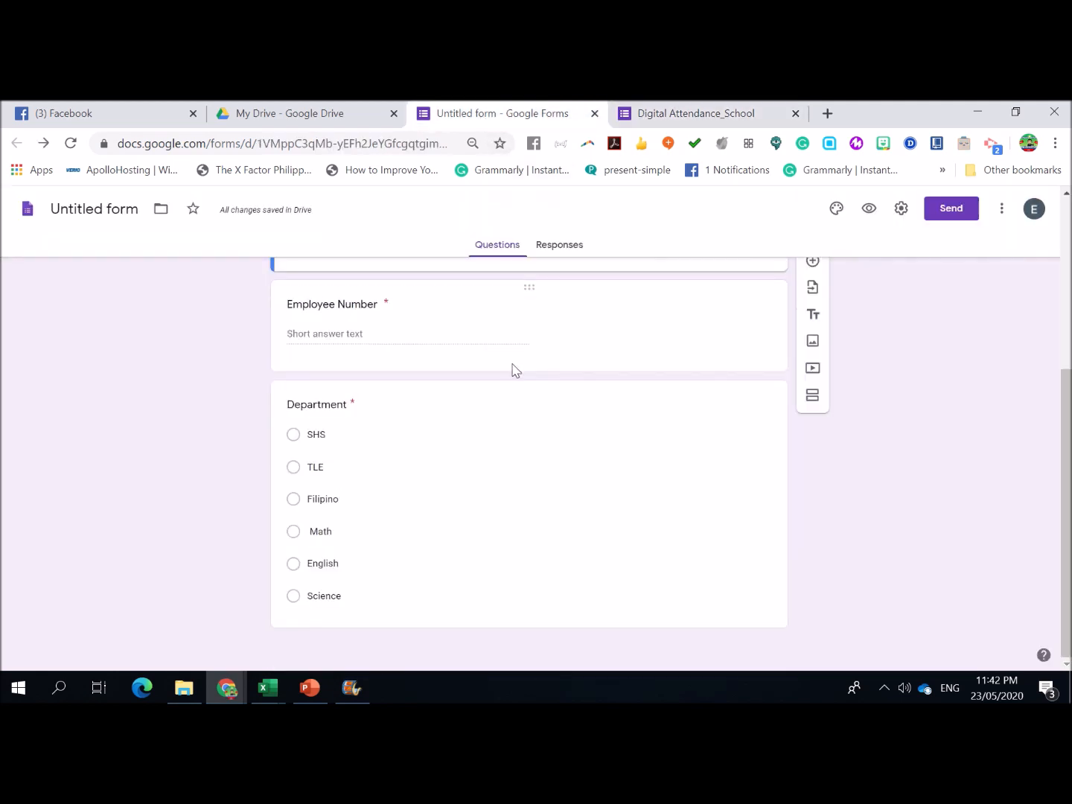
mouse_move(812, 285)
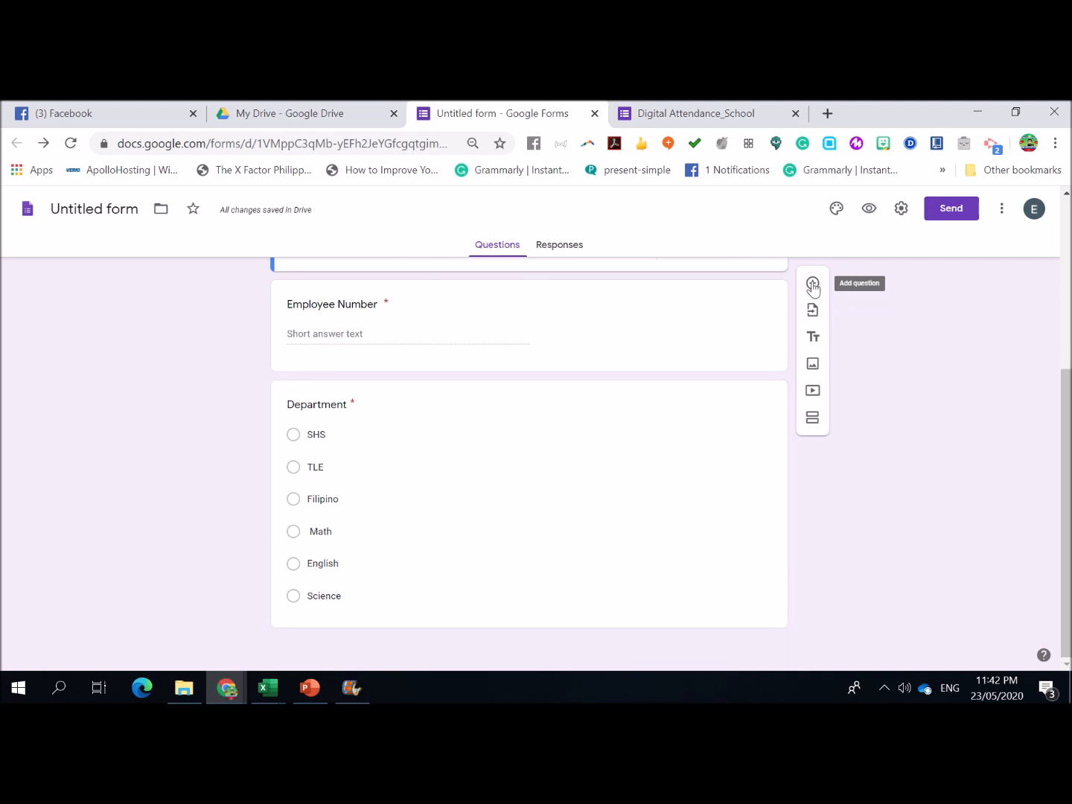
Step: Add a fourth multiple-choice question and move Department above it
left_click(812, 283)
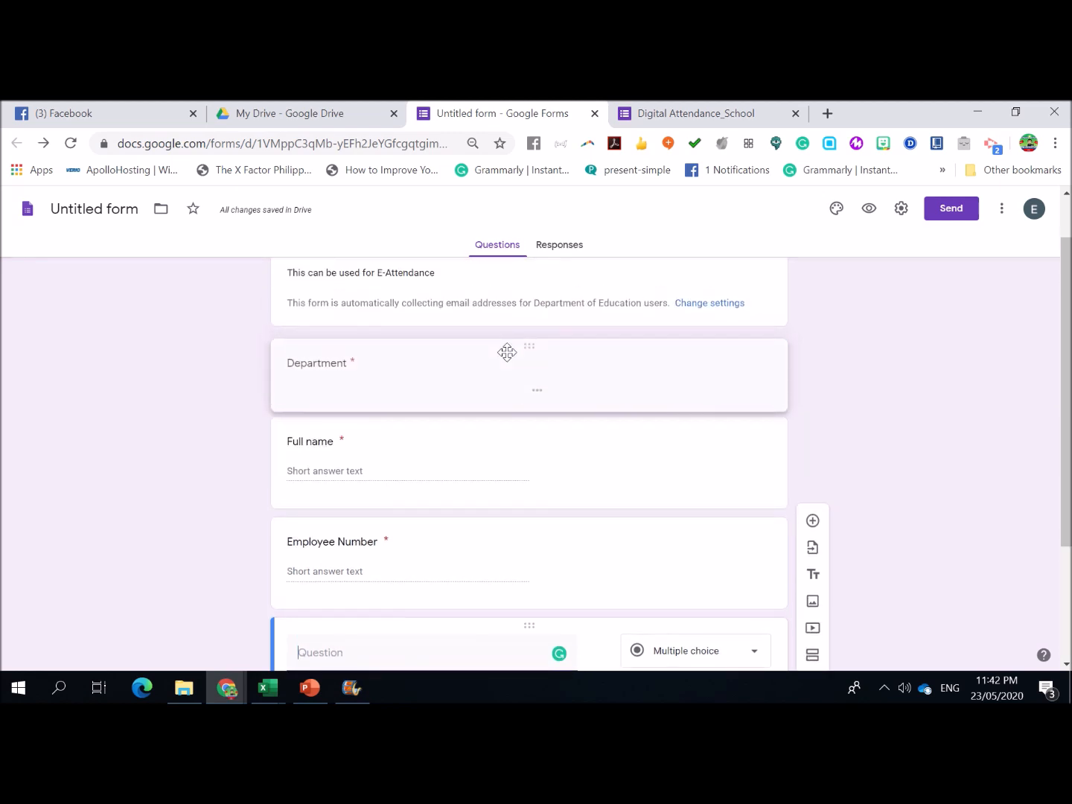
left_click_drag(506, 352, 491, 461)
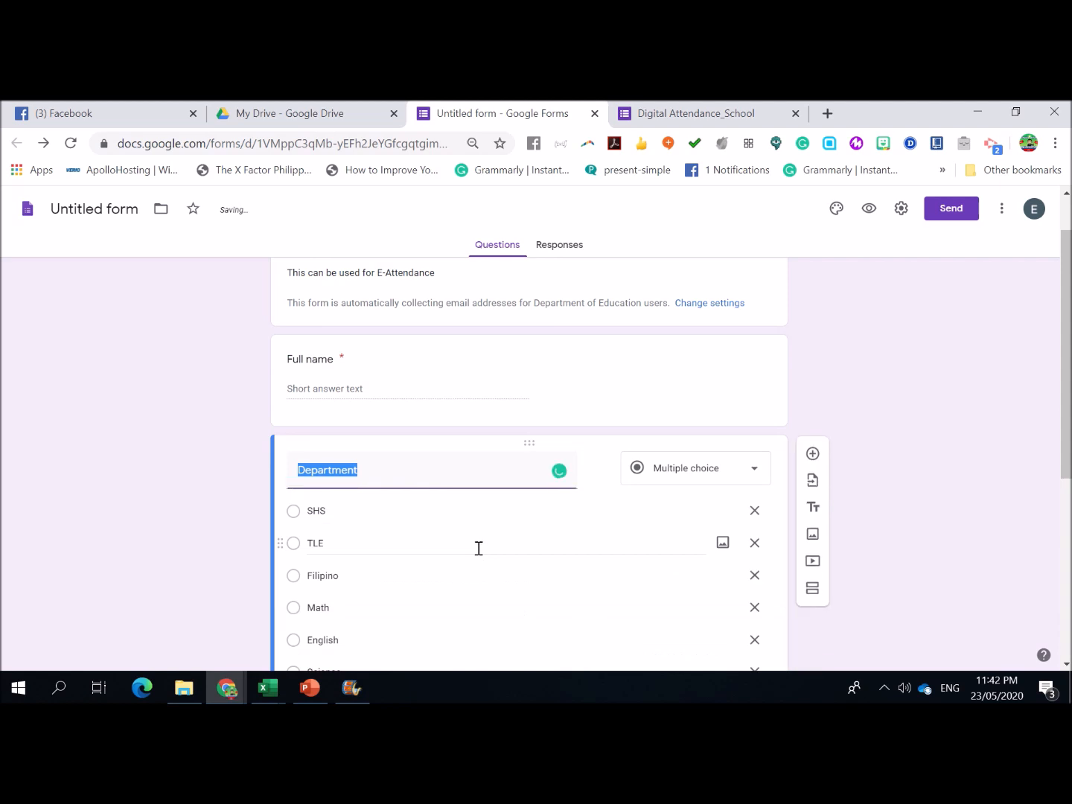
scroll("down", 3)
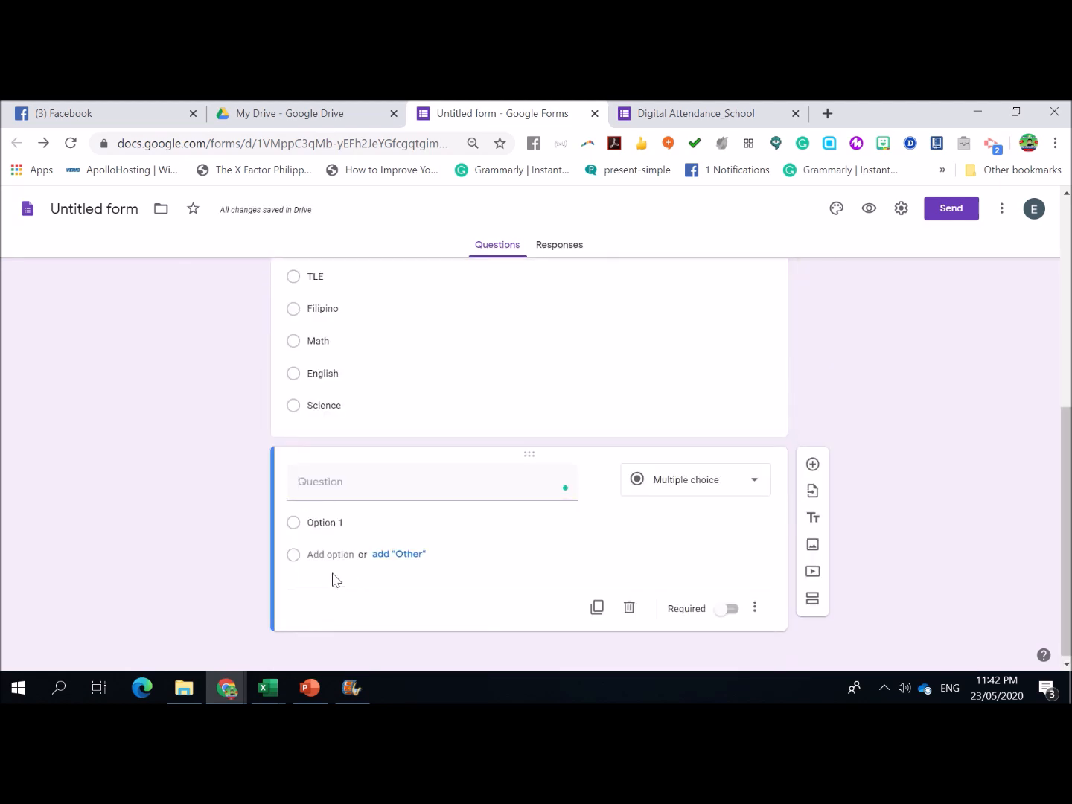
Step: Title the question 'Attendance' with options Time In and Time Out
type("T")
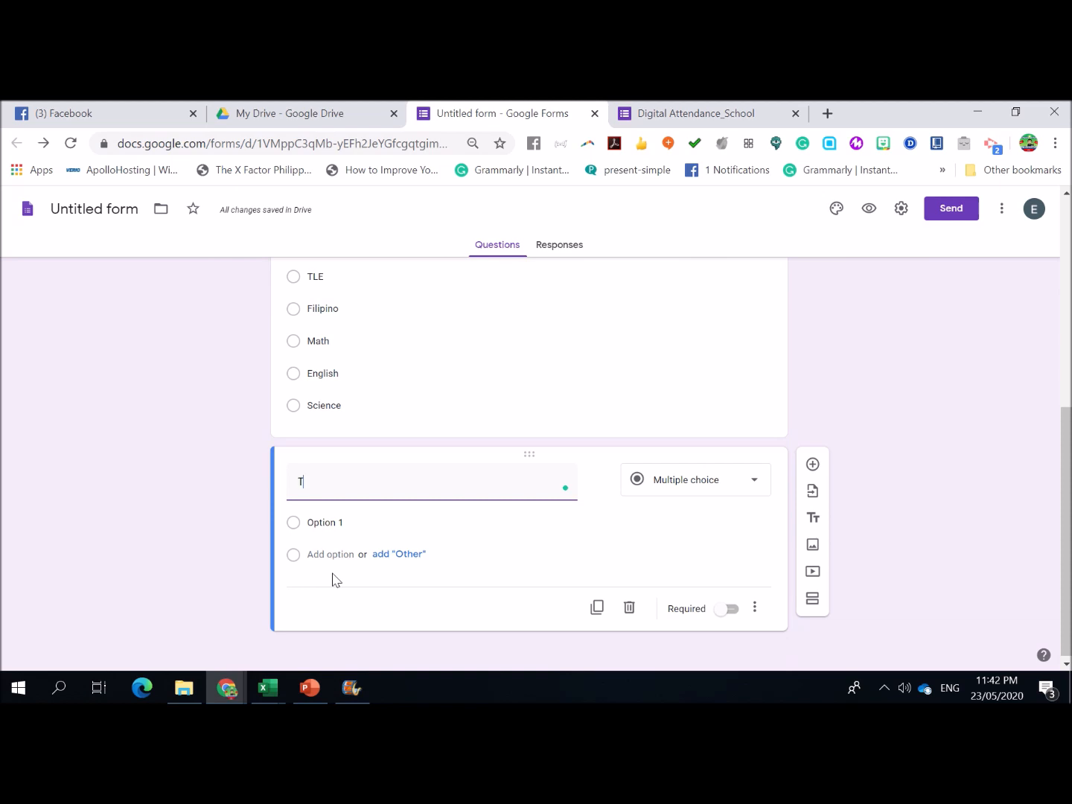
key("Backspace")
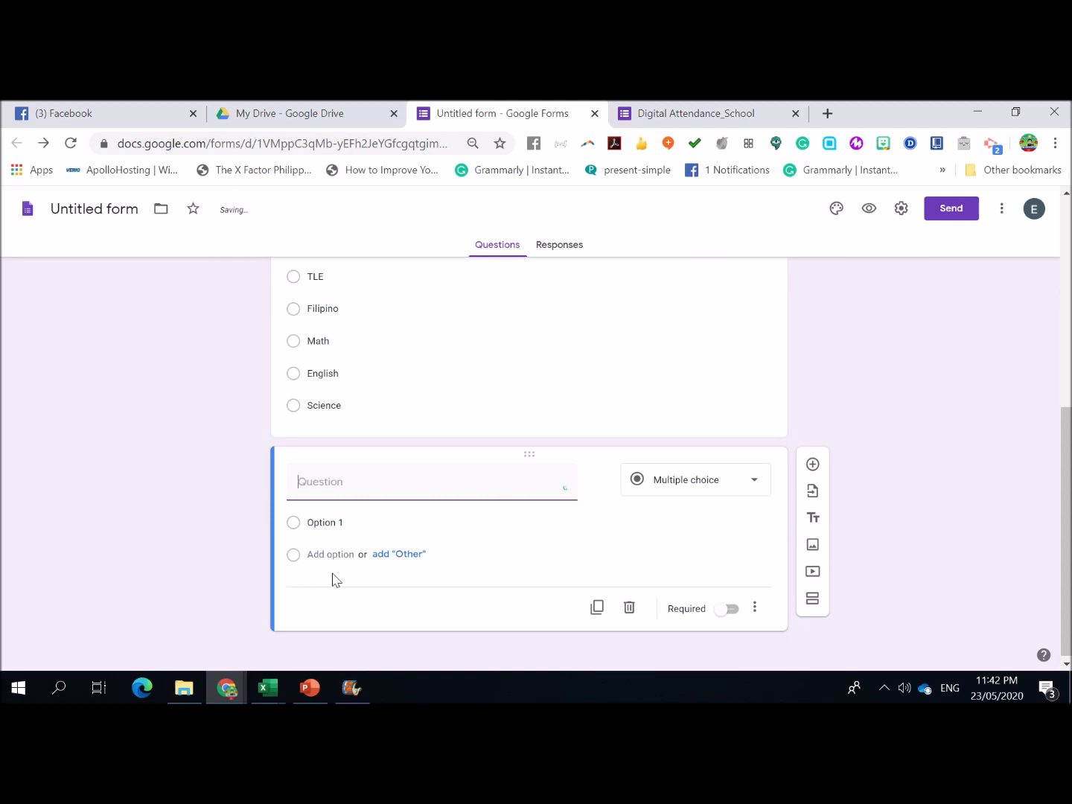
type("Attendance")
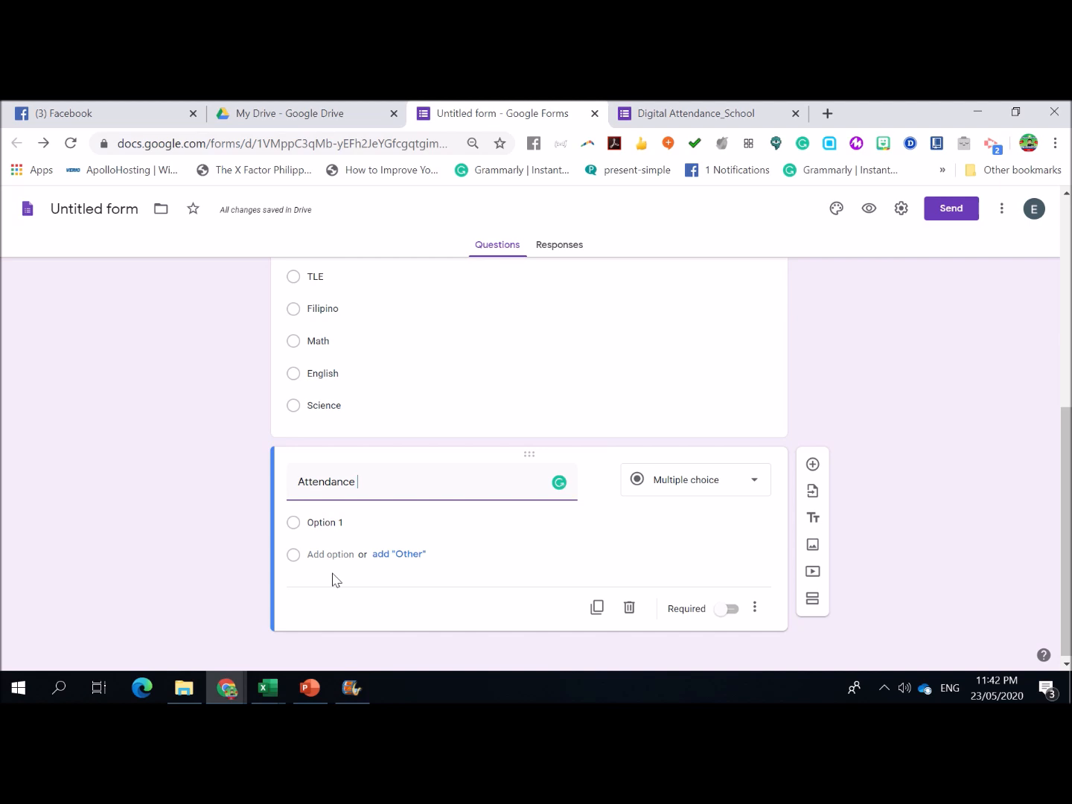
type("Time In")
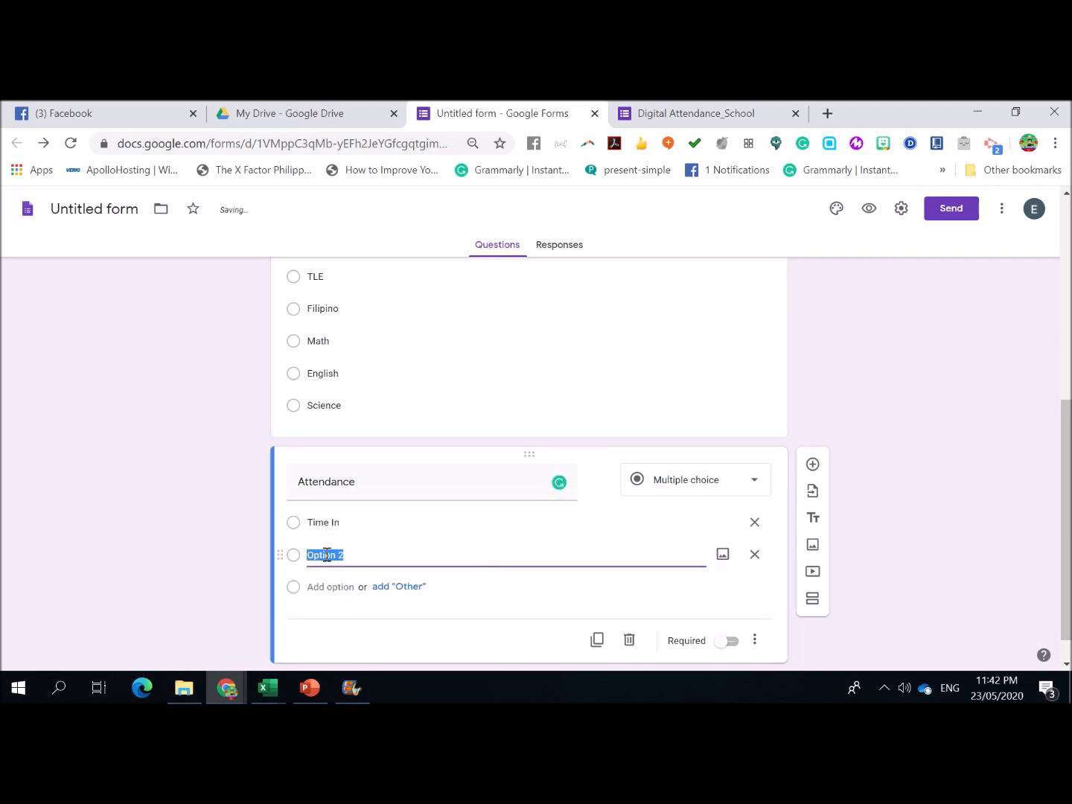
type("Time Out")
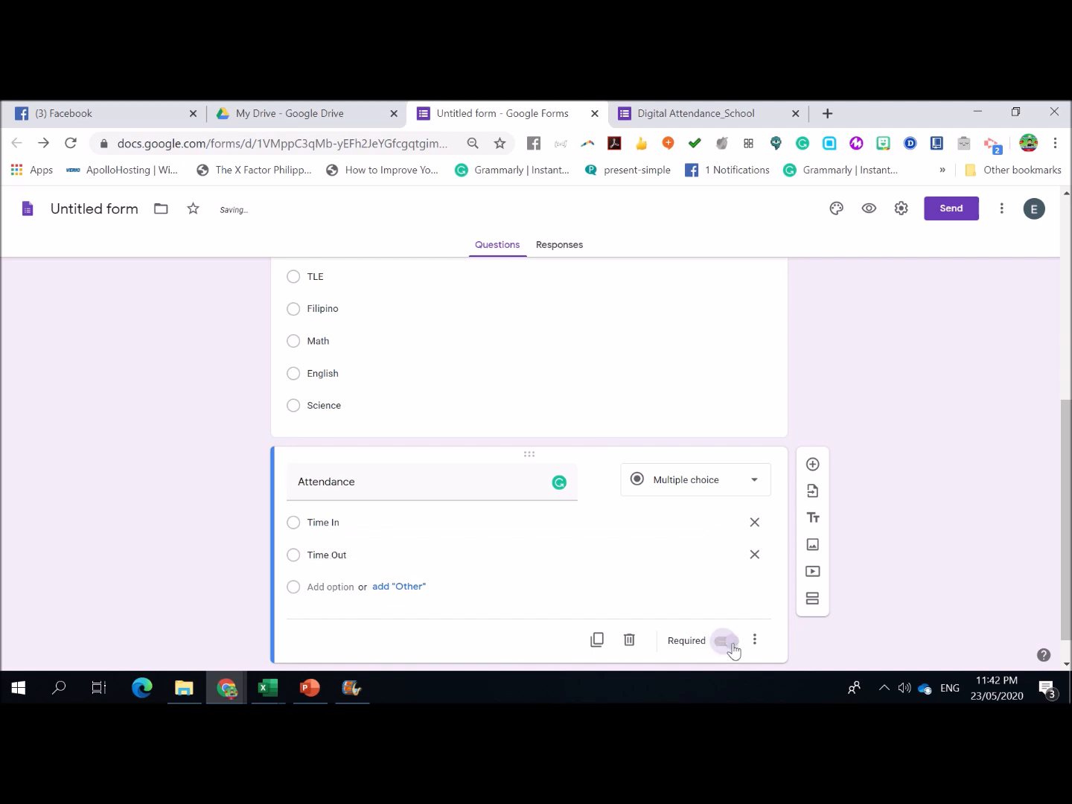
Step: Make the Attendance question required and review the form
scroll("up", 3)
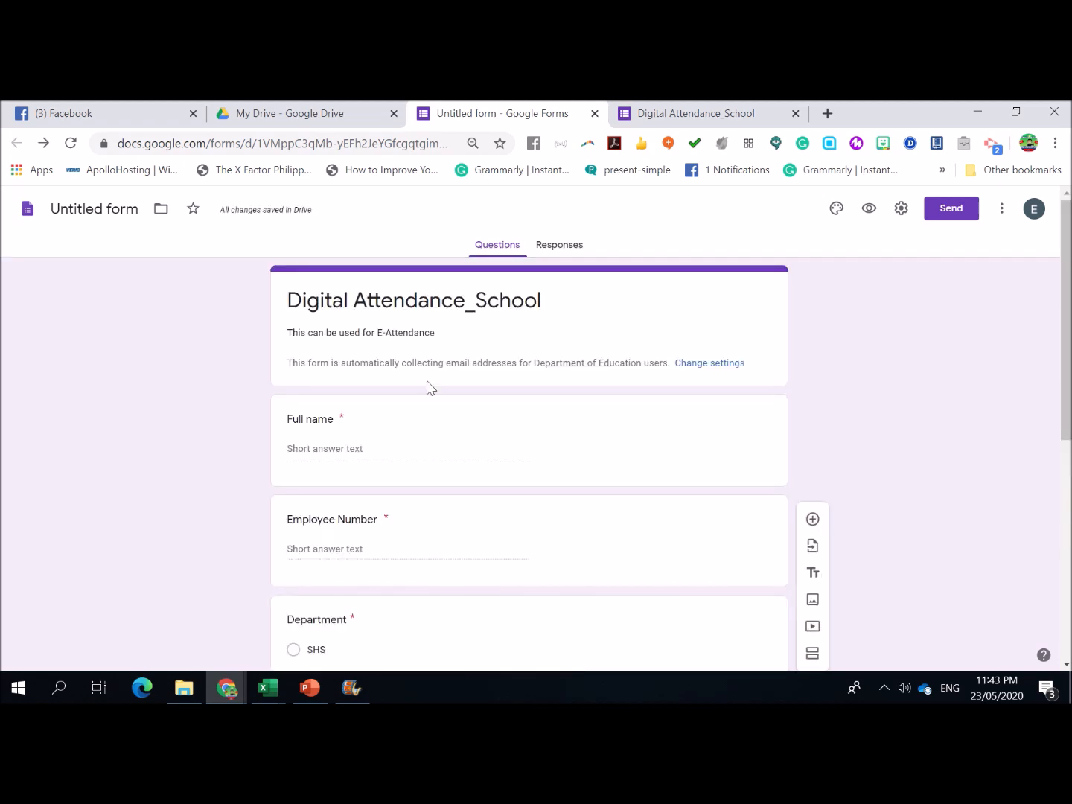
mouse_move(443, 422)
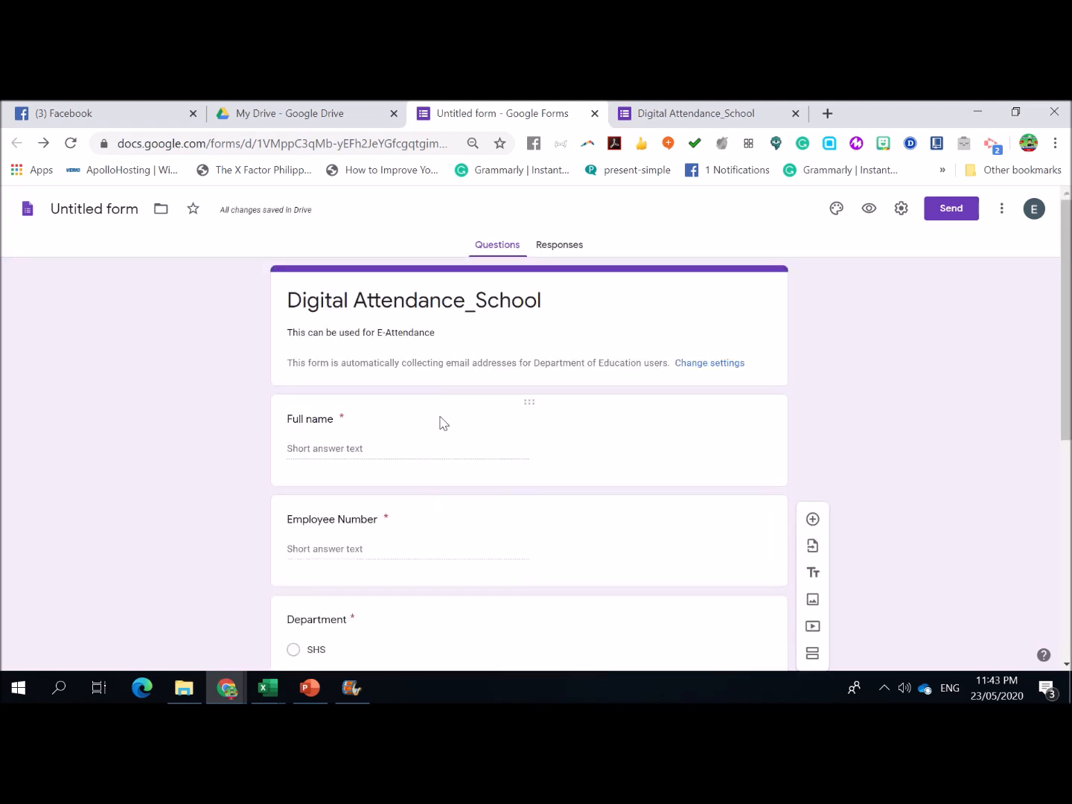
mouse_move(455, 428)
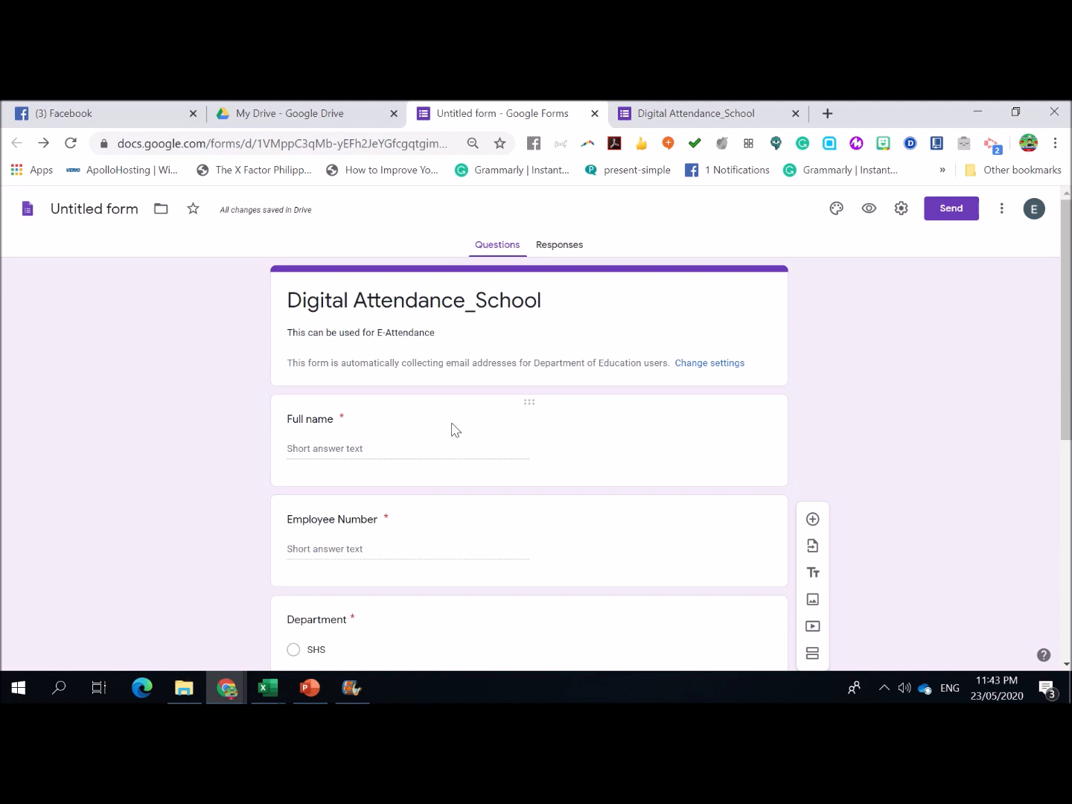
scroll("down", 3)
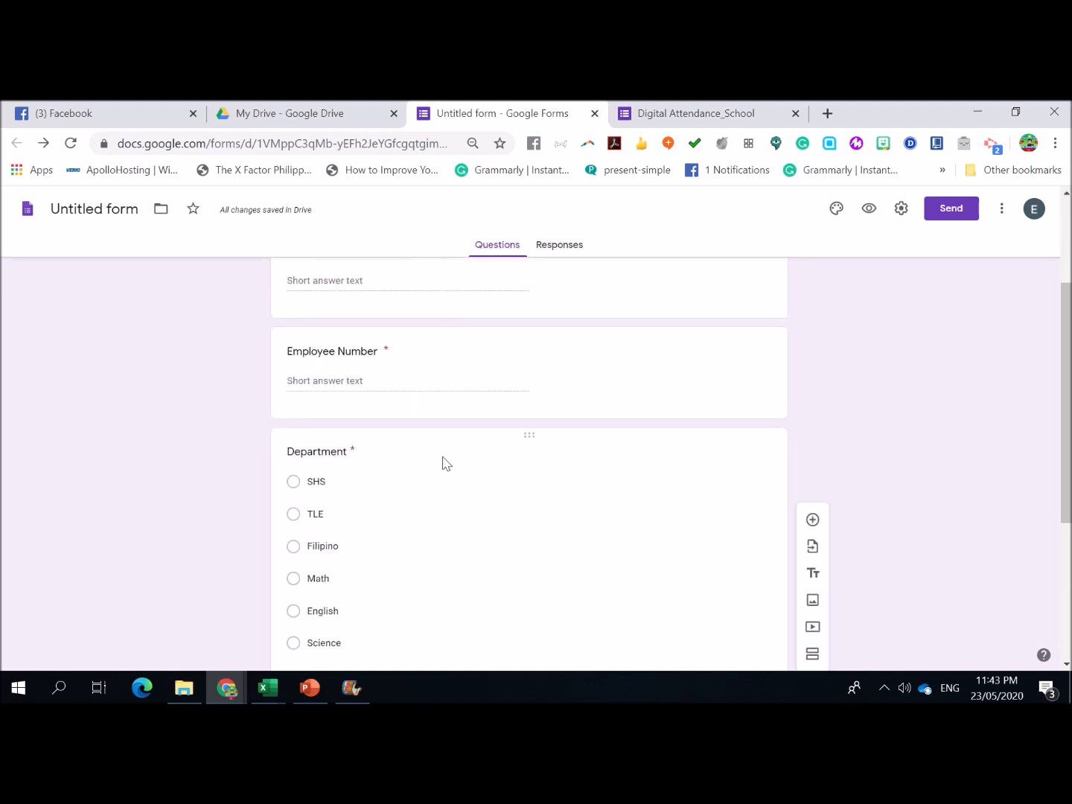
scroll("down", 3)
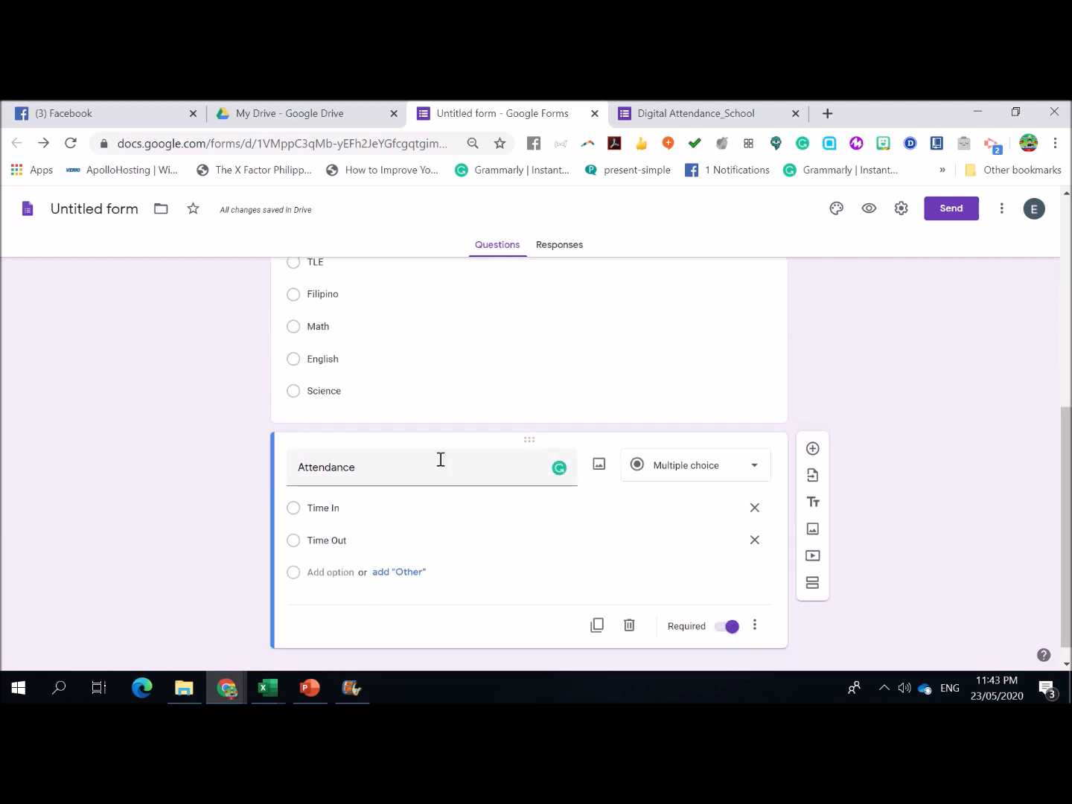
mouse_move(340, 539)
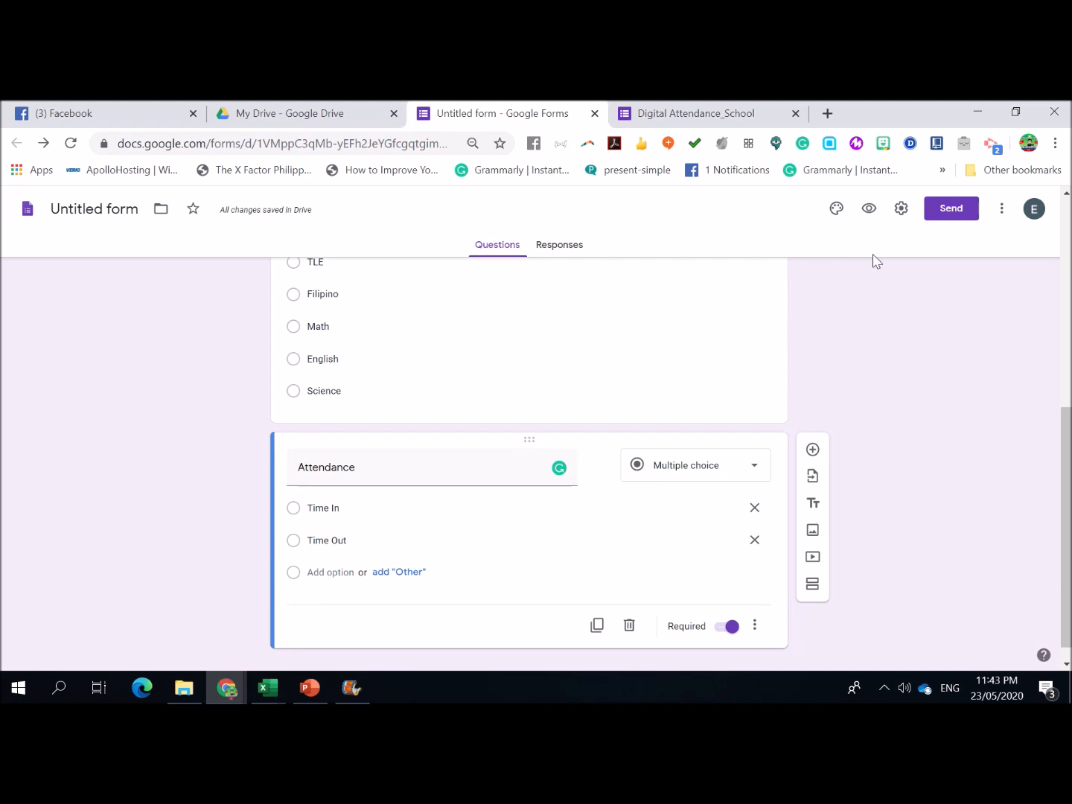
left_click(901, 209)
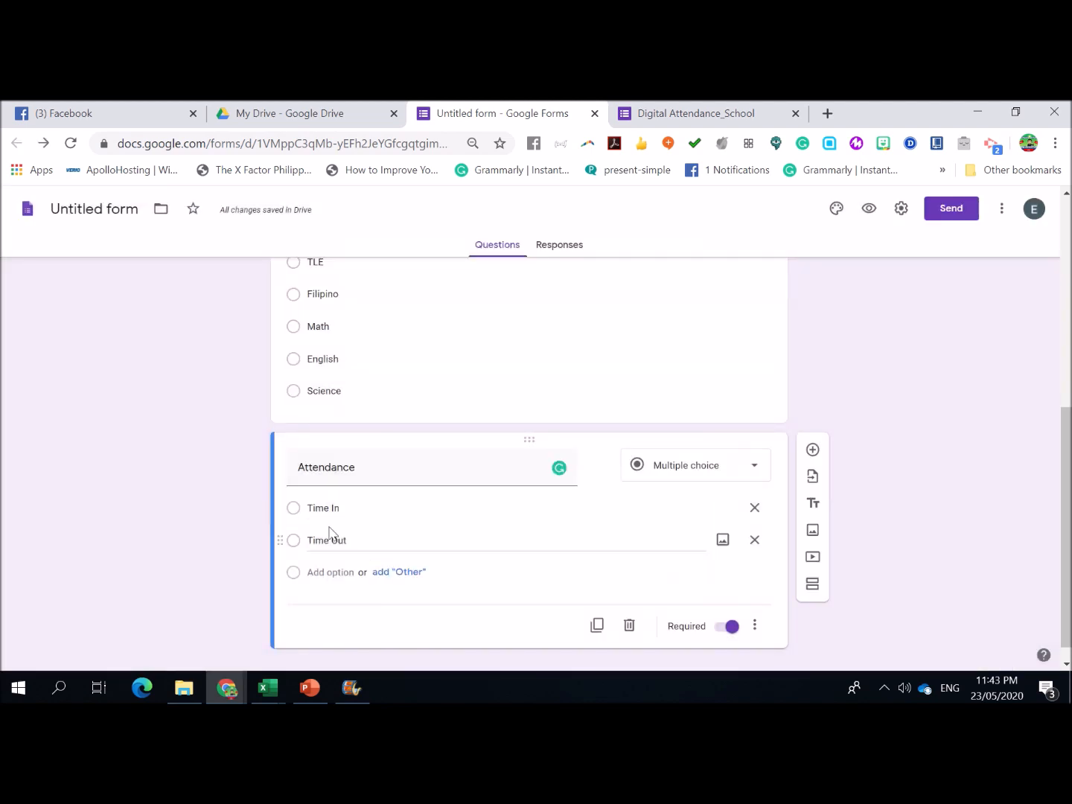
left_click(332, 540)
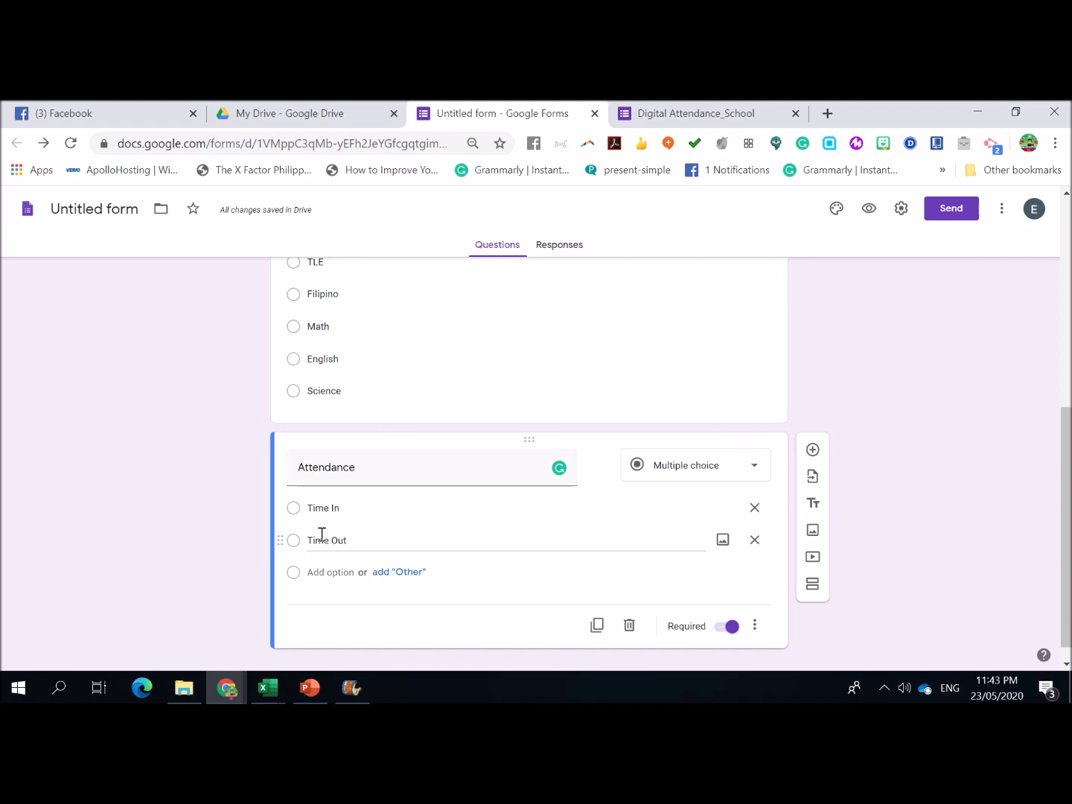
mouse_move(324, 534)
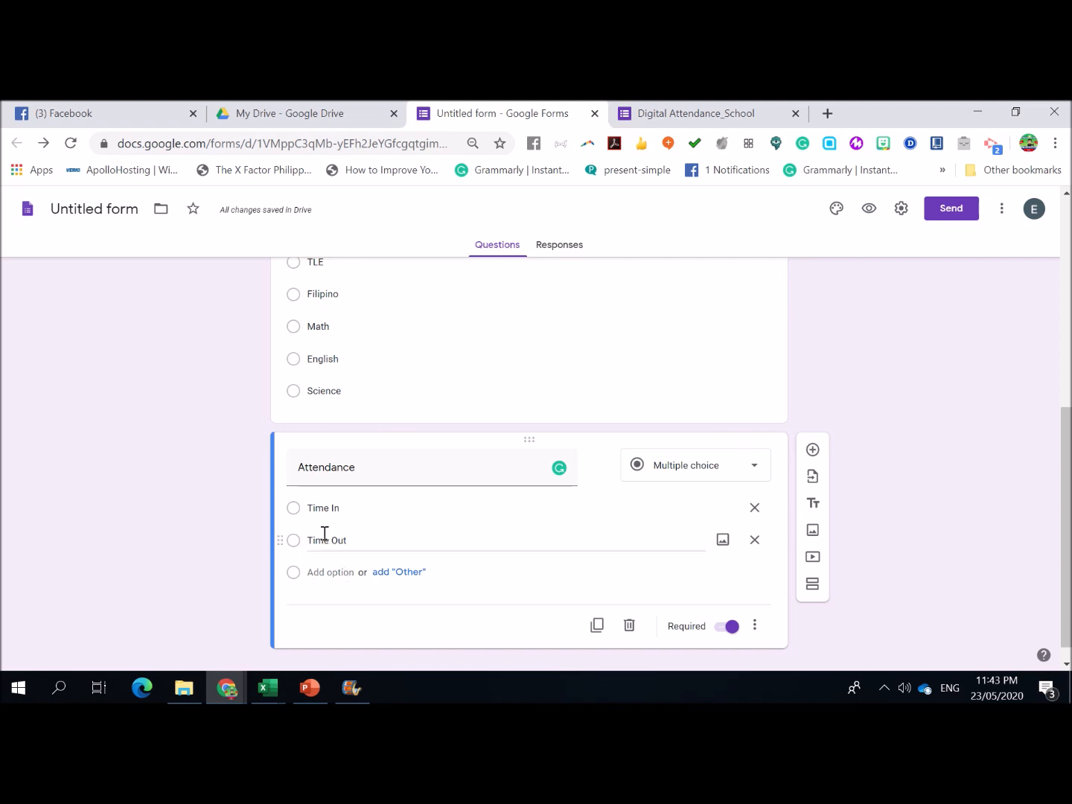
scroll("up", 3)
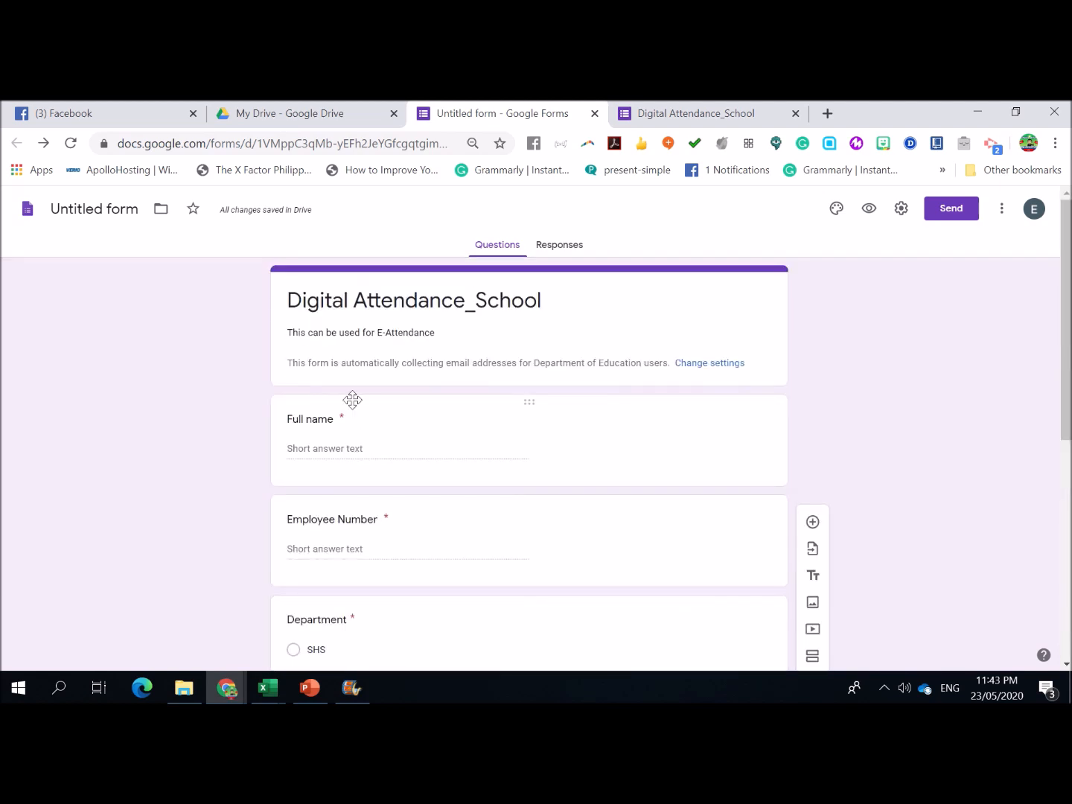
scroll("down", 3)
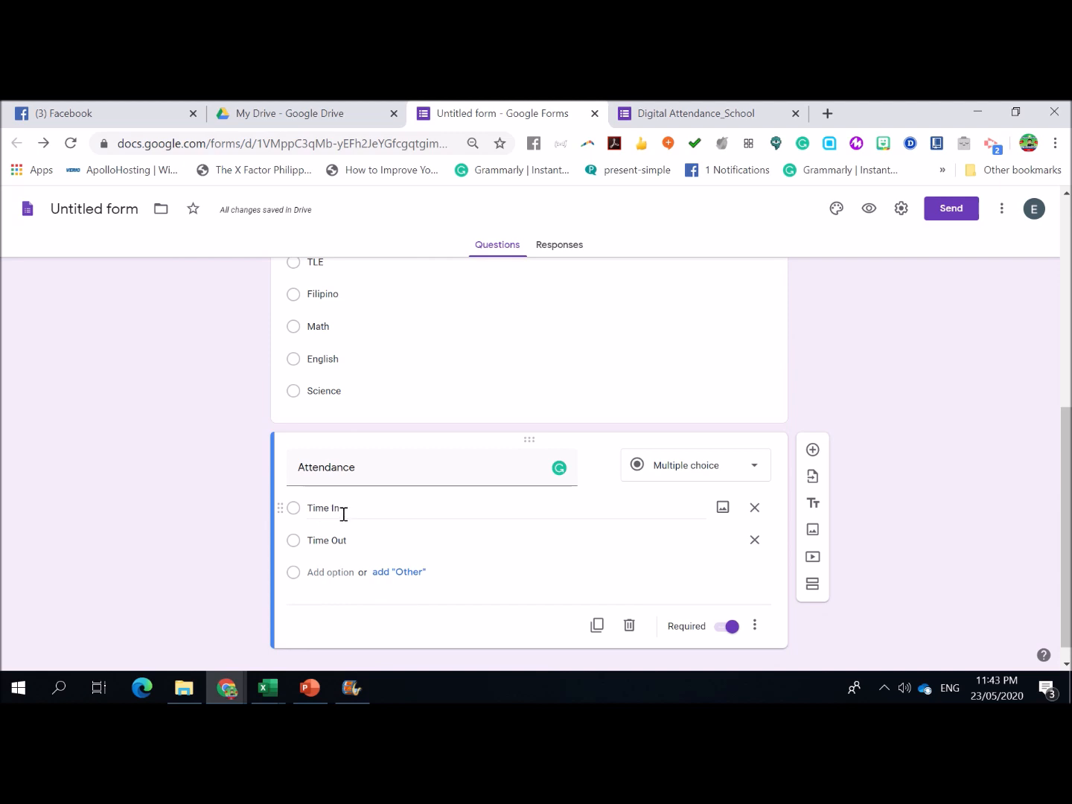
scroll("up", 3)
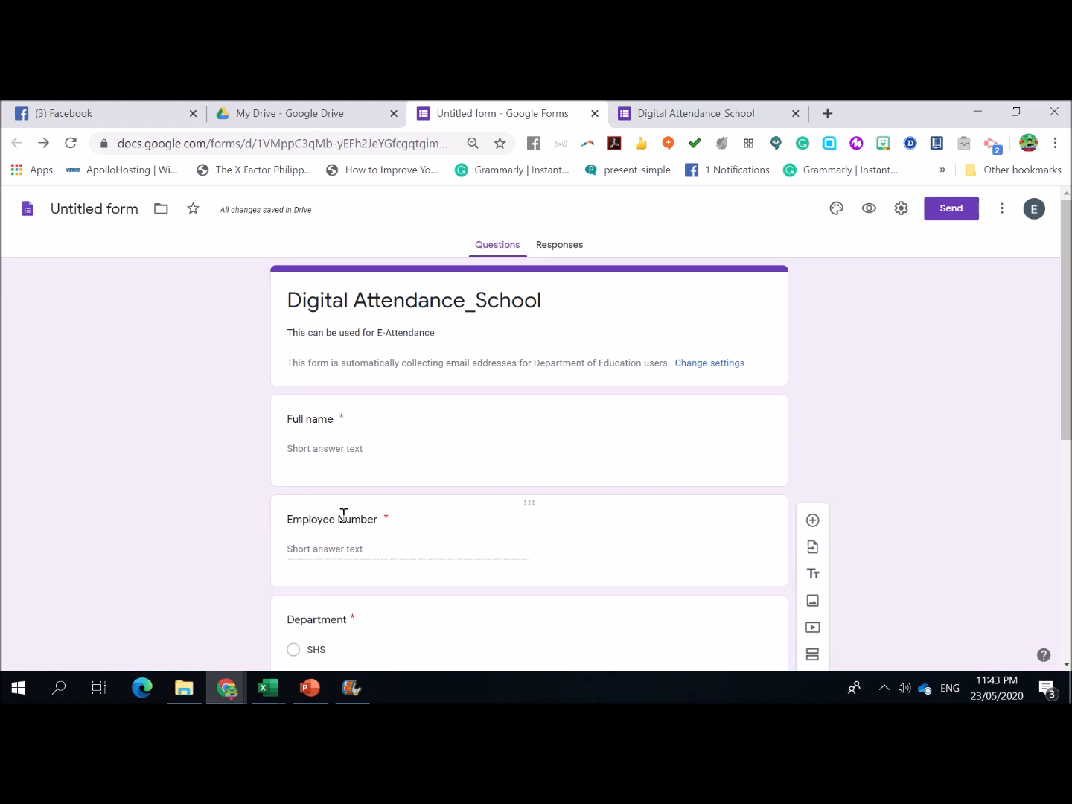
mouse_move(574, 253)
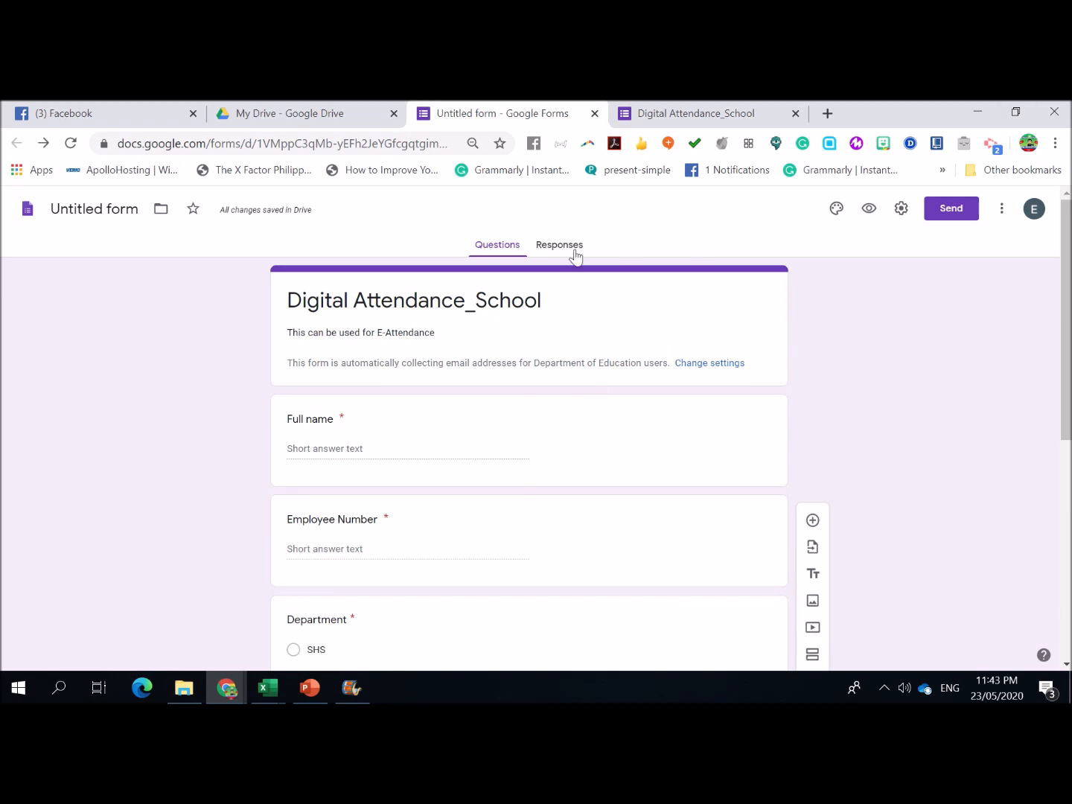
Step: On the Responses tab, link responses to a new spreadsheet and open it
left_click(559, 245)
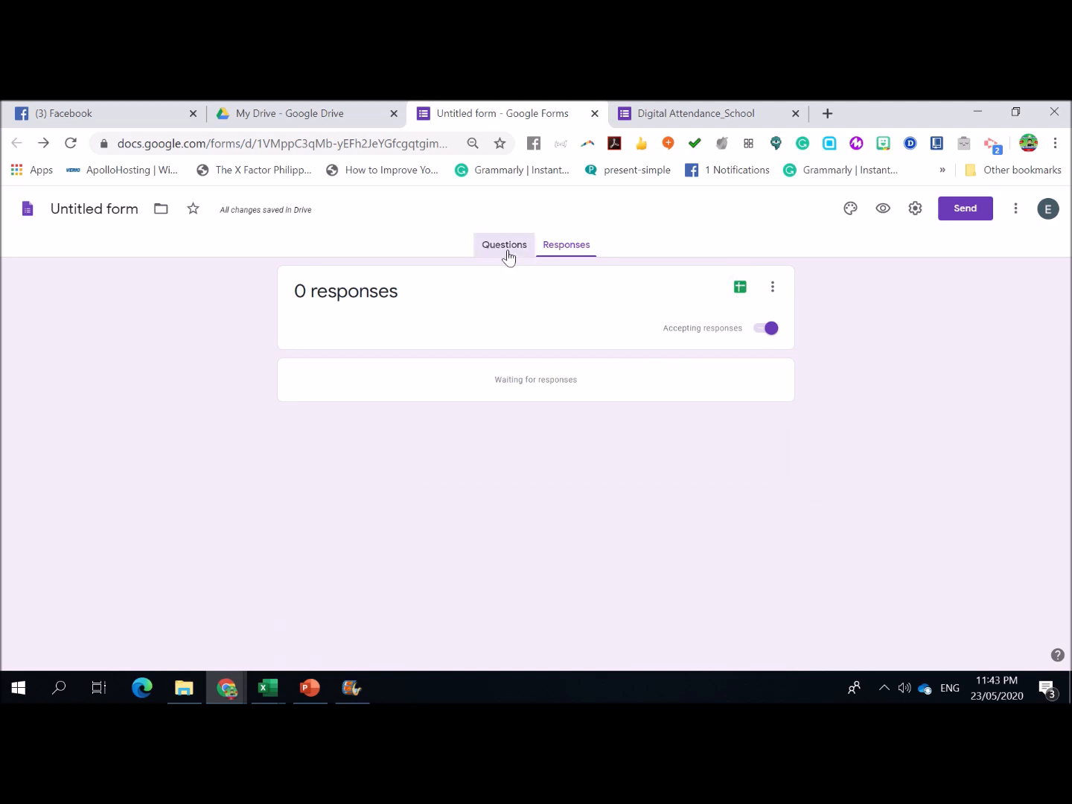
left_click(503, 244)
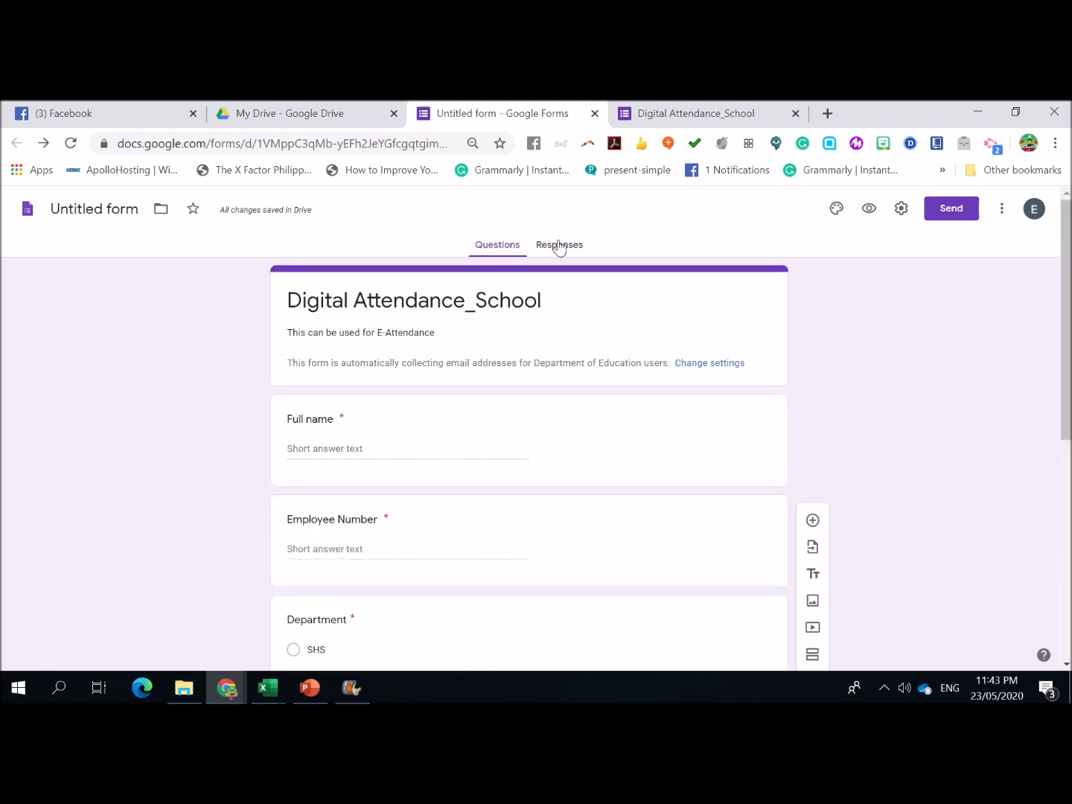
left_click(559, 244)
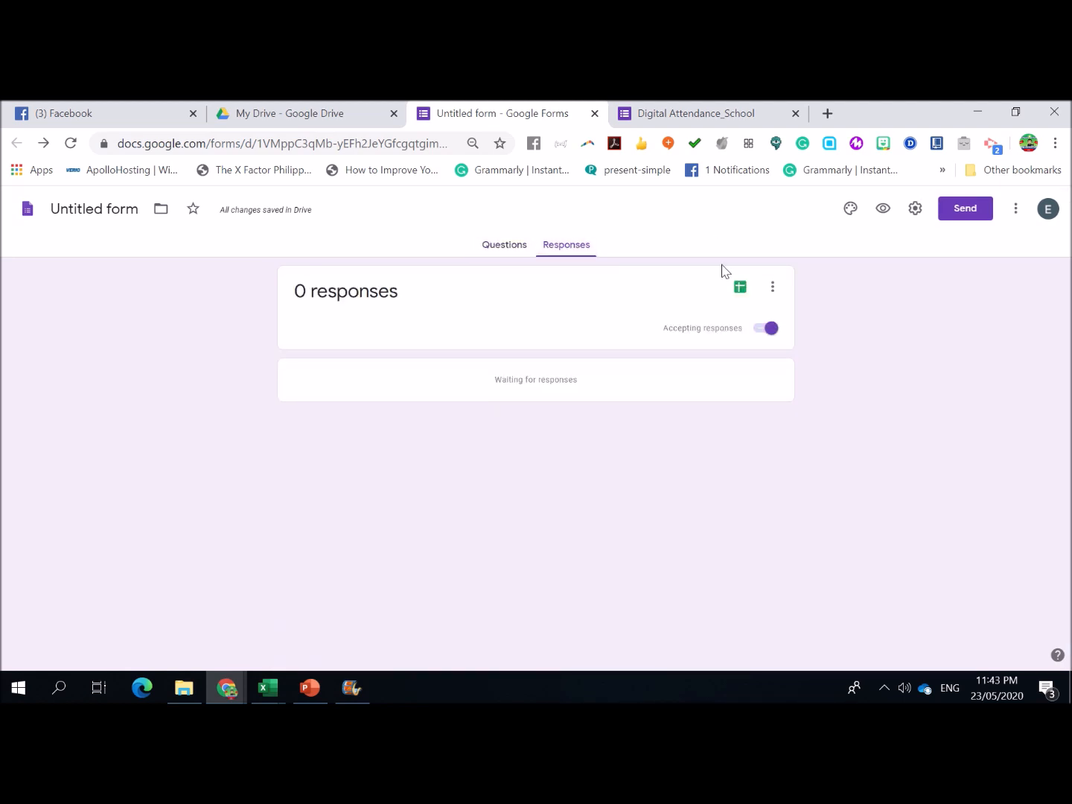
left_click(739, 286)
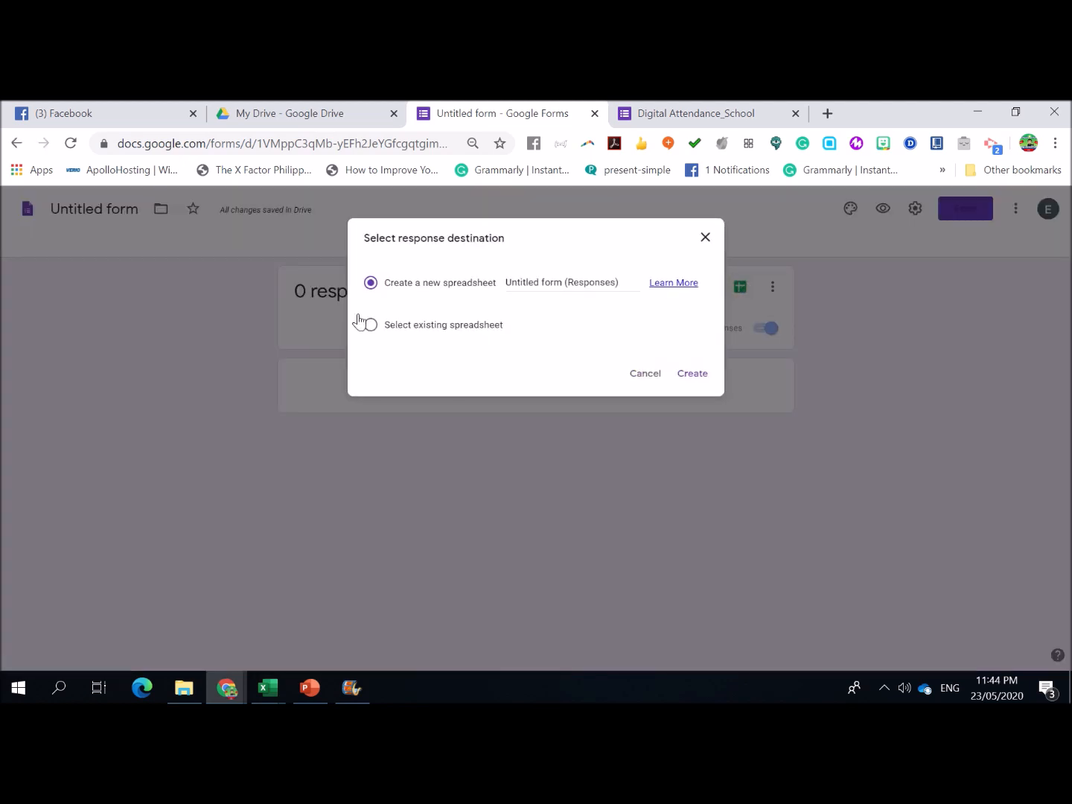
left_click(692, 373)
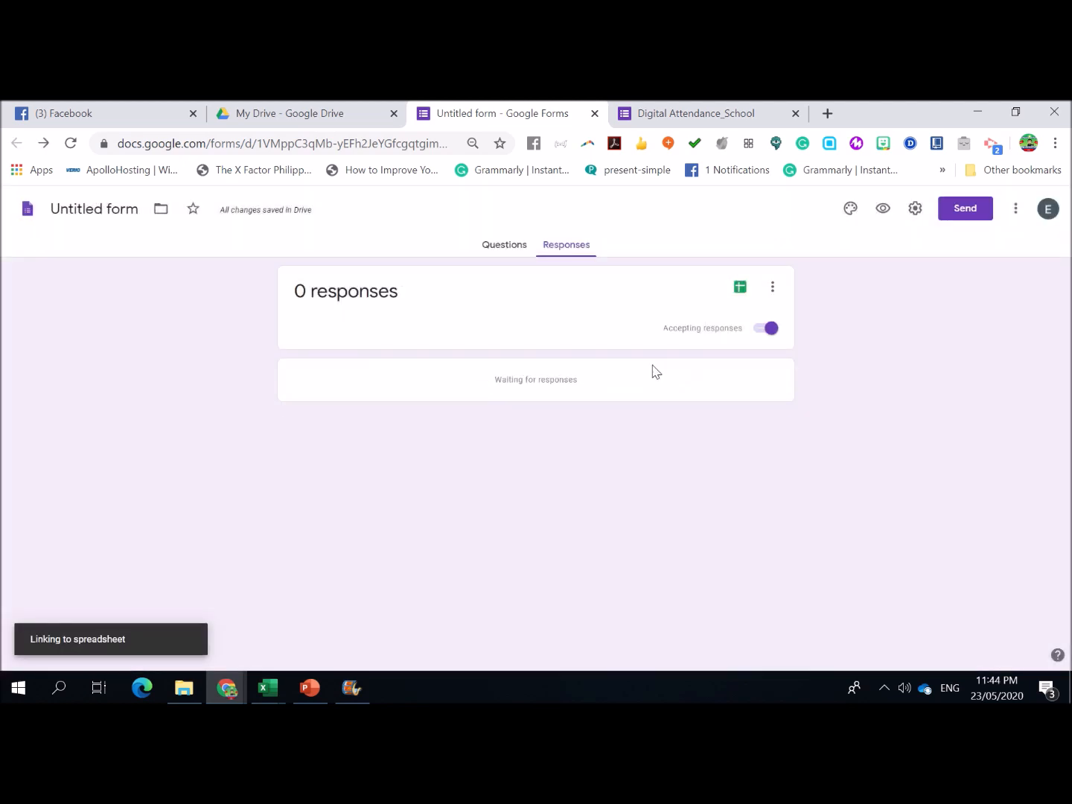
left_click(740, 286)
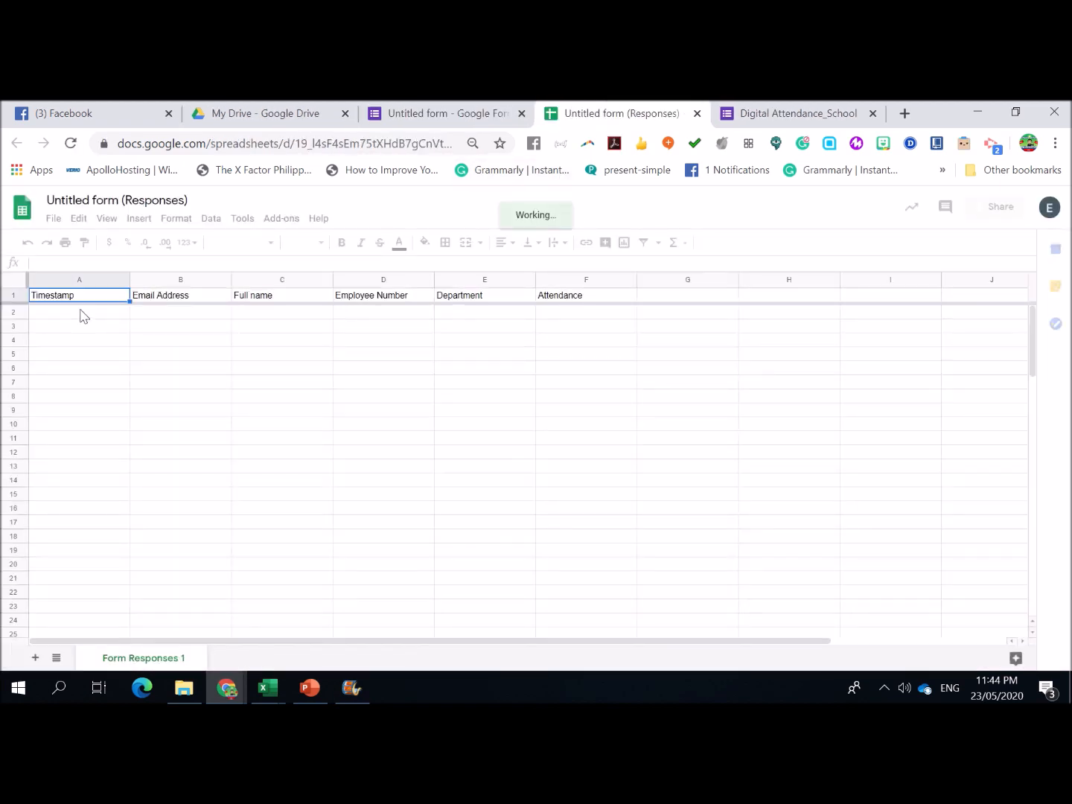
Step: Check the live form and linked responses sheet, then return to the form editor
left_click(79, 312)
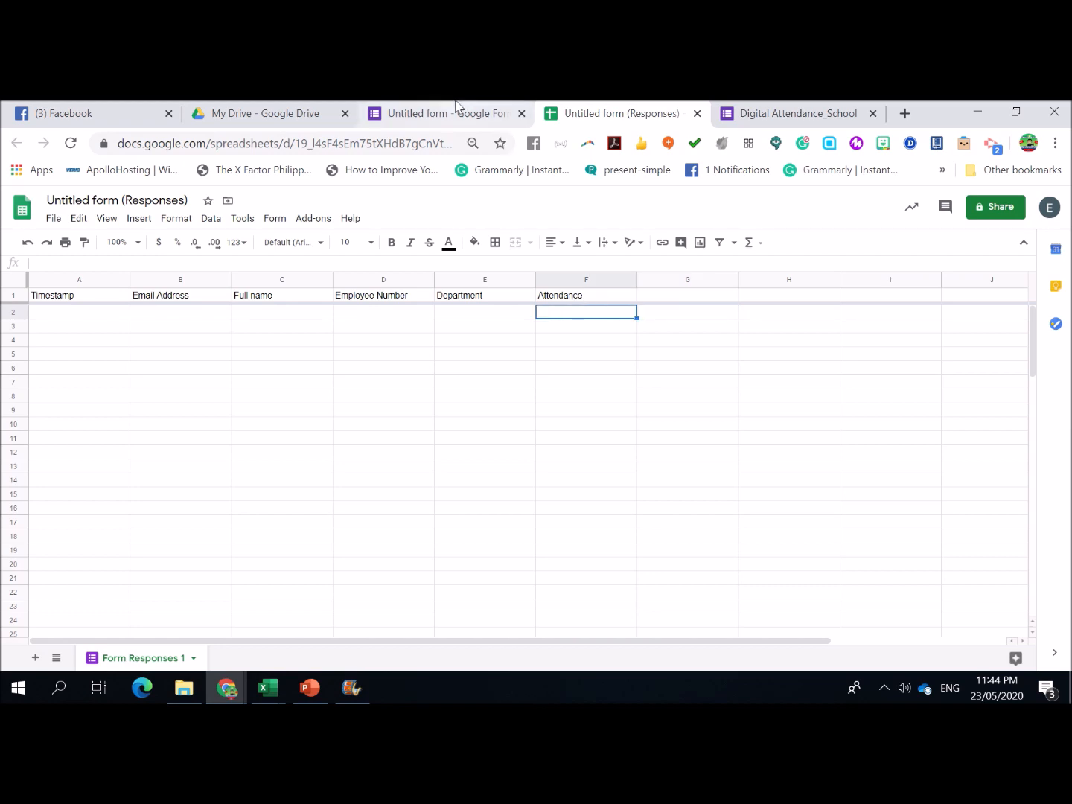
left_click(791, 113)
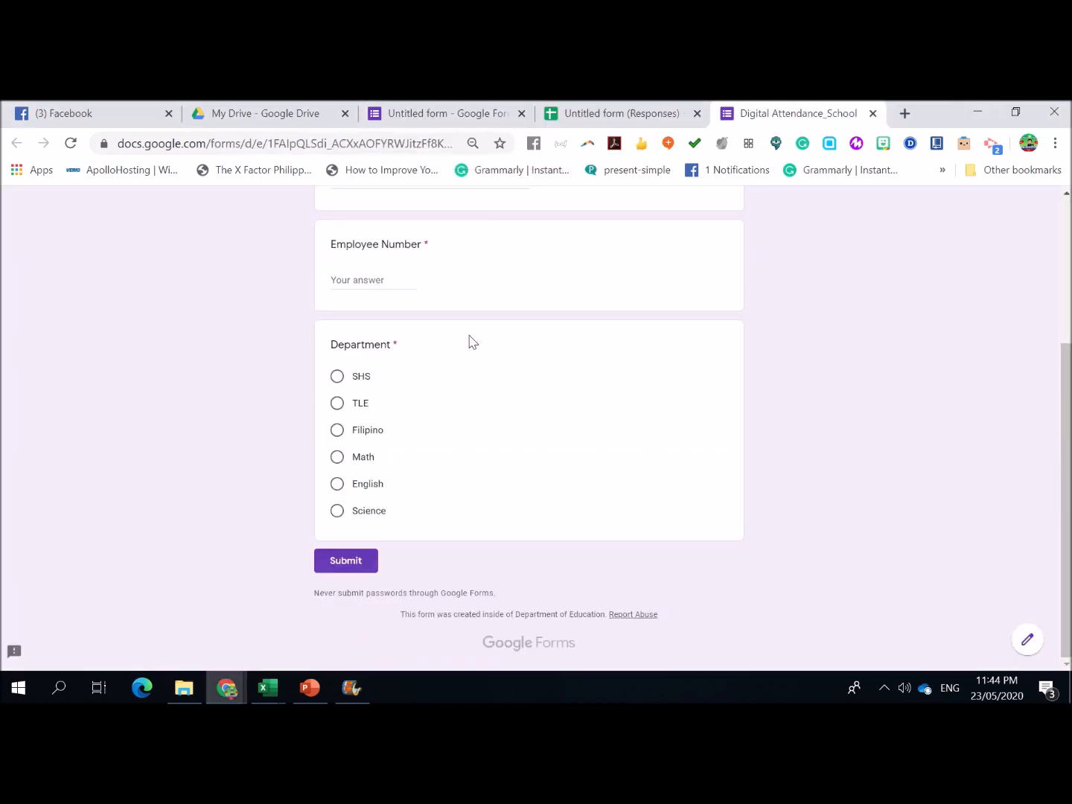
scroll("up", 3)
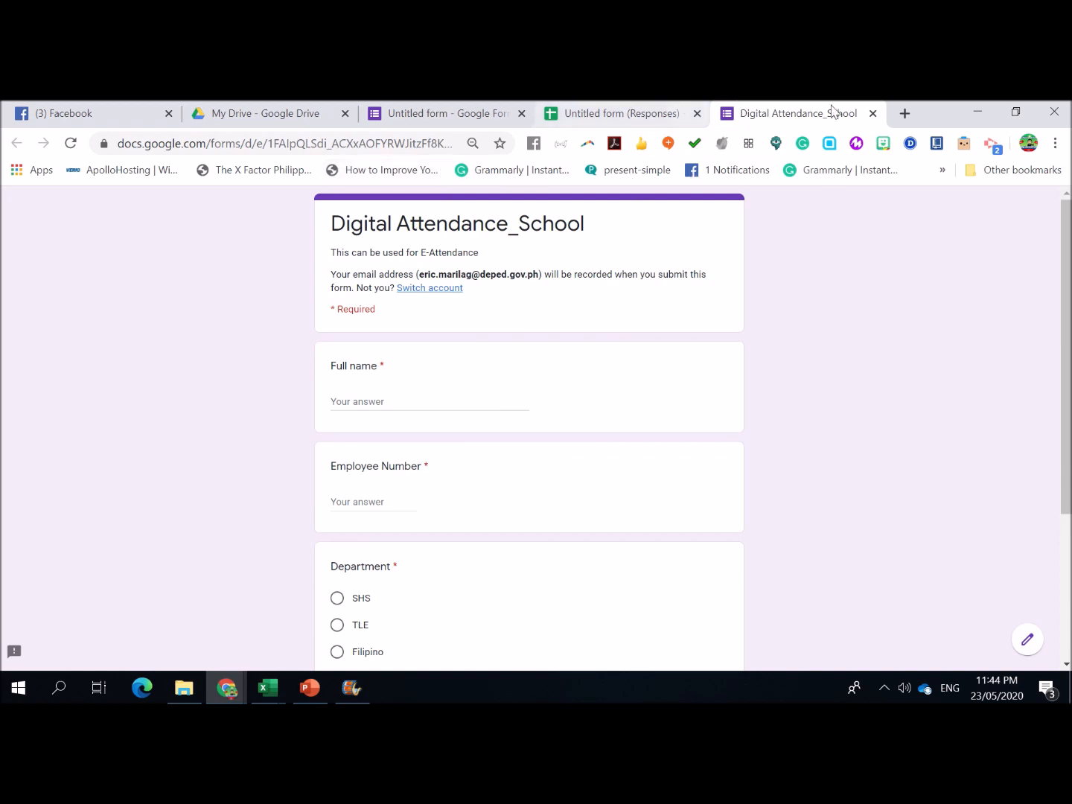
left_click(640, 114)
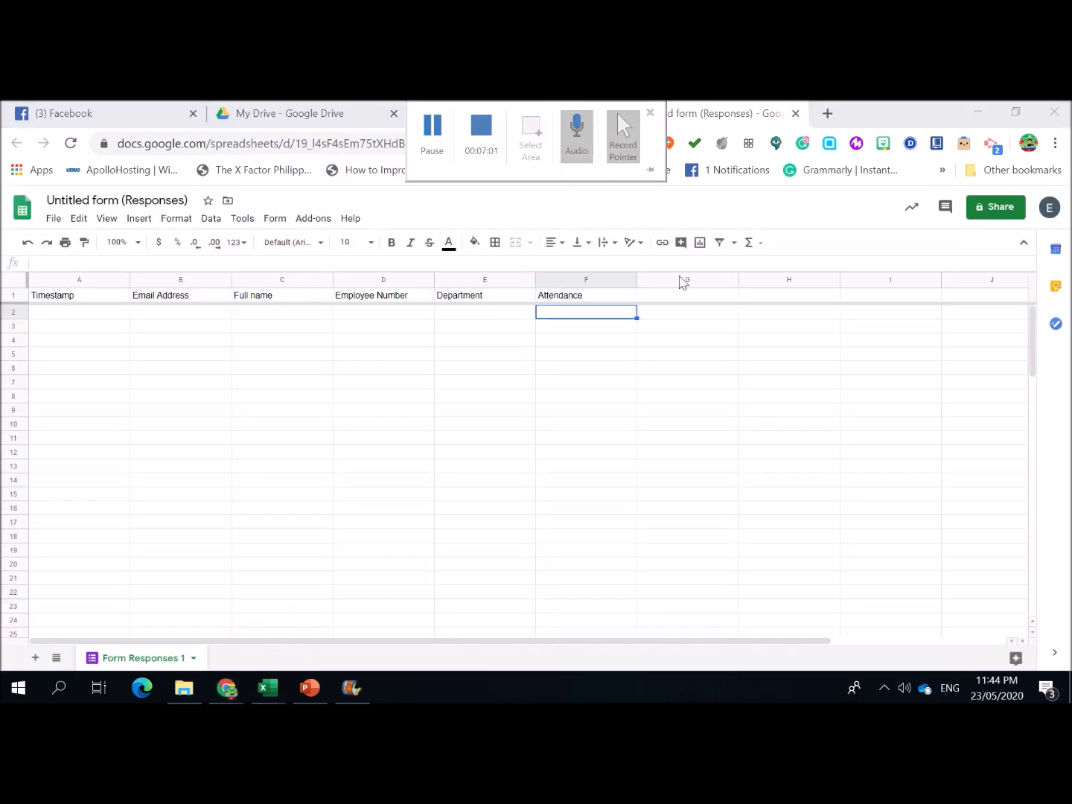
left_click(499, 114)
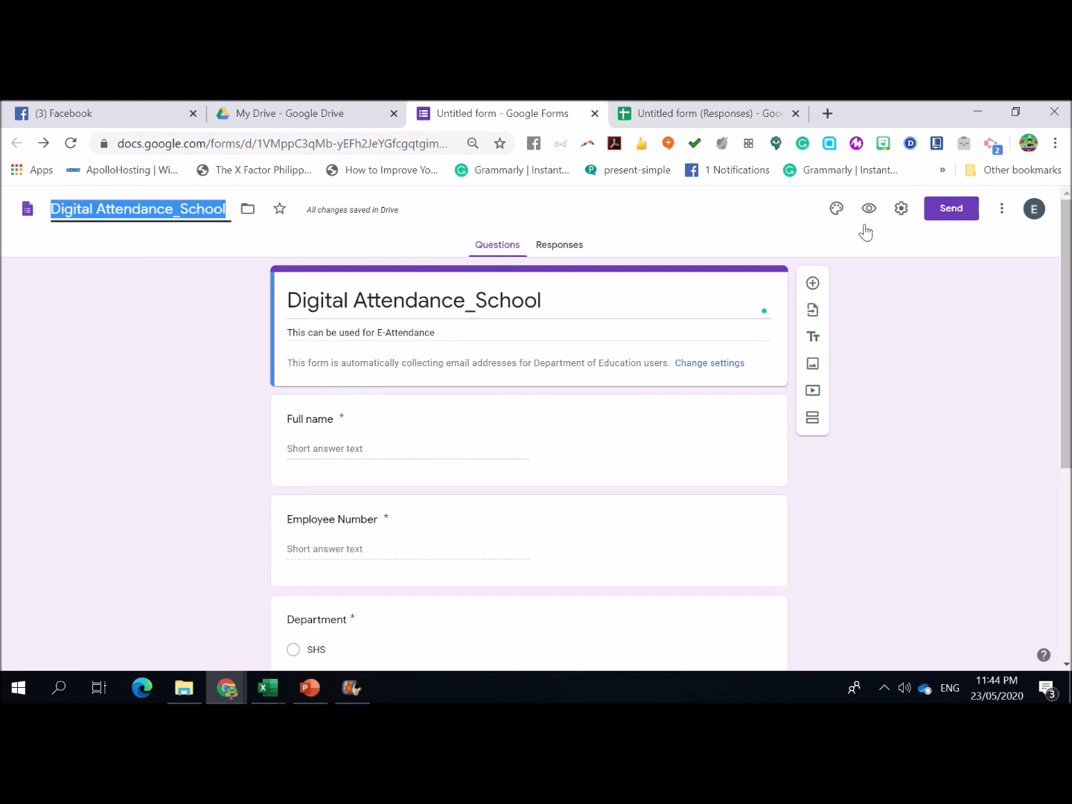
Step: Apply the science lab header image, coral colour and Formal font style
left_click(837, 208)
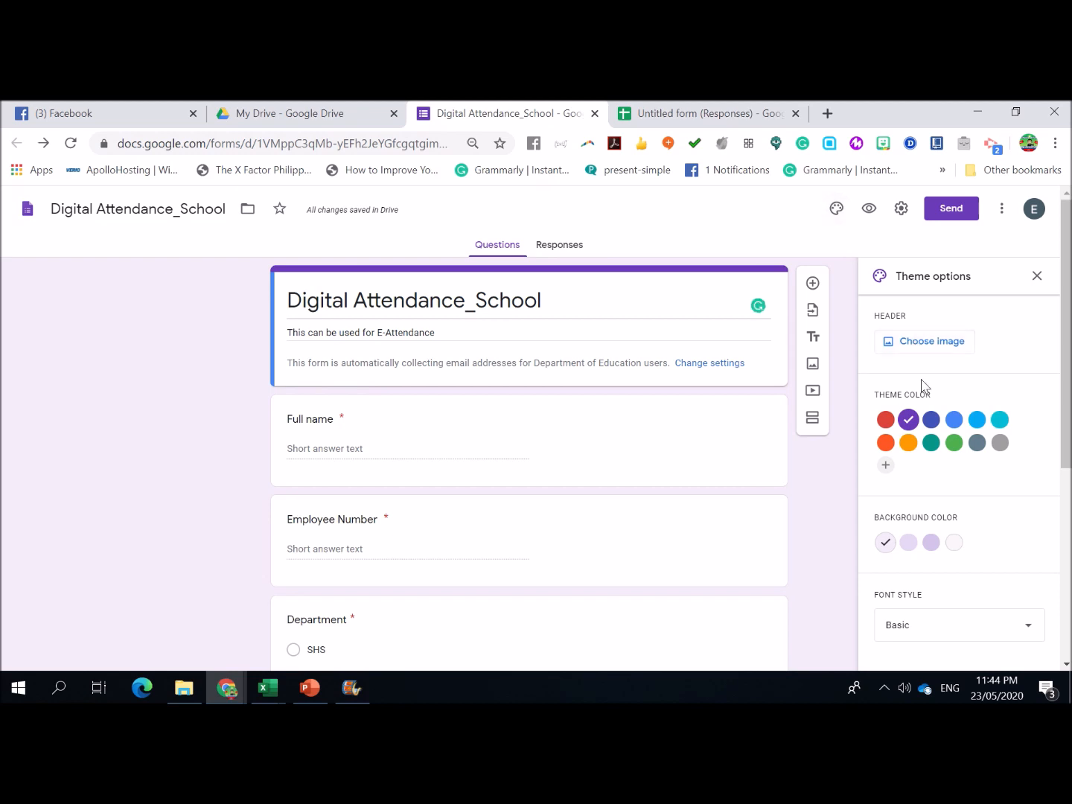
left_click(924, 341)
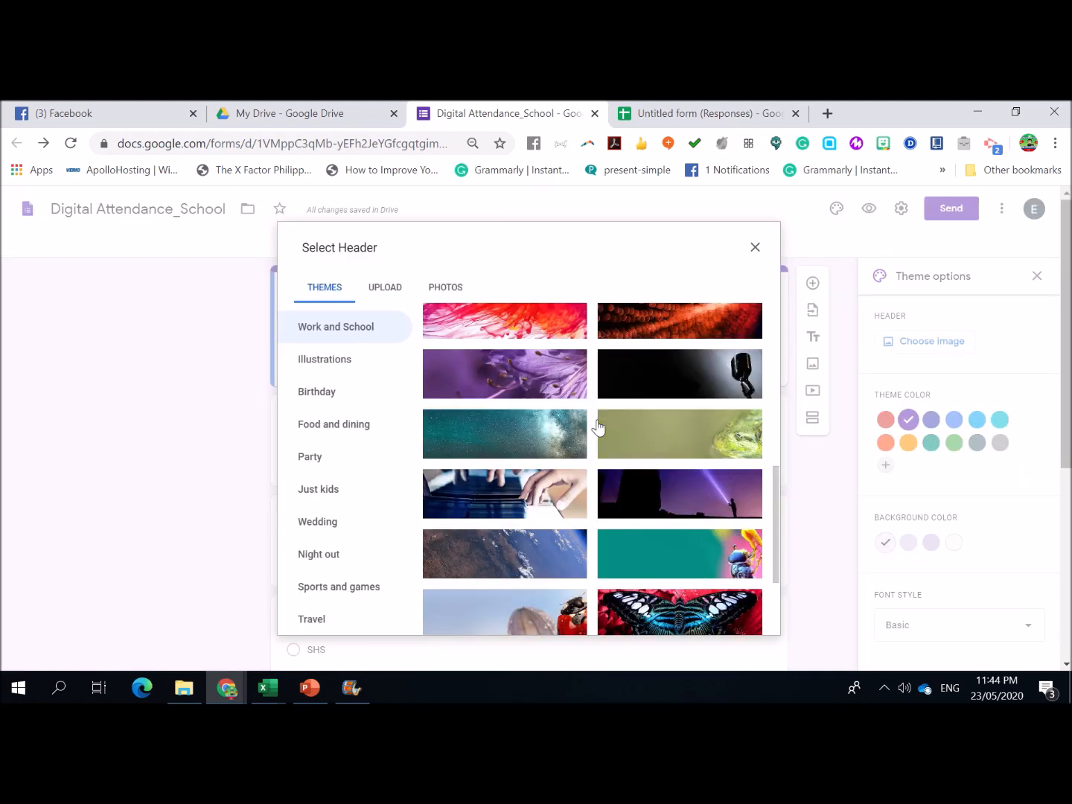
scroll("down", 3)
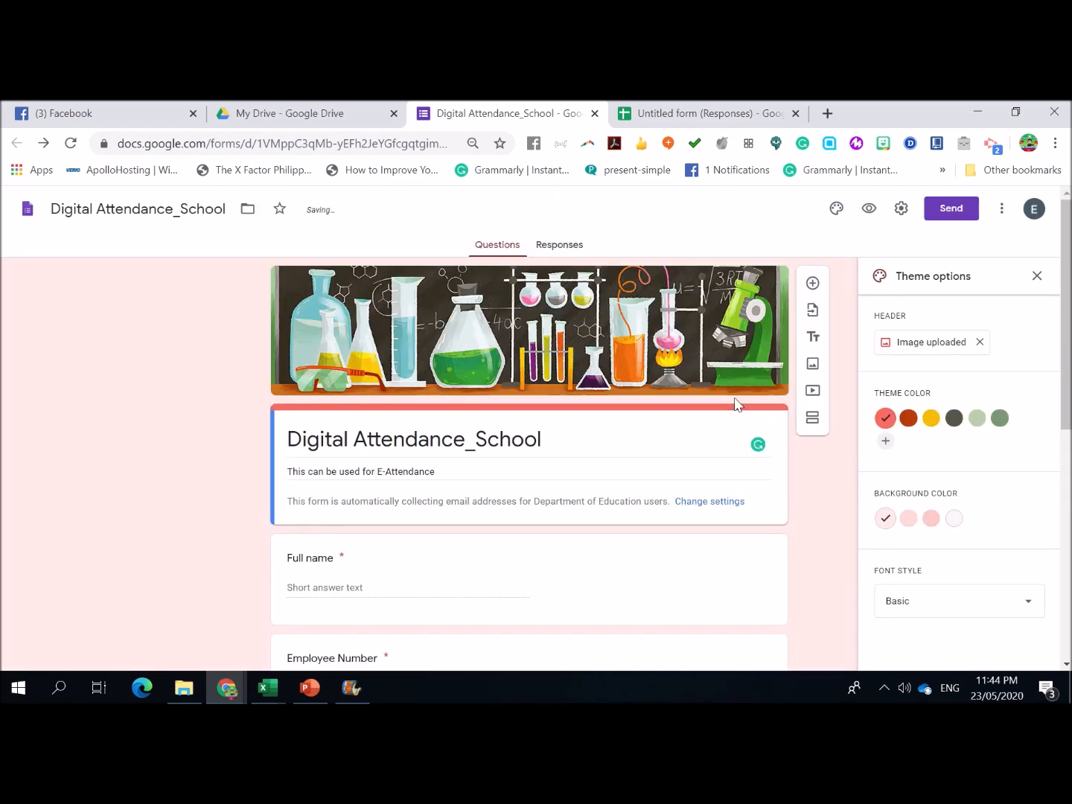
mouse_move(975, 409)
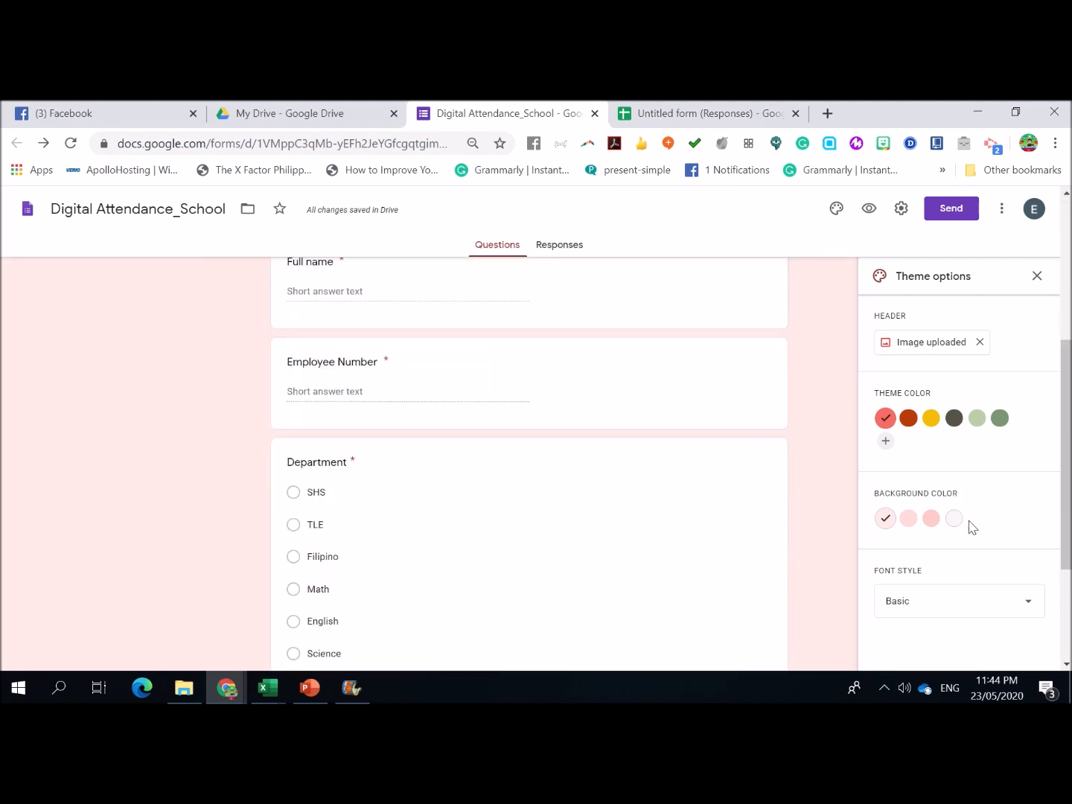
left_click(959, 601)
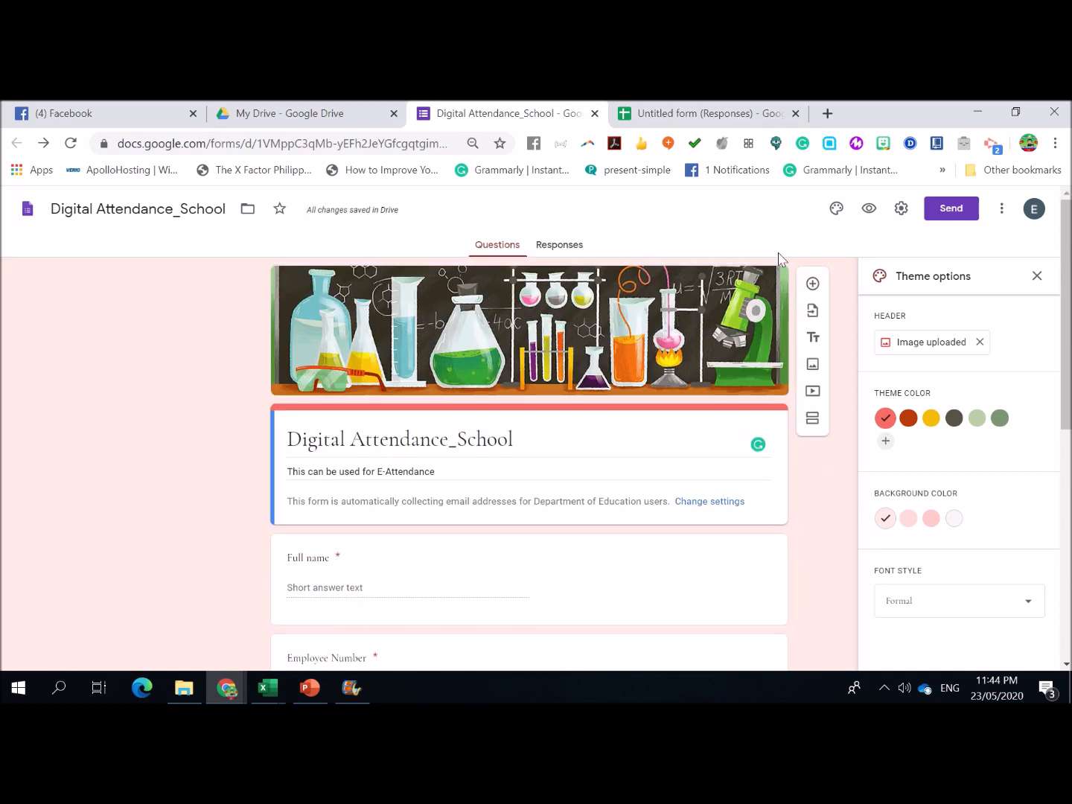
mouse_move(635, 342)
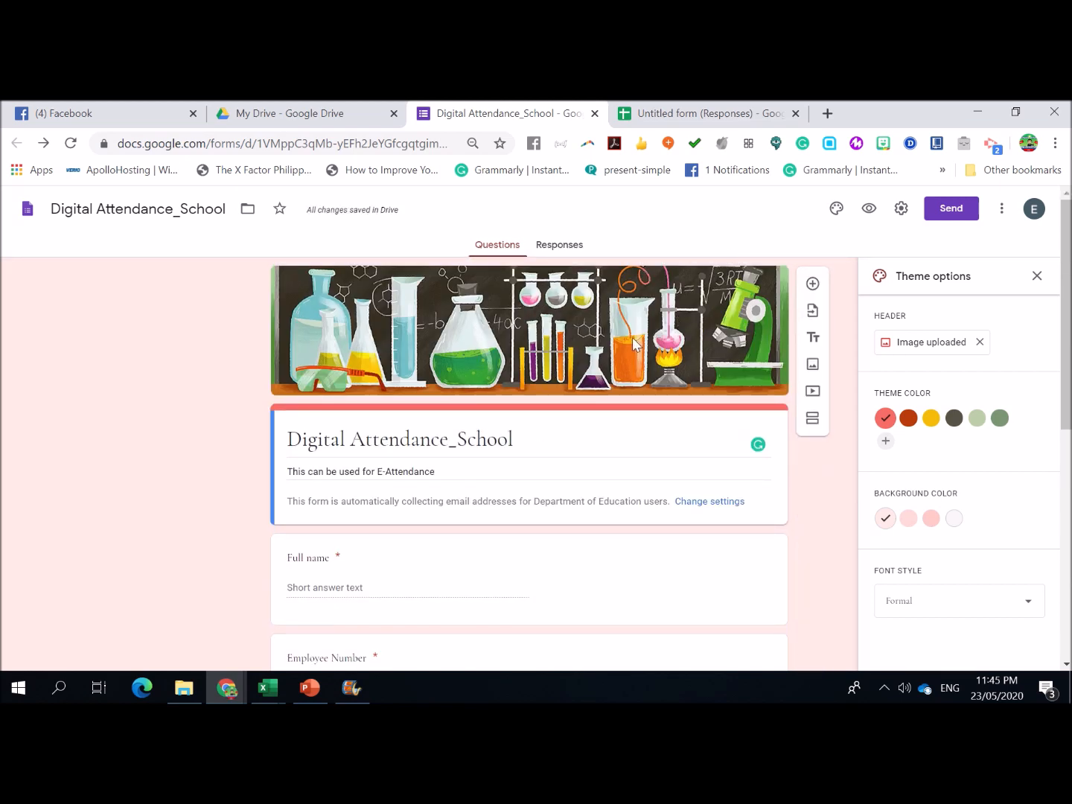
mouse_move(637, 365)
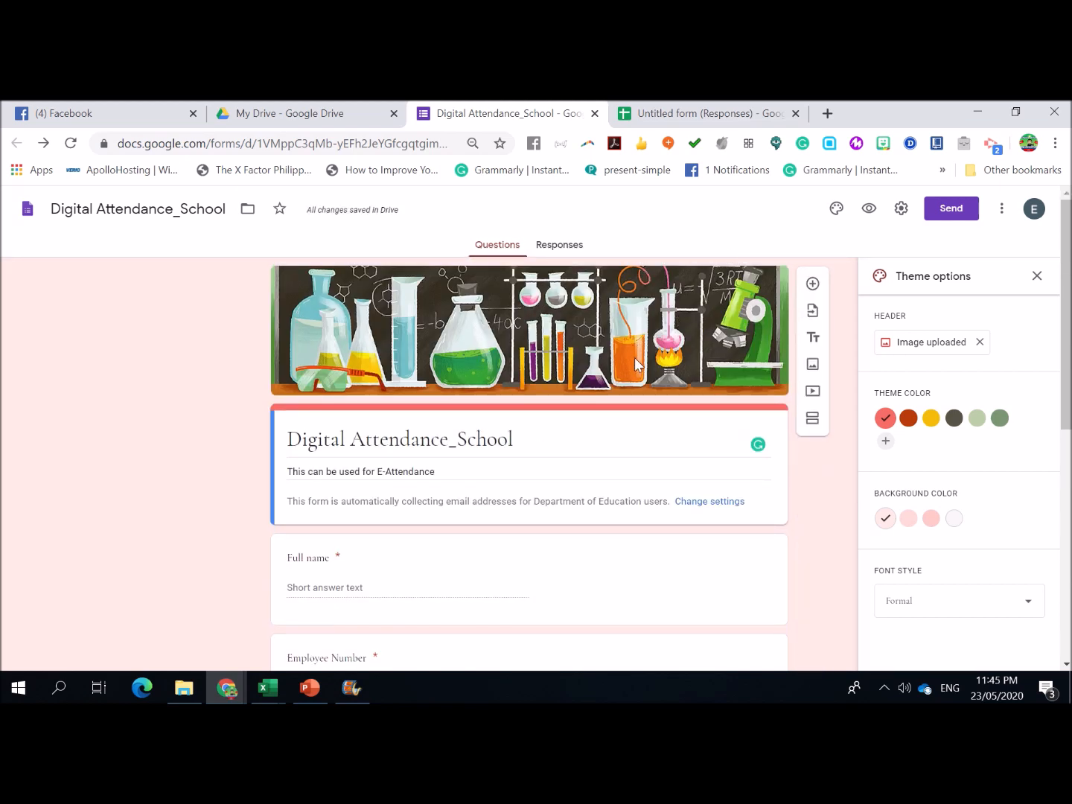
mouse_move(670, 111)
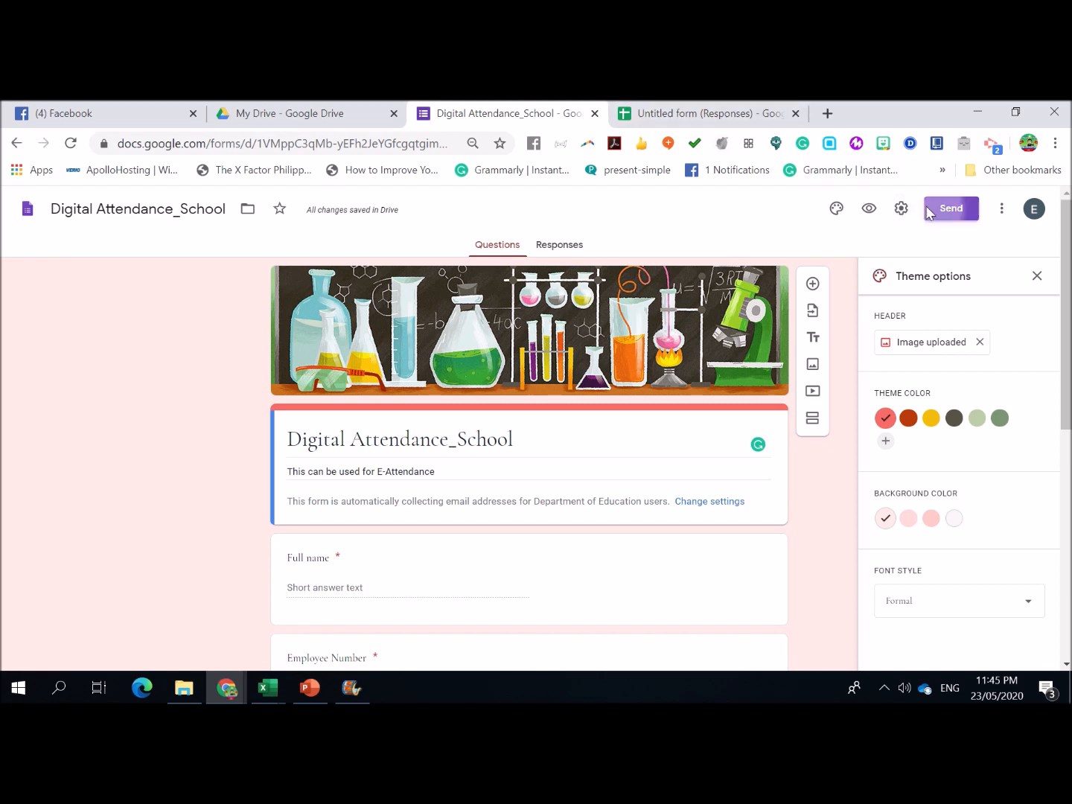
Step: Generate a shortened sharing link for the attendance form and copy it
left_click(951, 209)
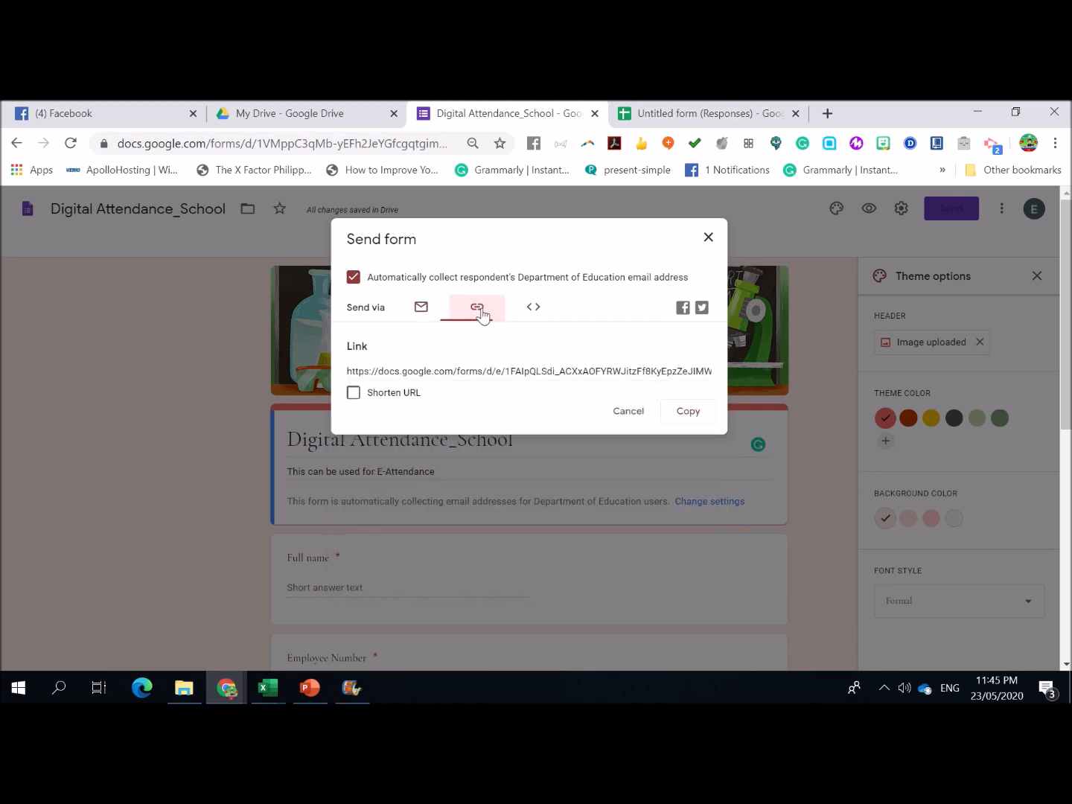
left_click(353, 393)
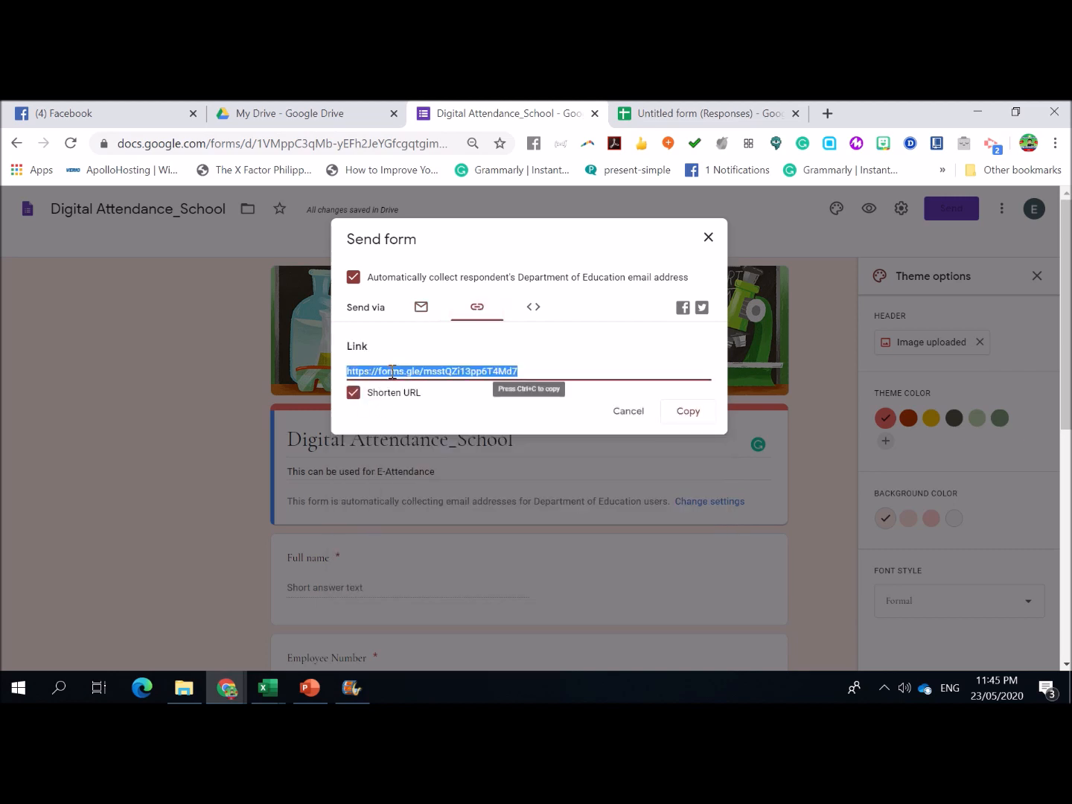
left_click(687, 411)
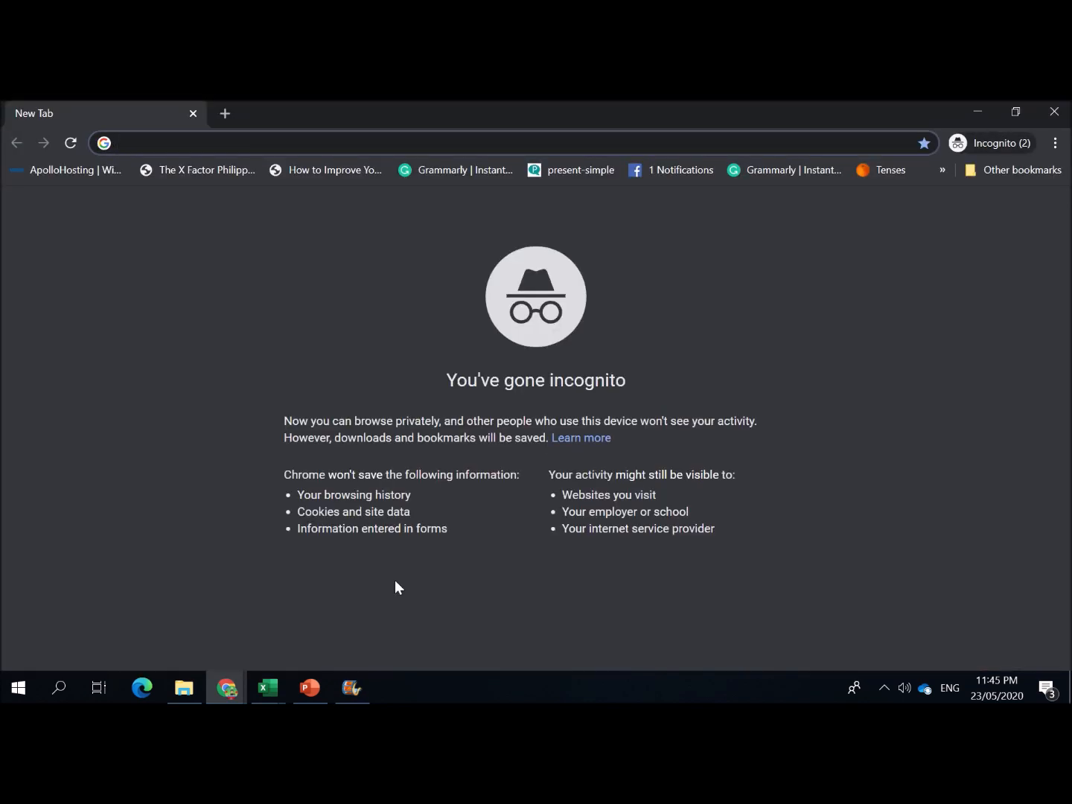
Step: Open forms.gle/msstQZi13pp6T4Md7 privately and choose to sign in to the Department of Education account
type("https://forms.gle/msstQZi13pp6T4Md7")
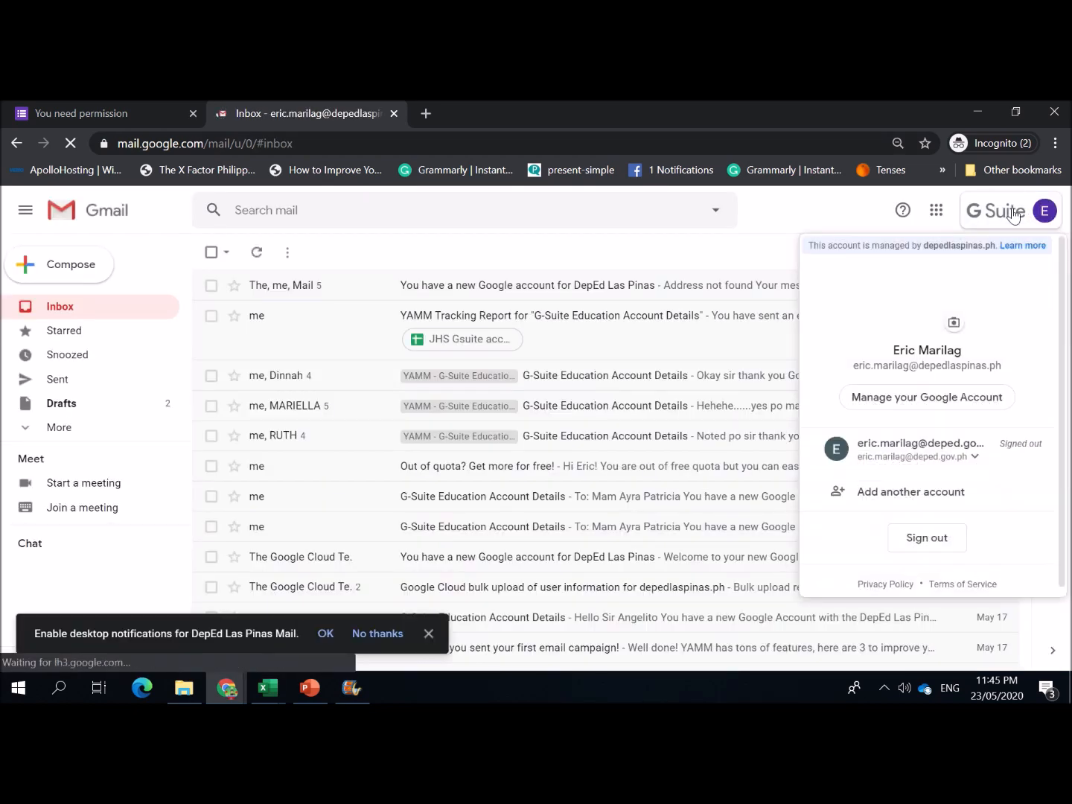
left_click(921, 456)
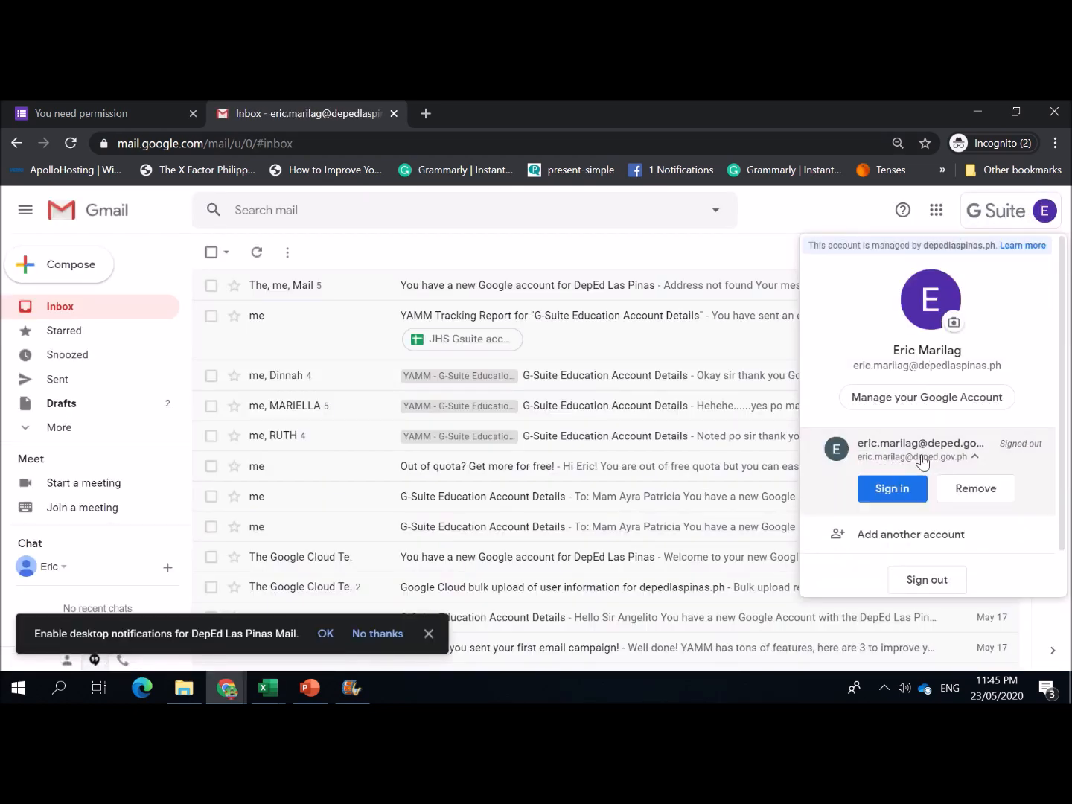
left_click(893, 488)
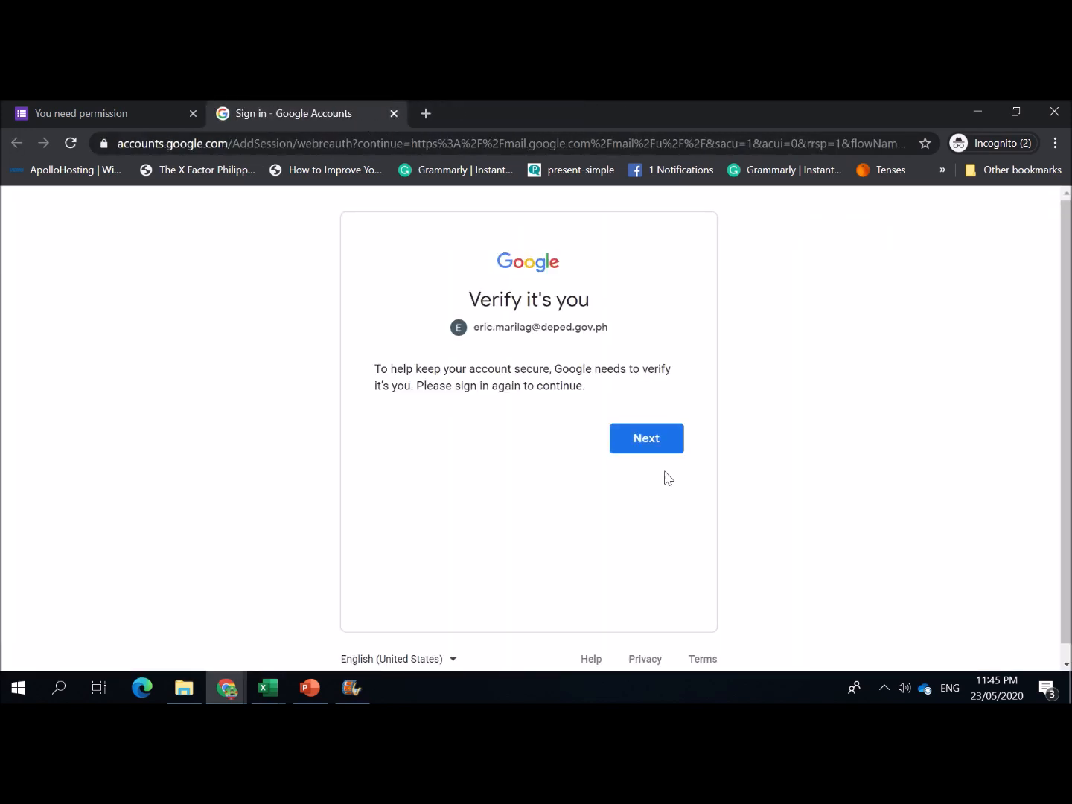
Step: Enter the DepEd account password to finish signing in
left_click(645, 438)
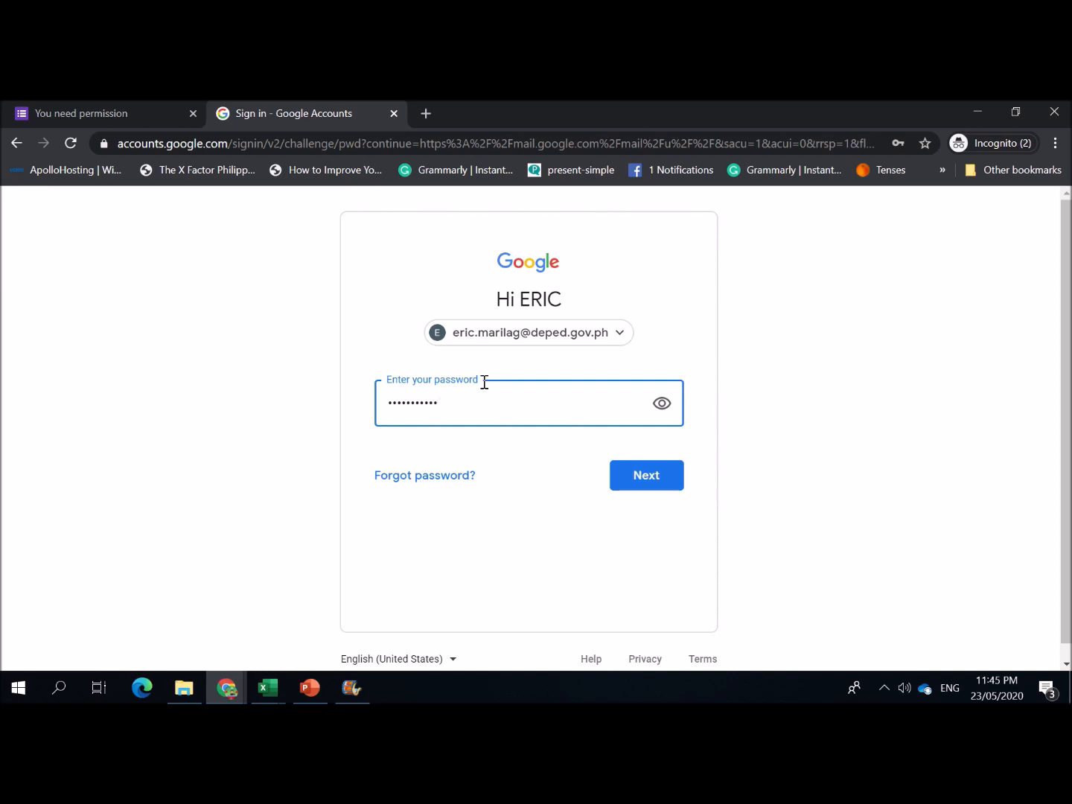
type("••••")
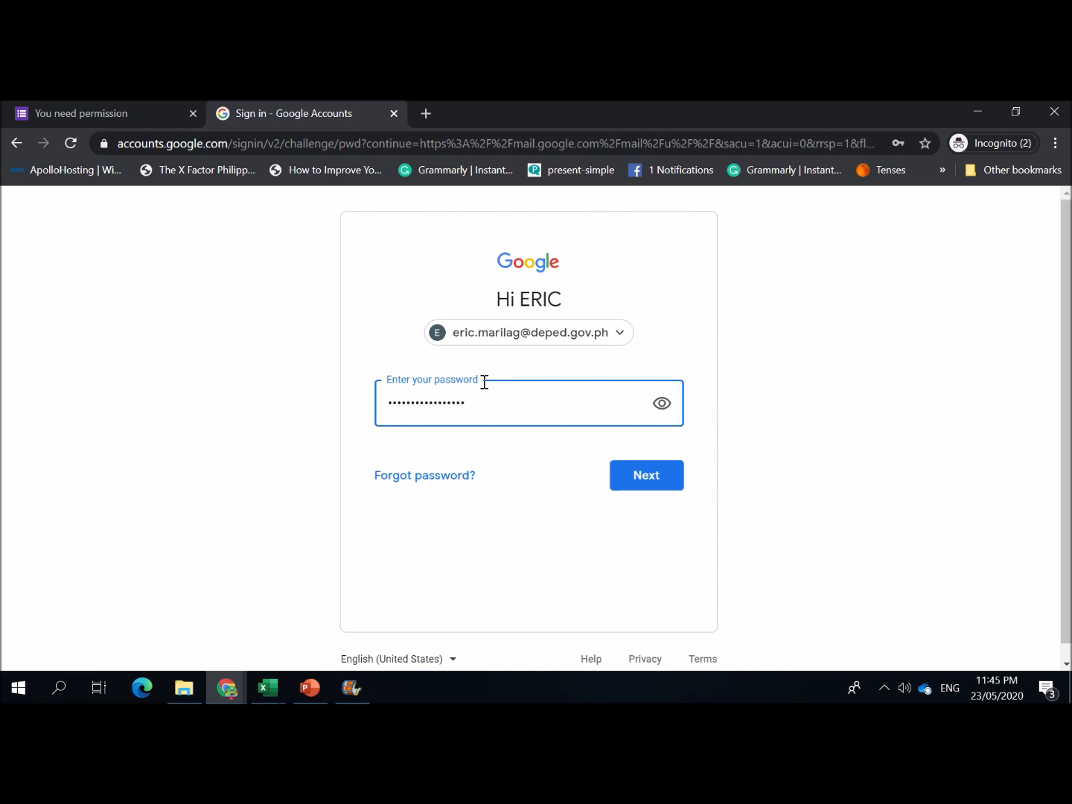
left_click(646, 475)
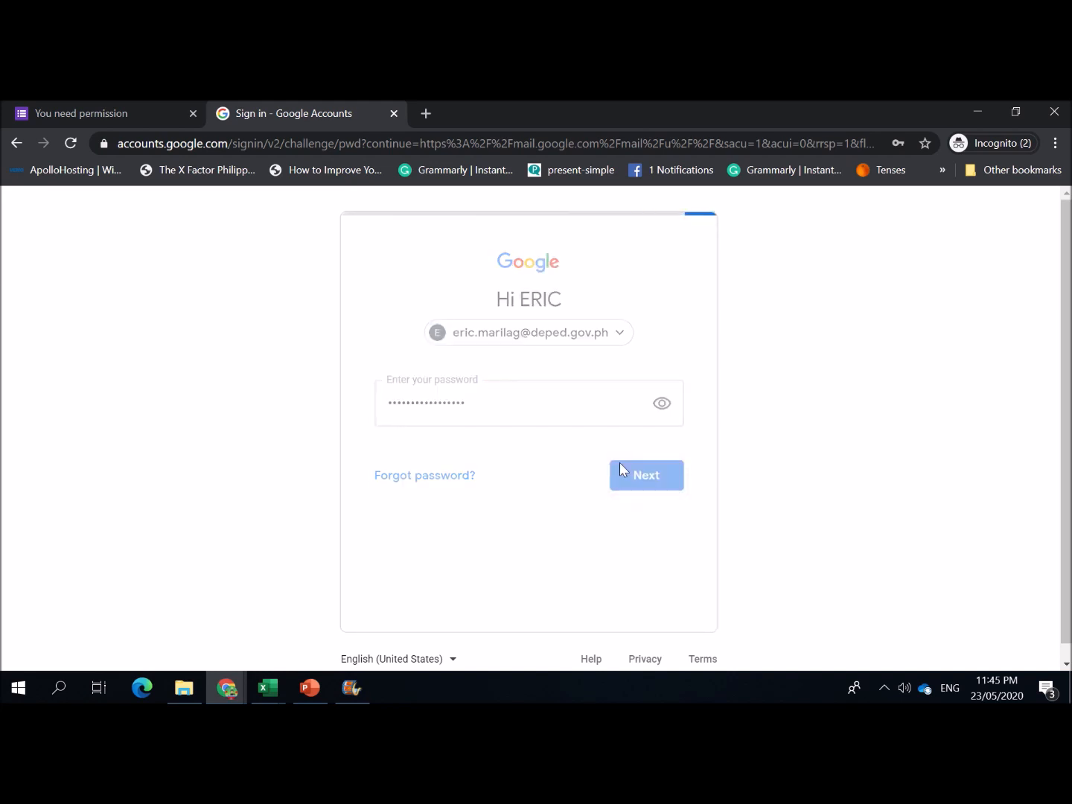
left_click(647, 475)
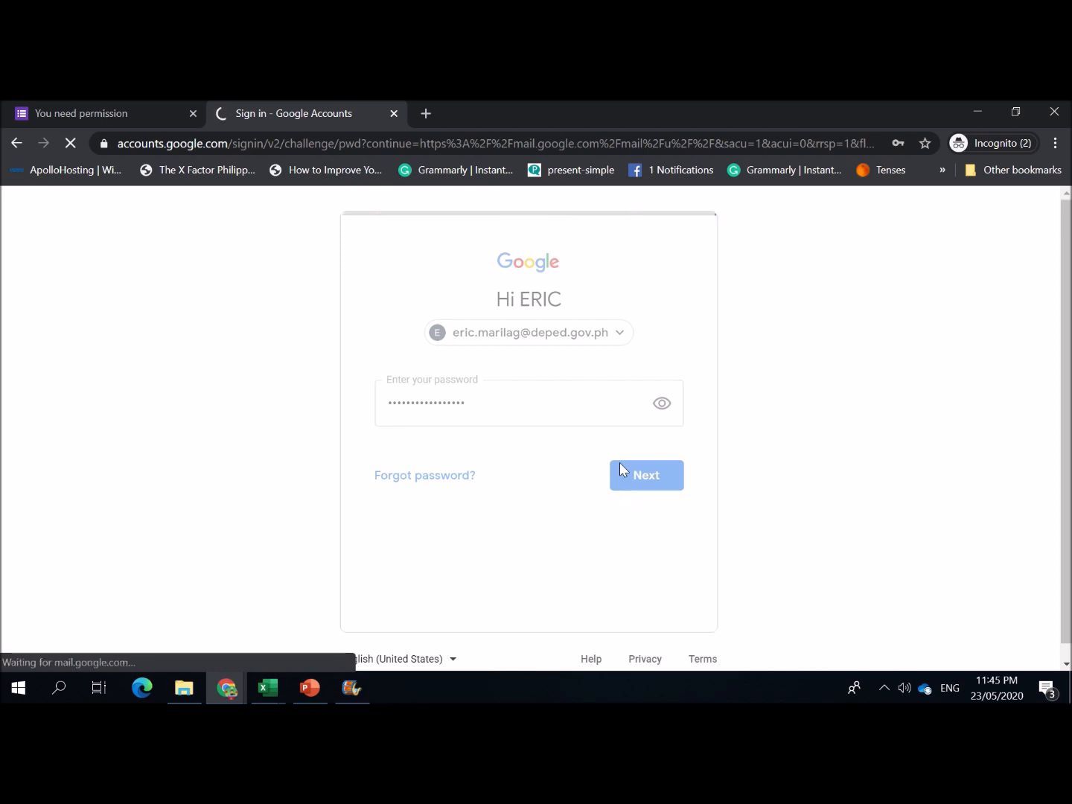
left_click(646, 475)
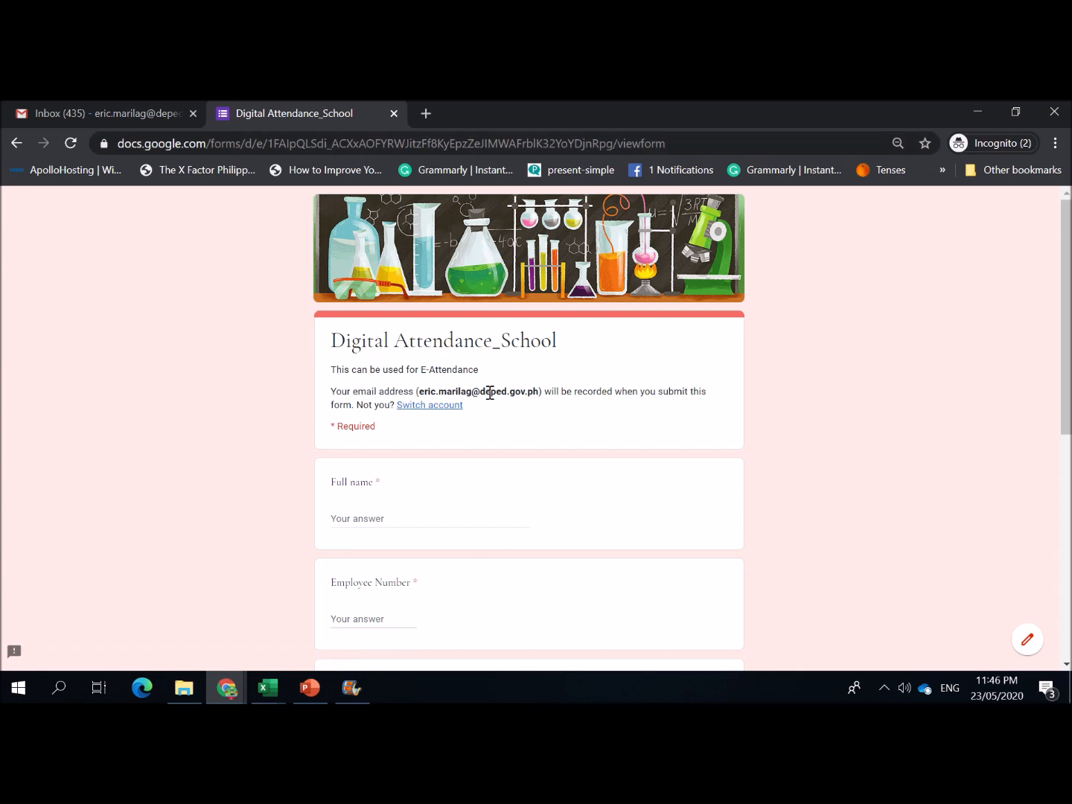
mouse_move(419, 392)
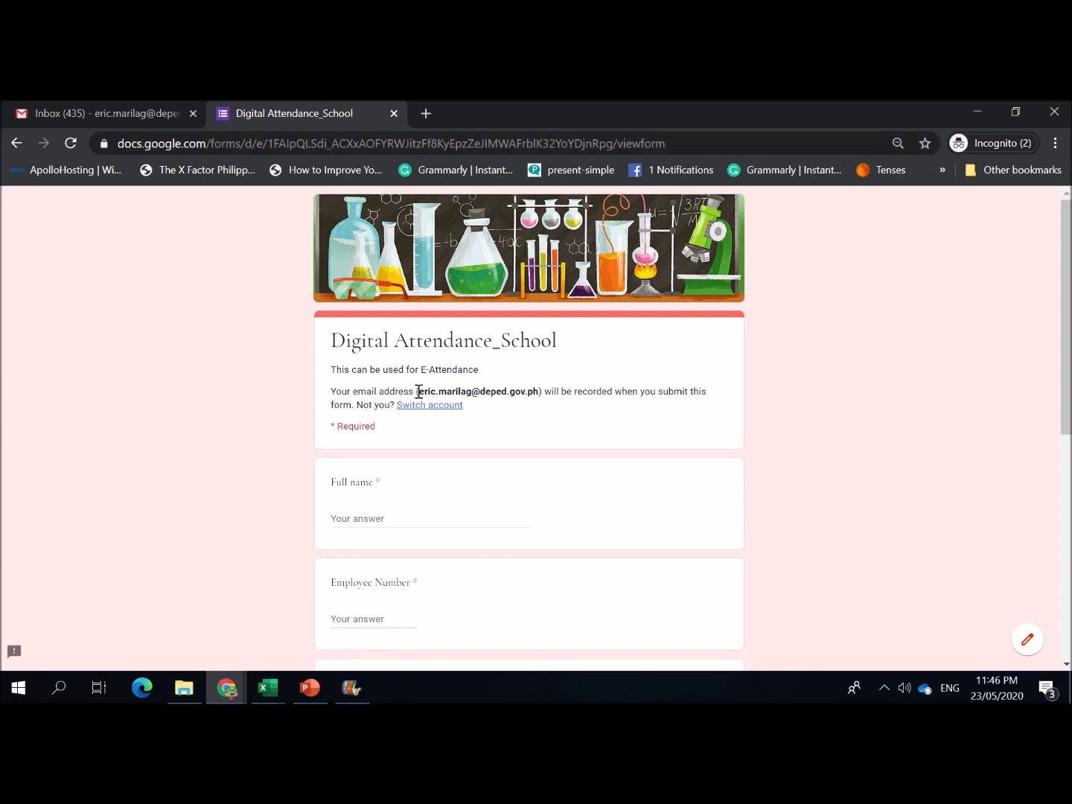
scroll("down", 3)
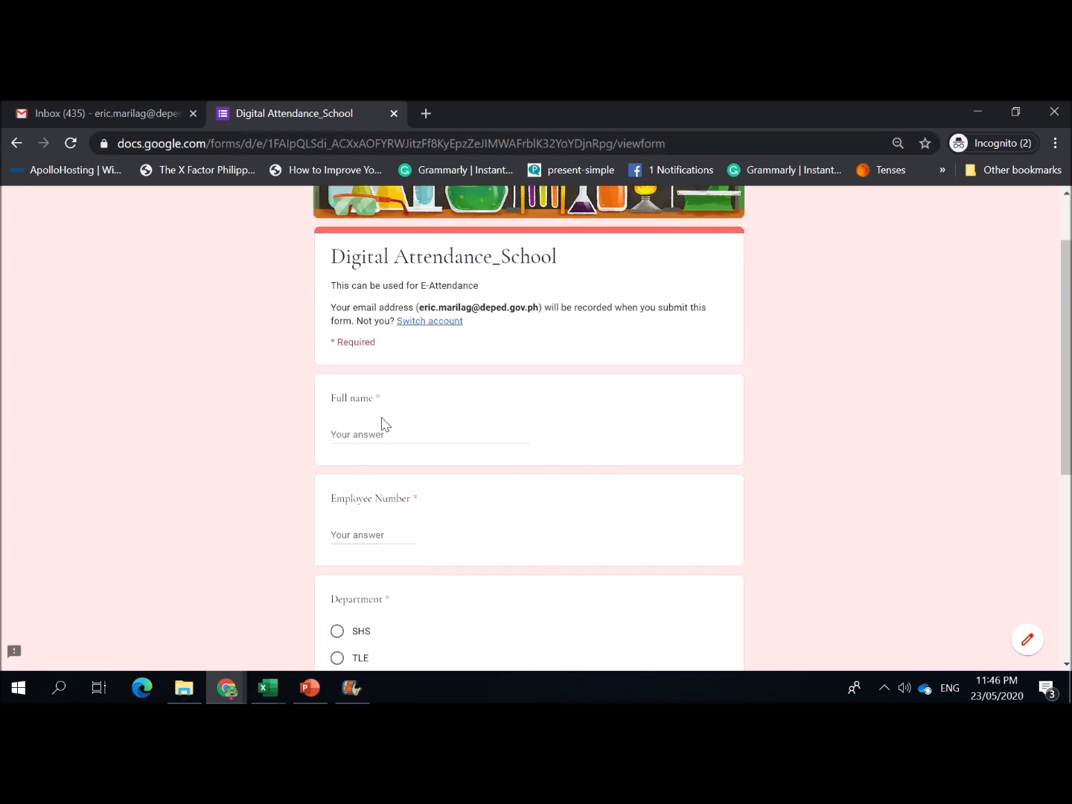
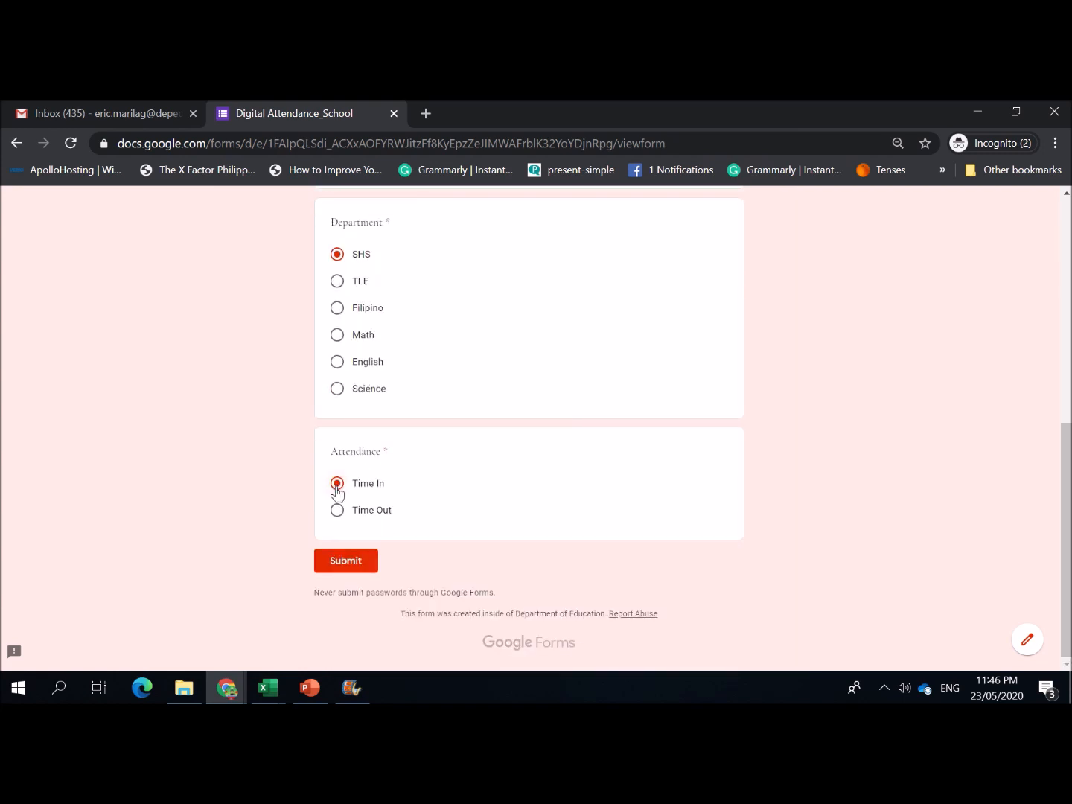
left_click(345, 560)
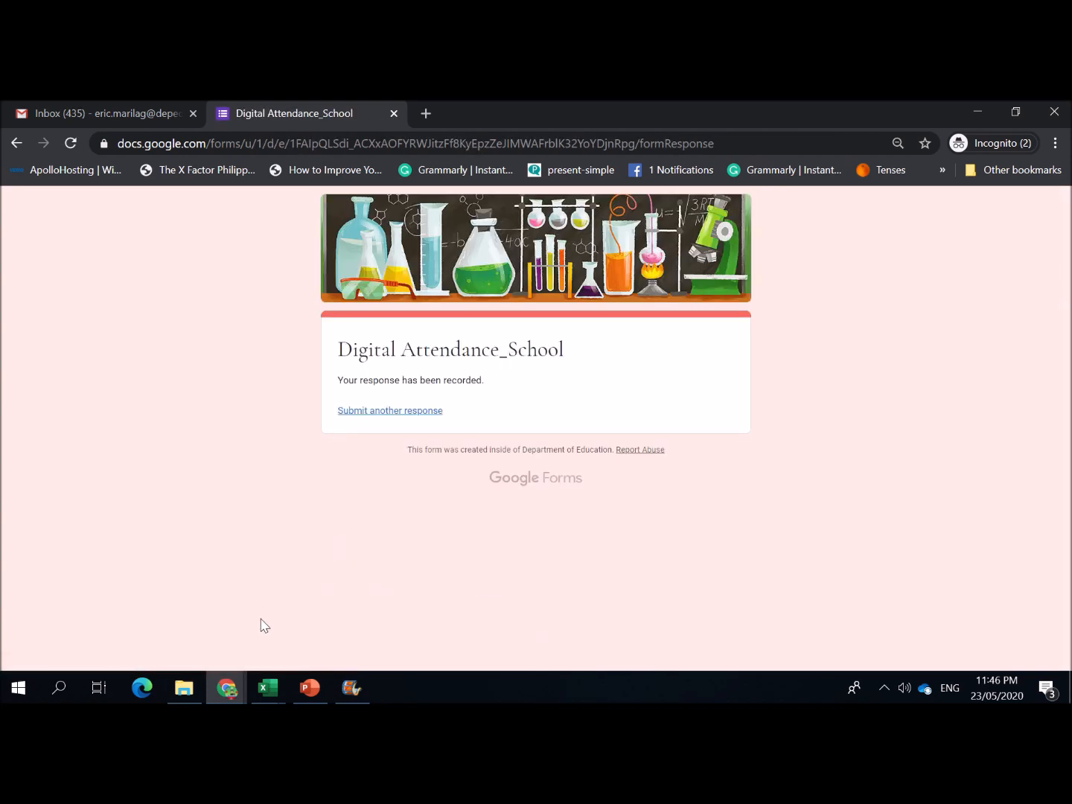
key("alt+tab")
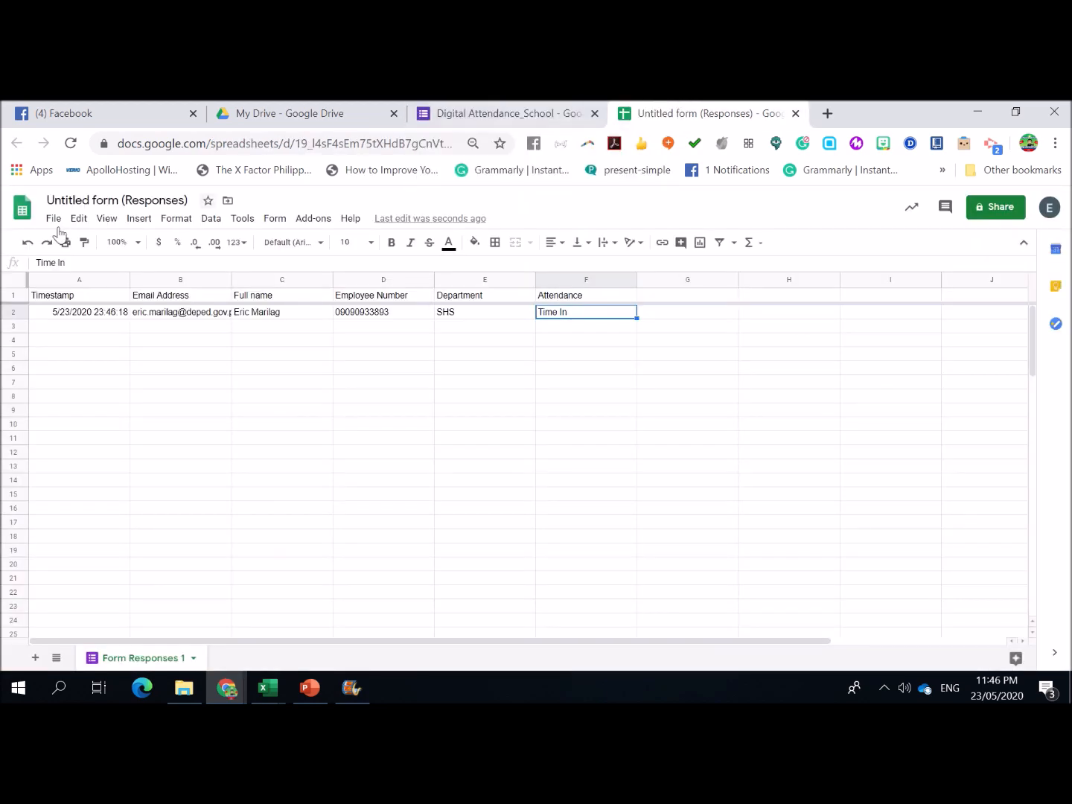
left_click(78, 312)
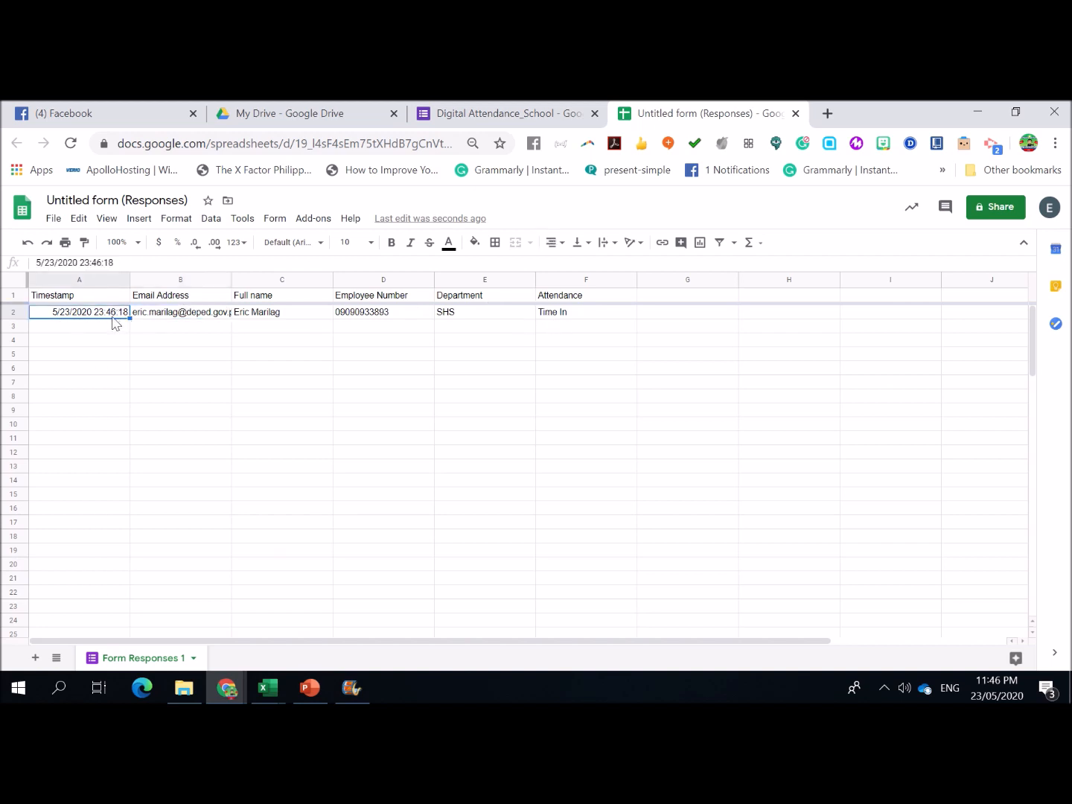
mouse_move(112, 316)
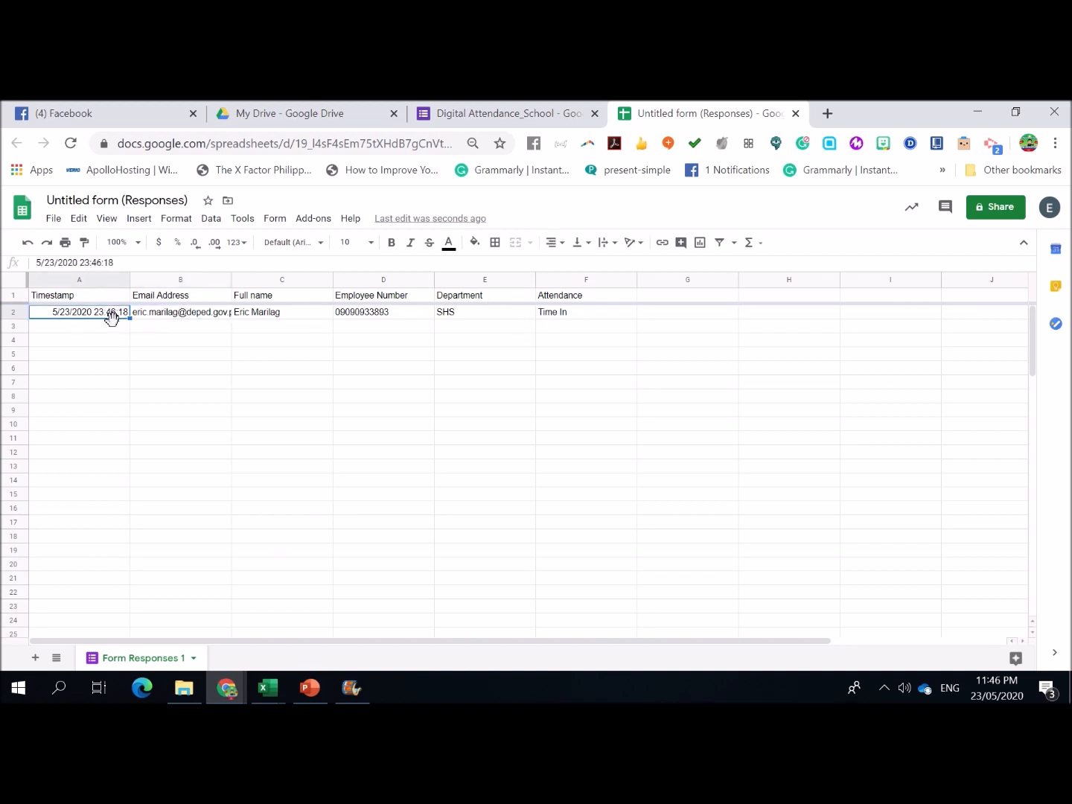
mouse_move(115, 340)
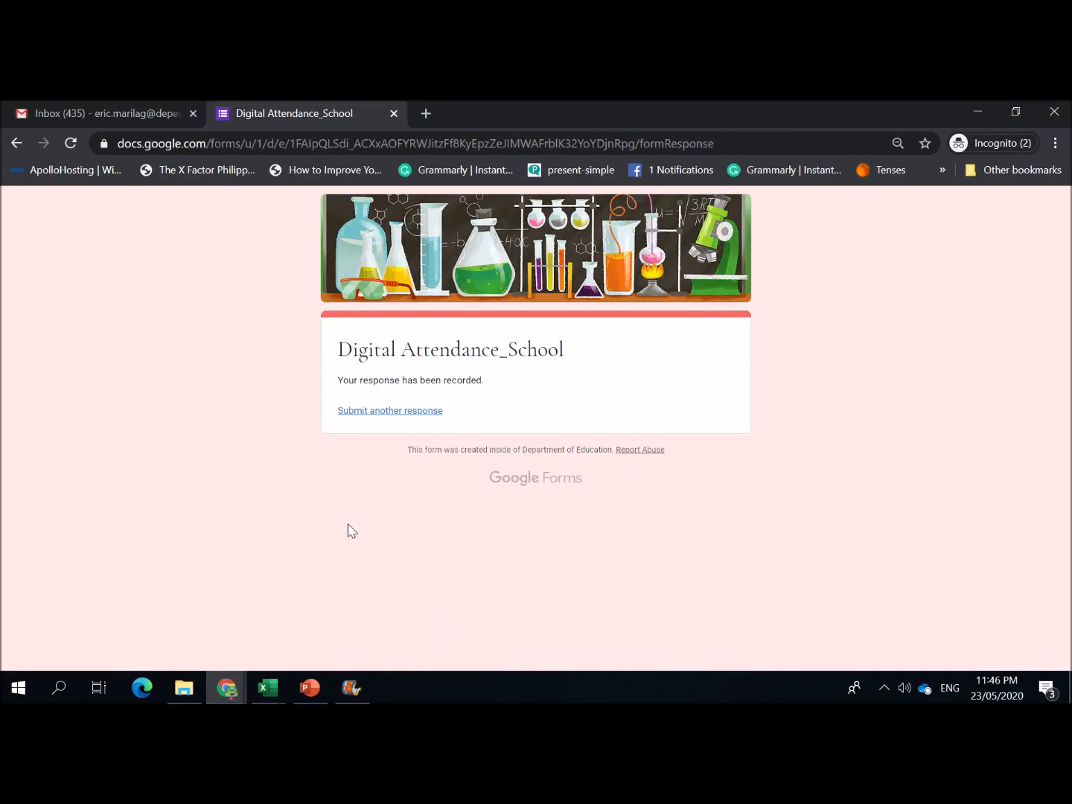
mouse_move(388, 415)
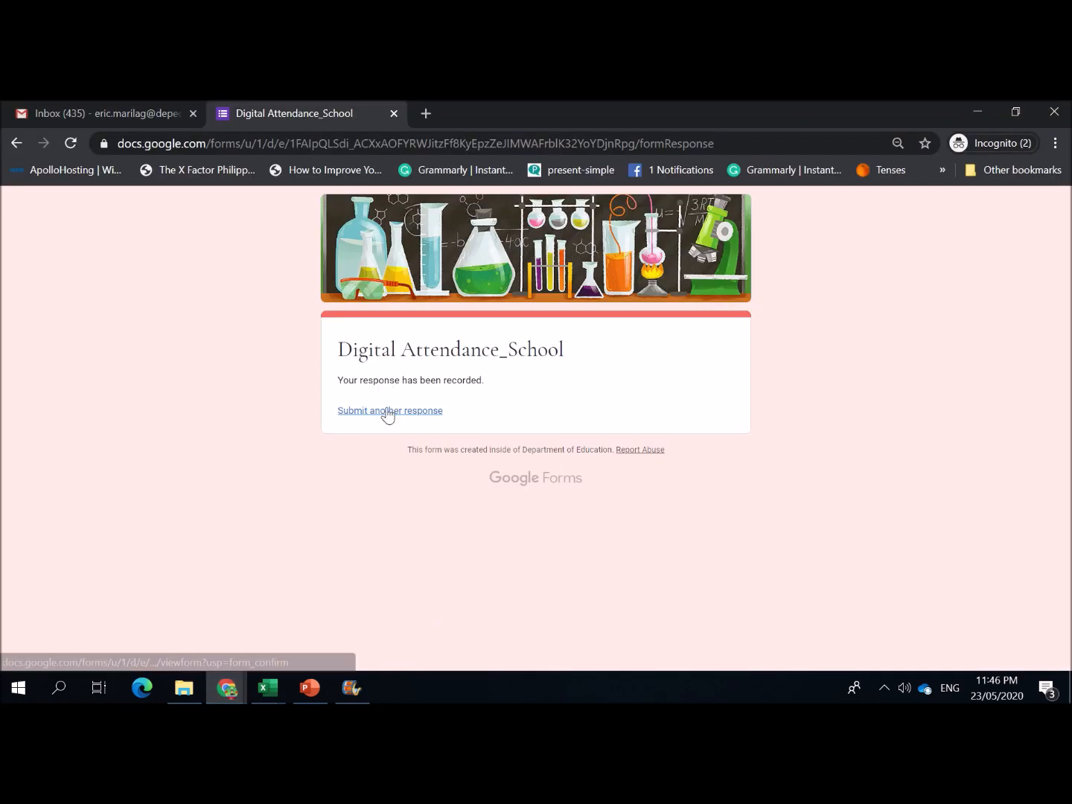
left_click(389, 410)
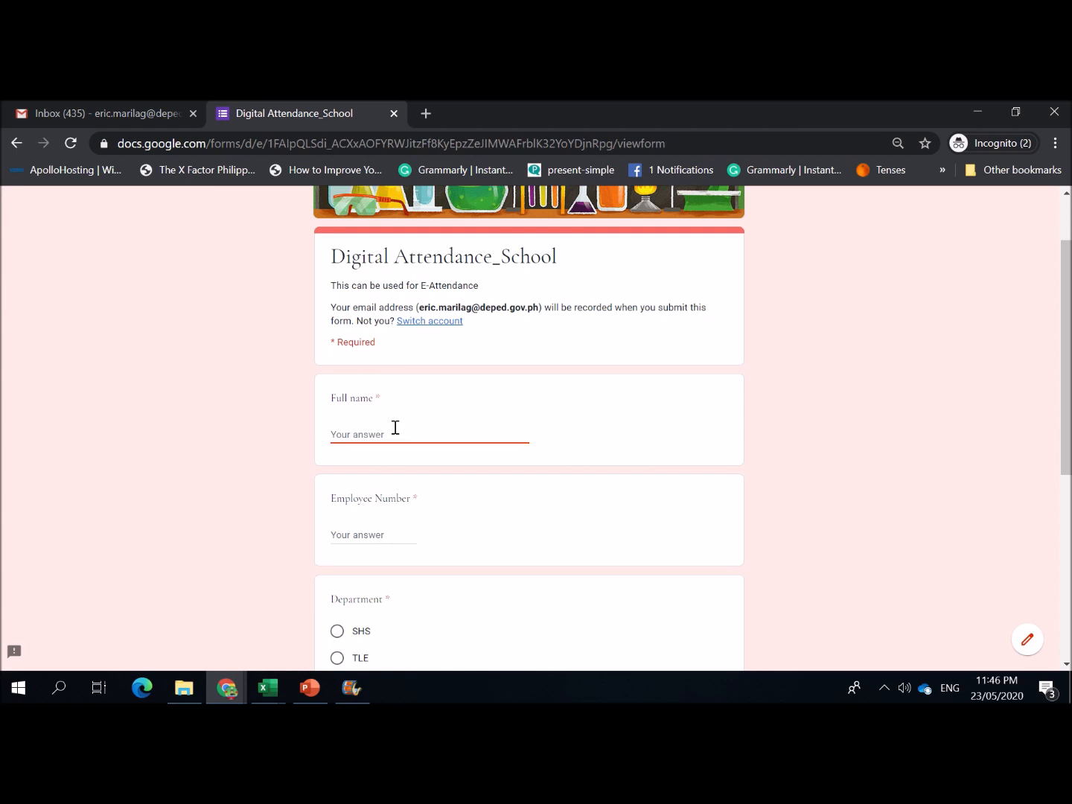
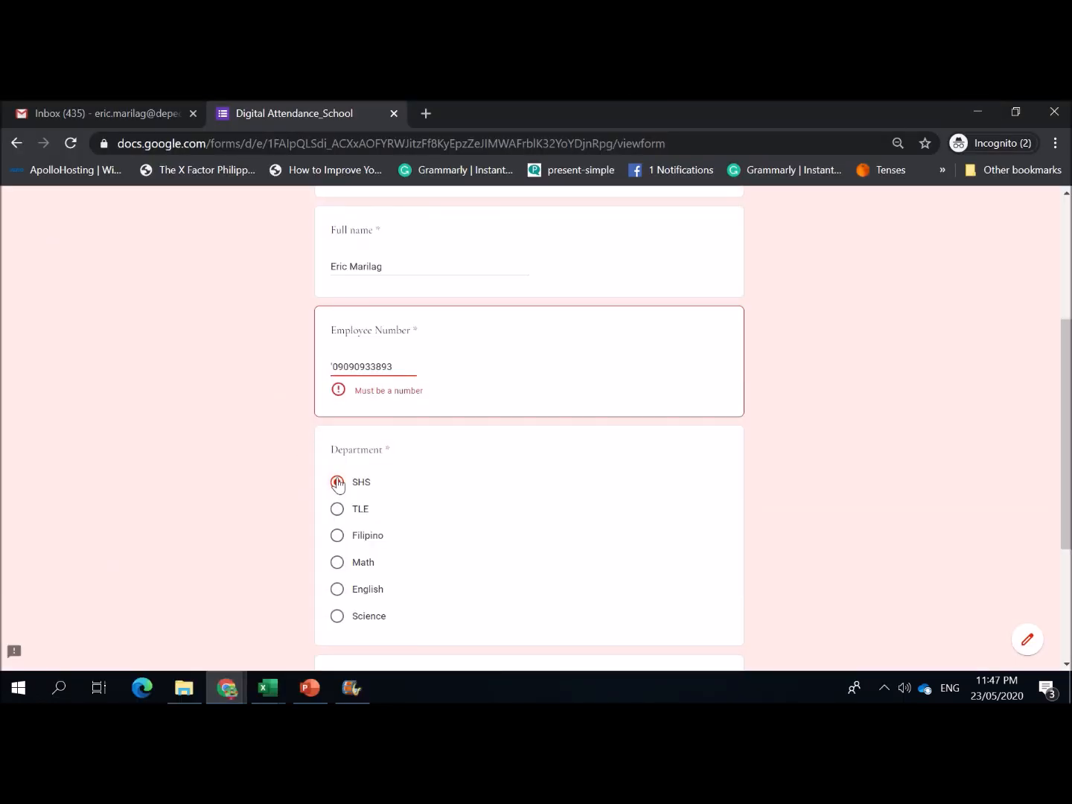
left_click(336, 483)
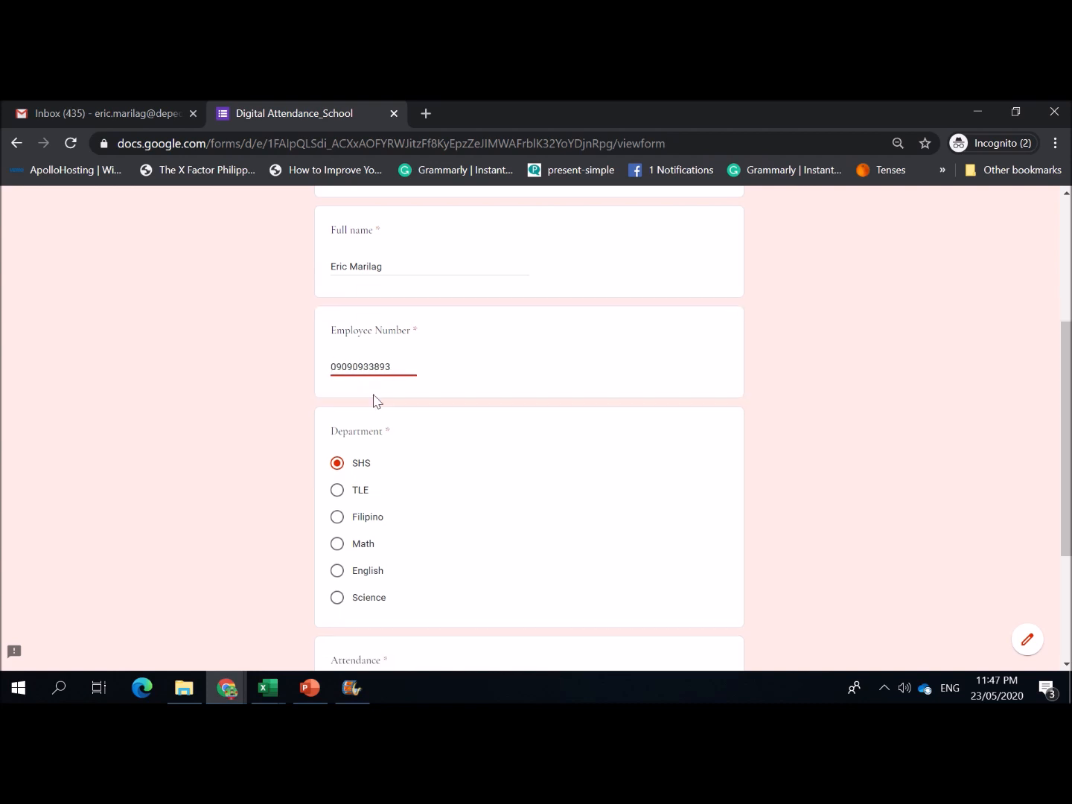
scroll("down", 3)
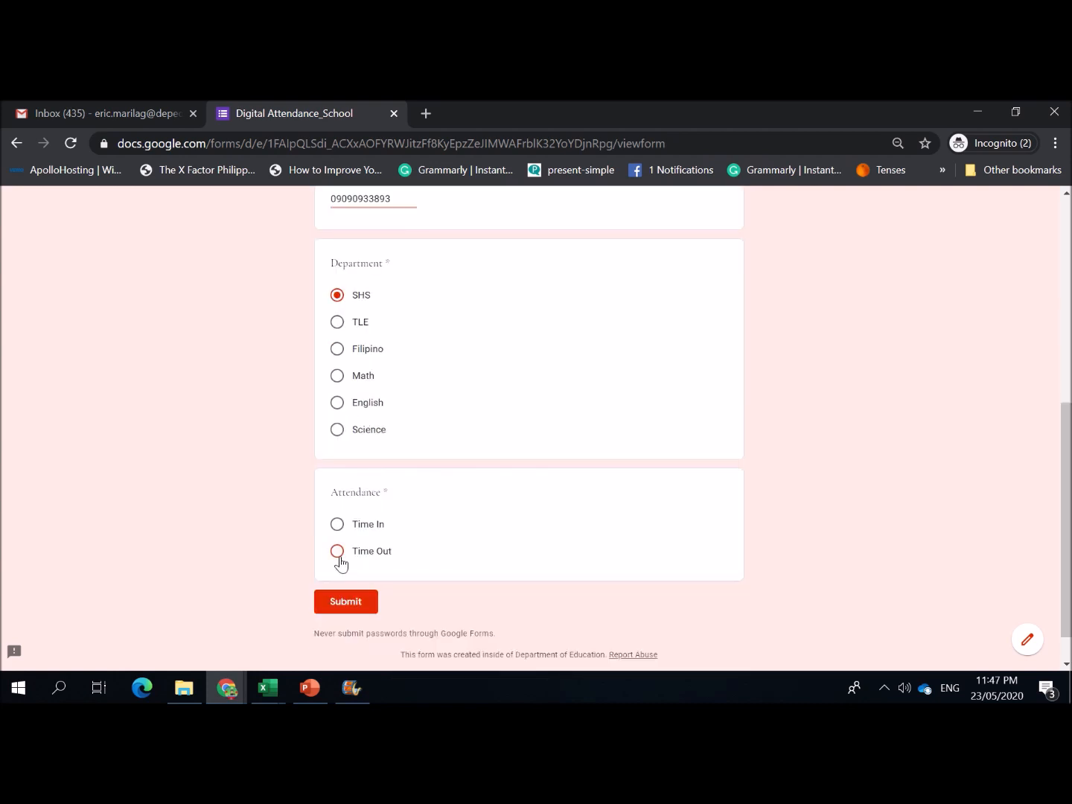
left_click(345, 602)
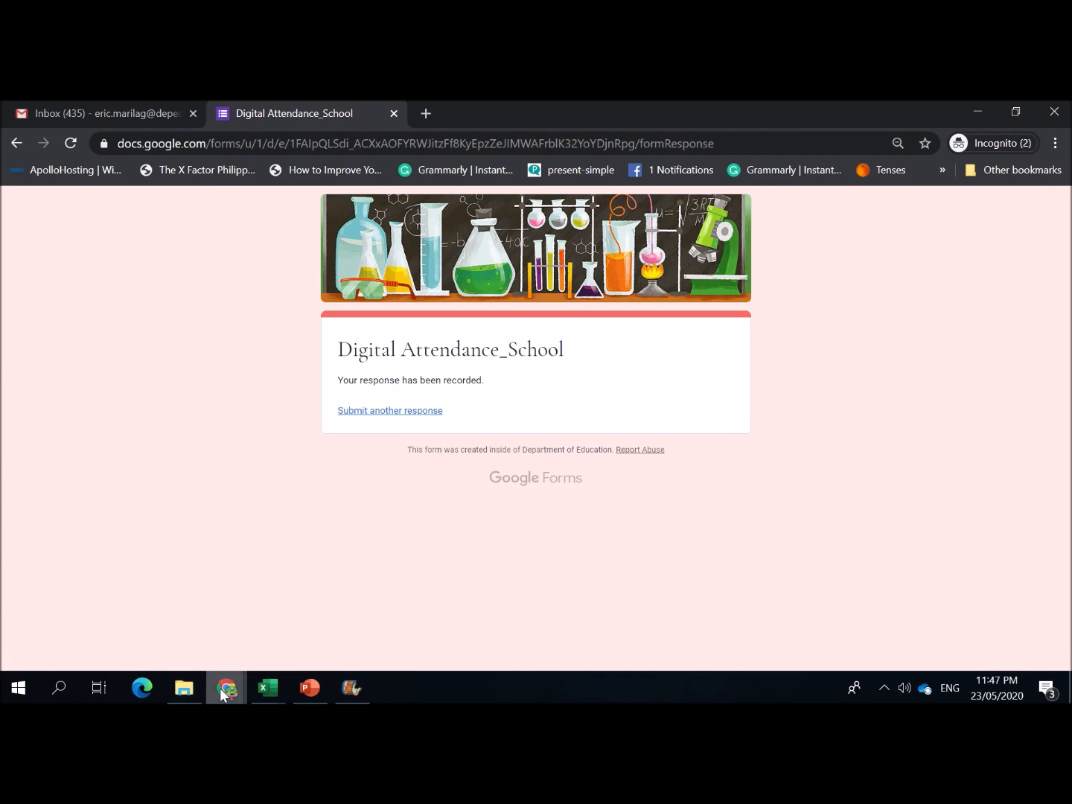
mouse_move(225, 688)
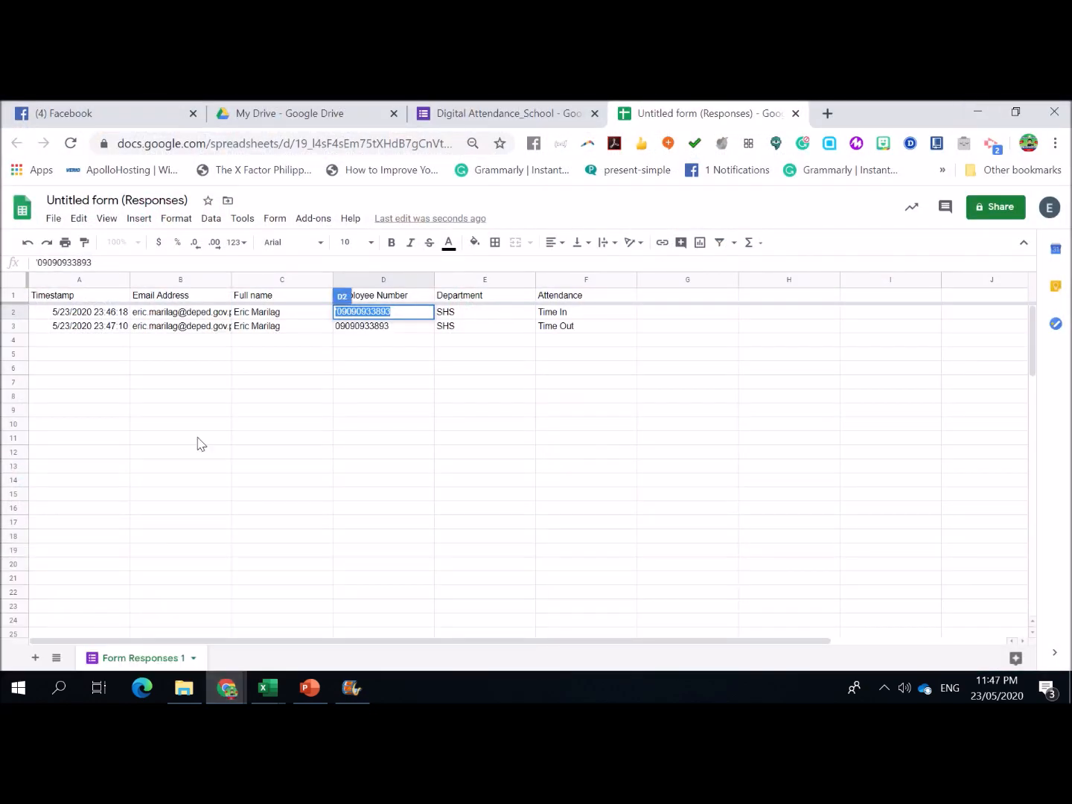
Step: Review the new Time Out entry and the first response's full name in Form Responses 1
left_click(180, 438)
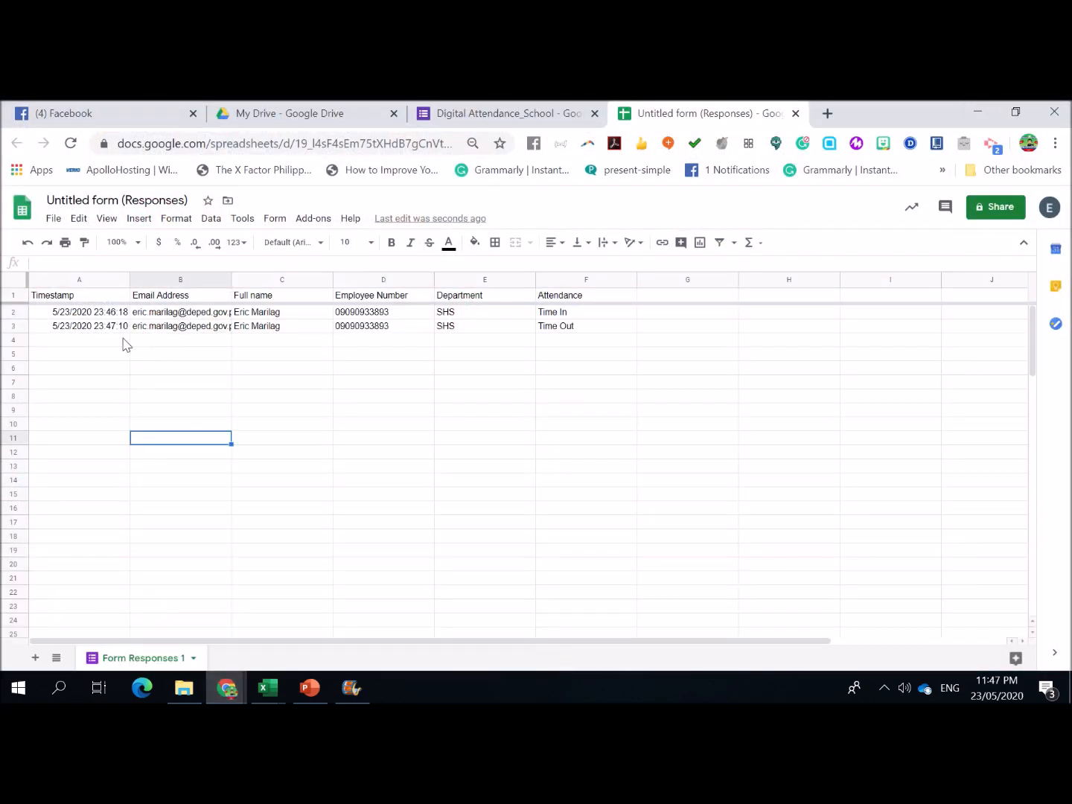
mouse_move(182, 265)
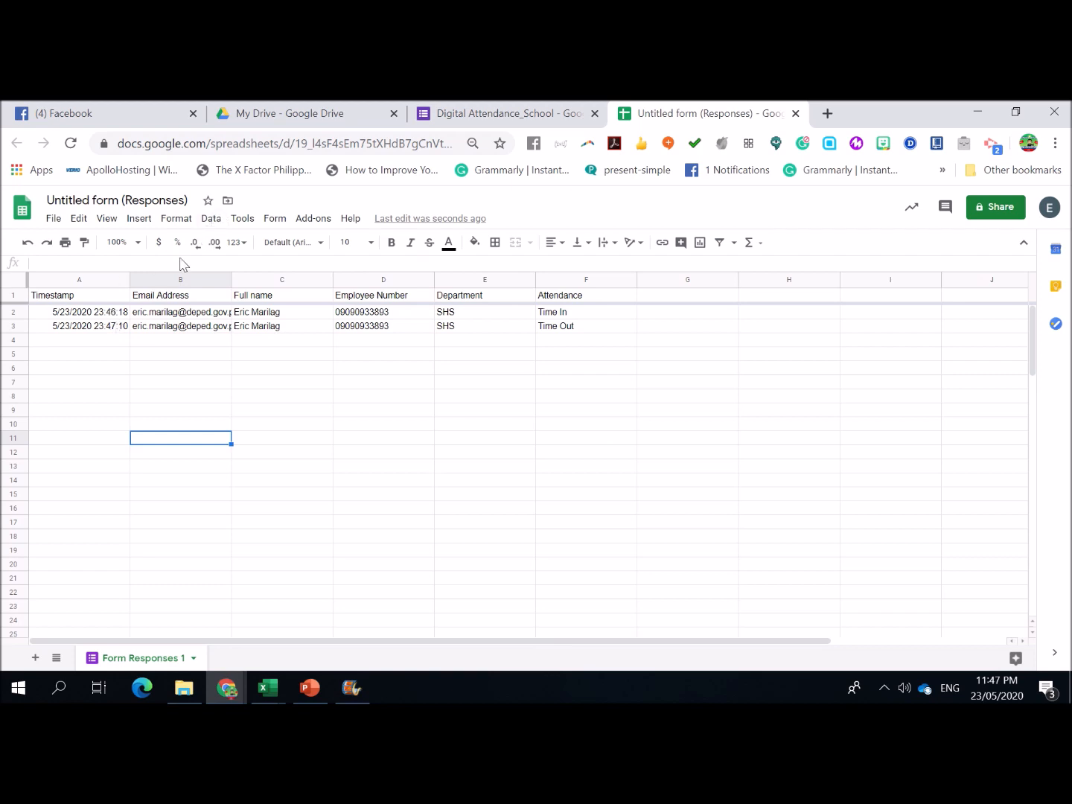
mouse_move(72, 317)
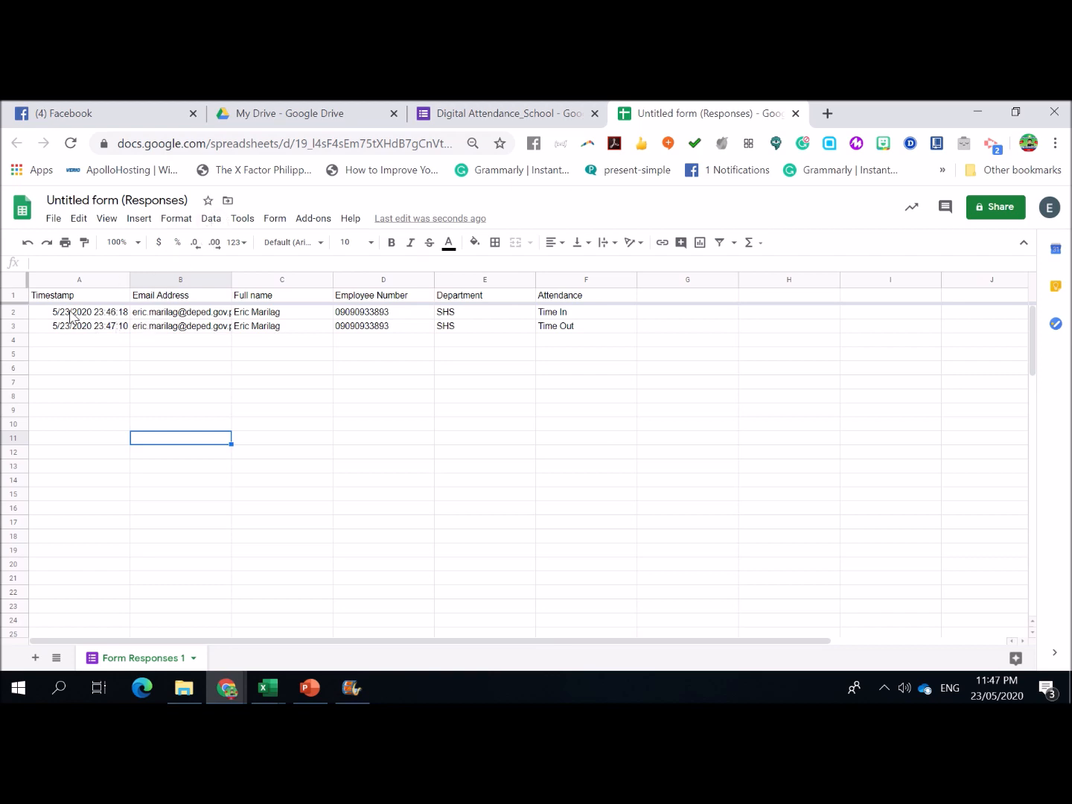
mouse_move(89, 328)
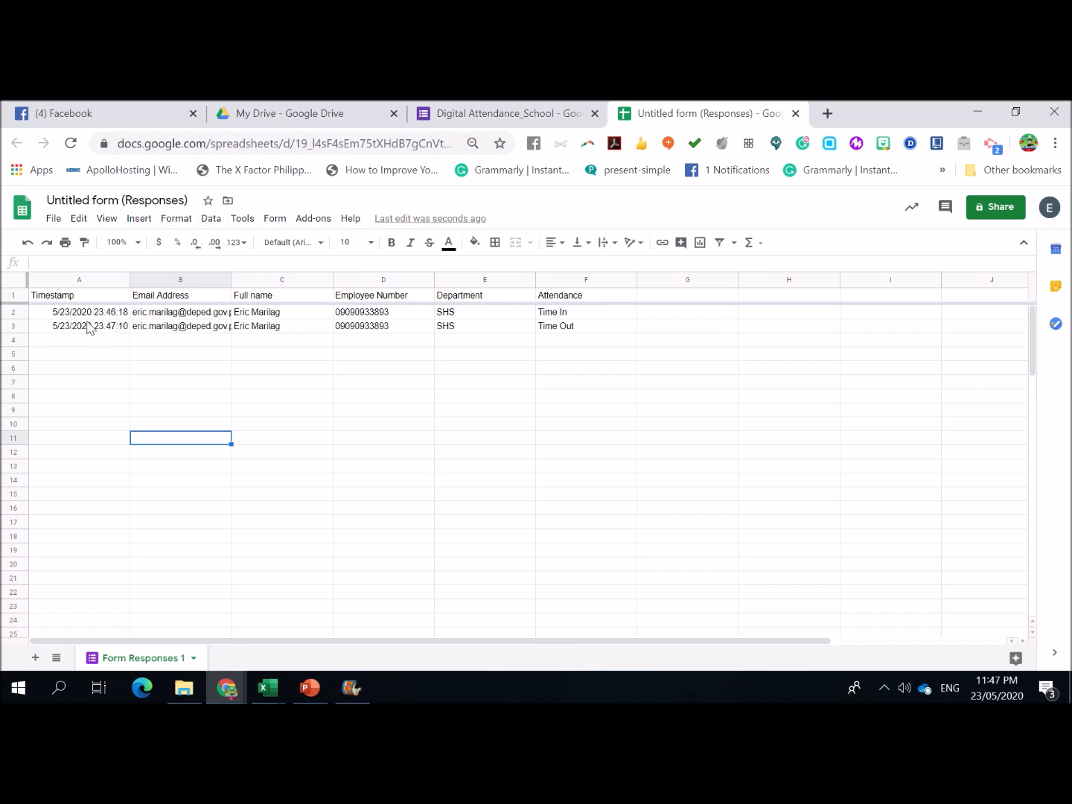
mouse_move(89, 335)
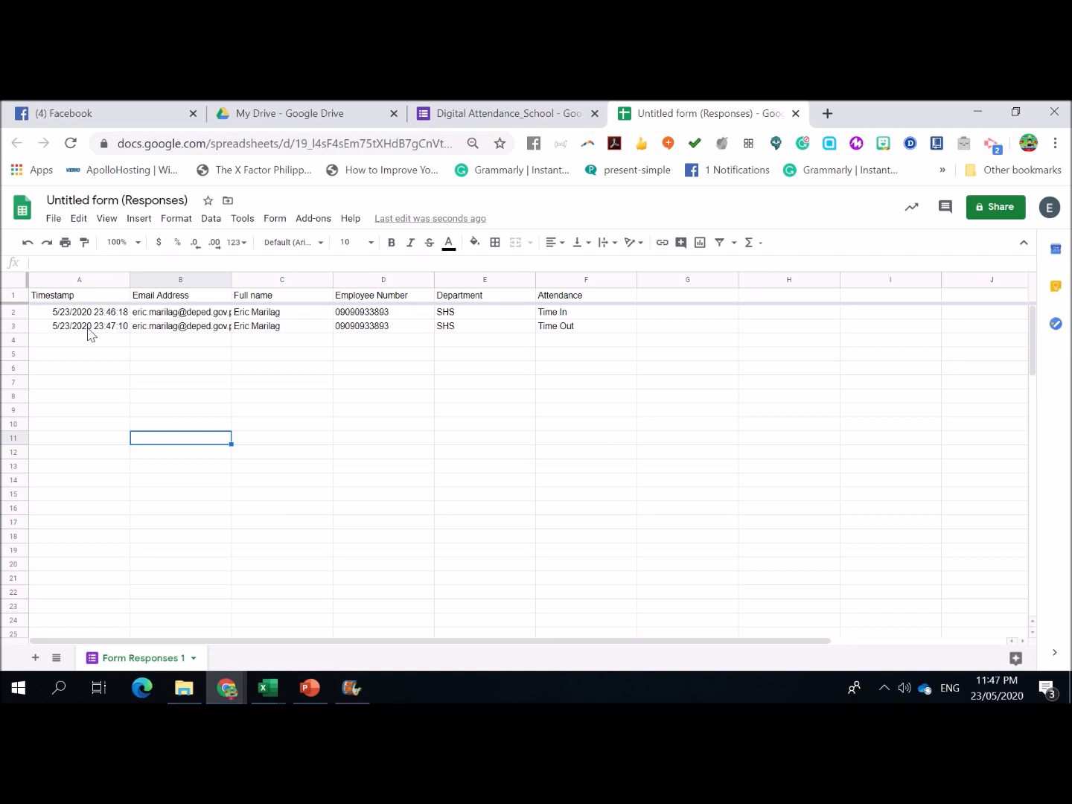
mouse_move(564, 335)
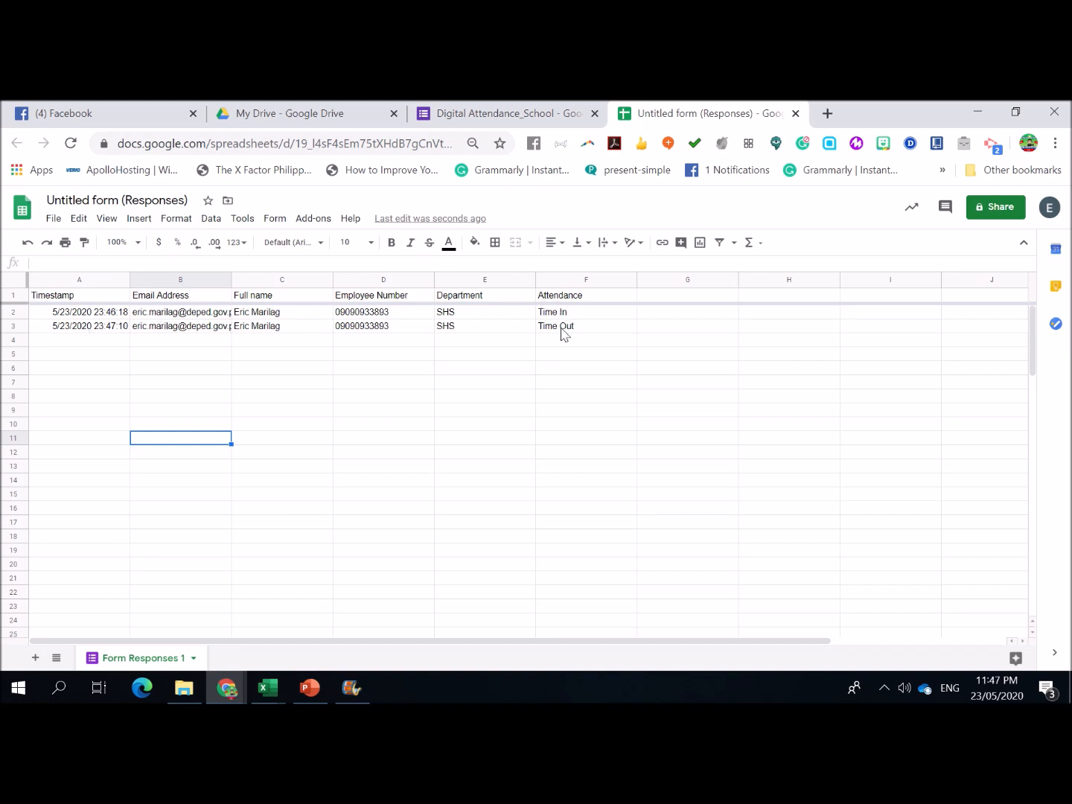
left_click(586, 326)
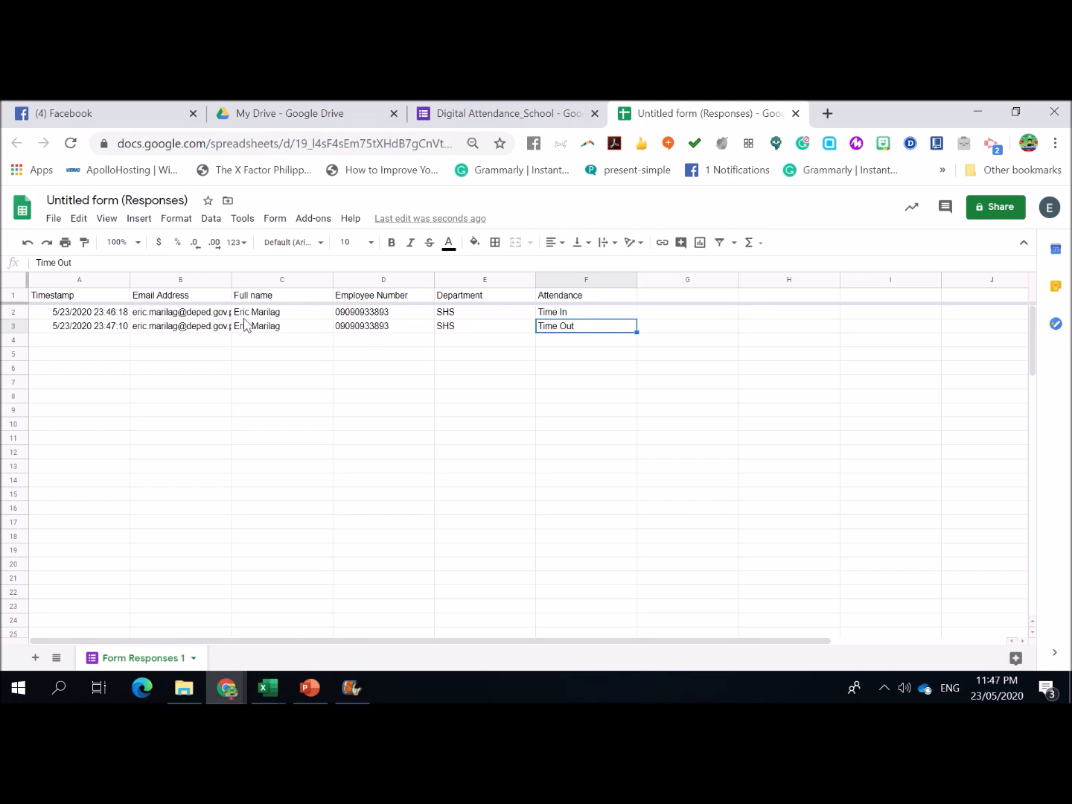
left_click(282, 312)
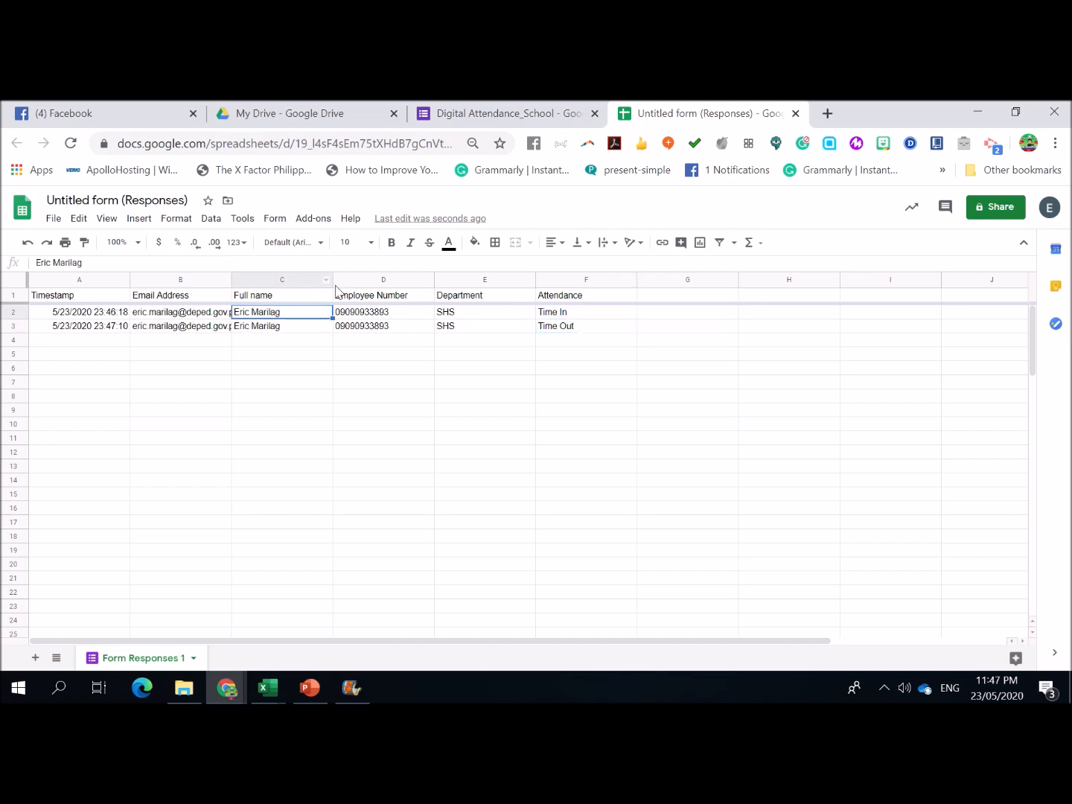
right_click(281, 280)
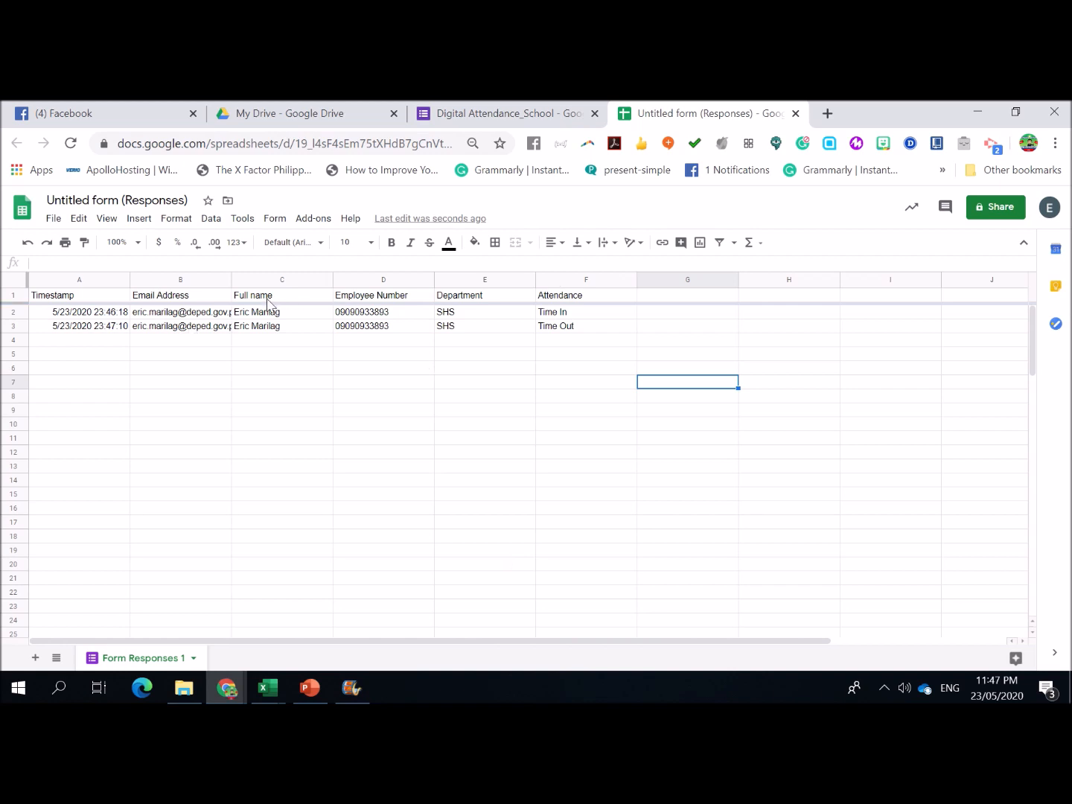
mouse_move(267, 316)
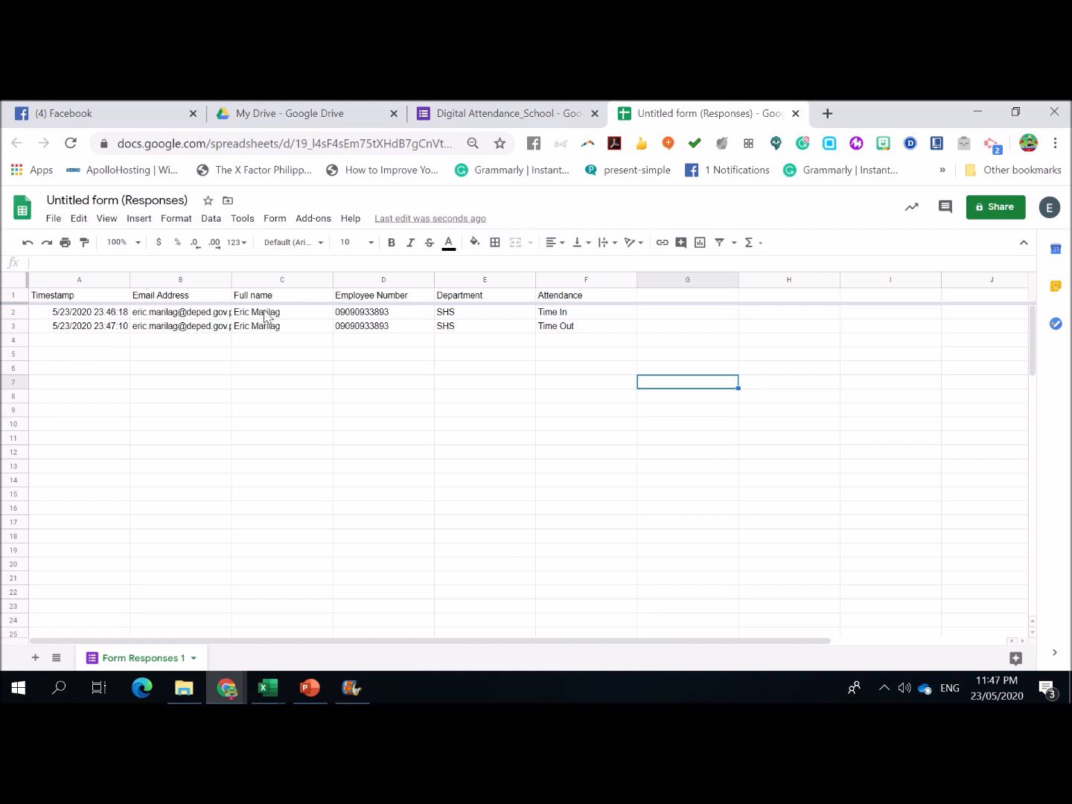
left_click(281, 312)
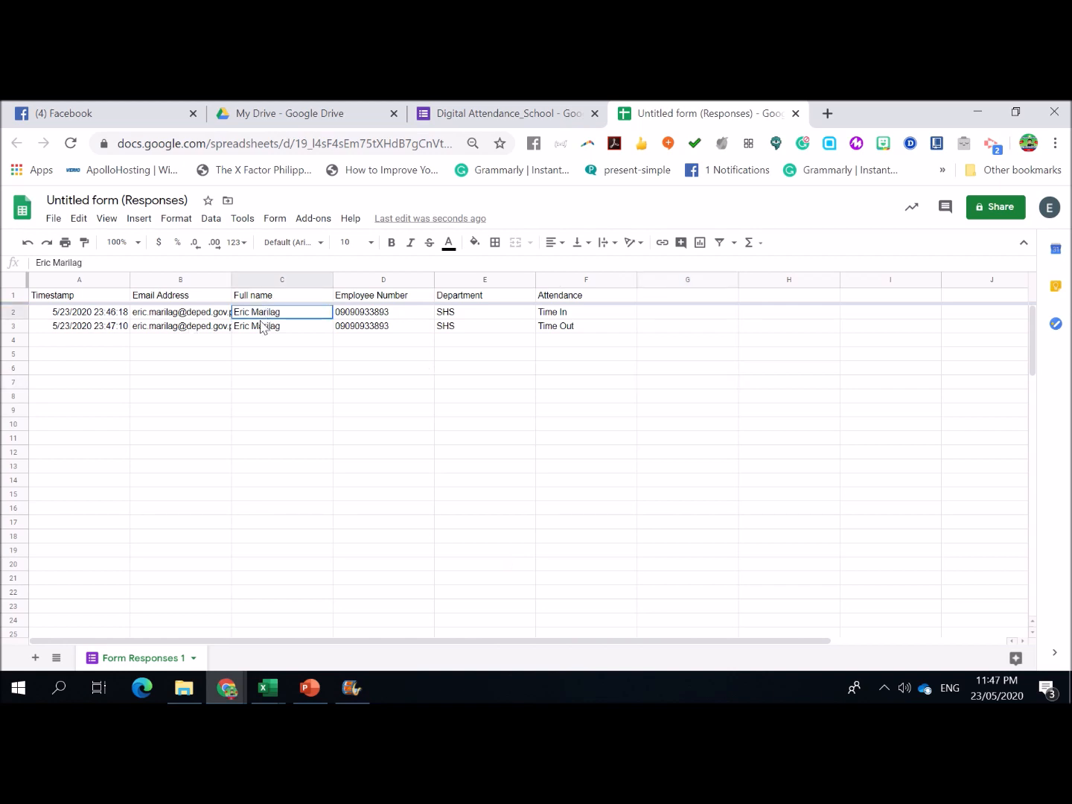
left_click_drag(281, 311, 281, 325)
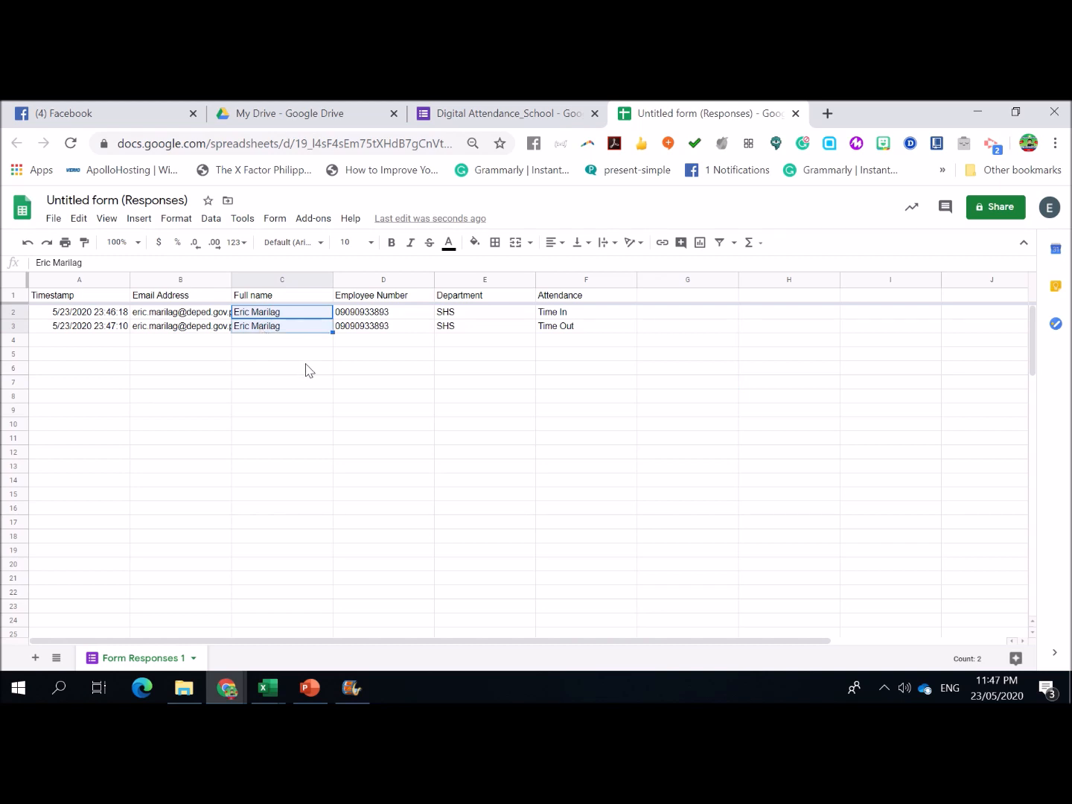
mouse_move(322, 369)
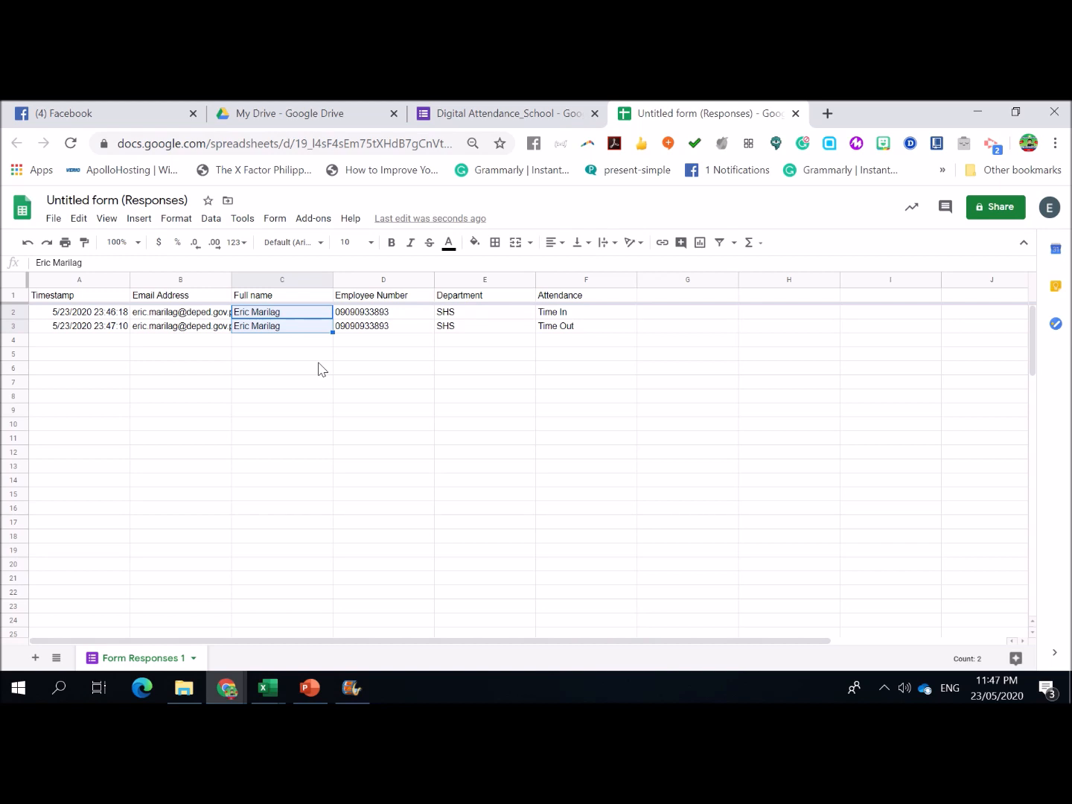
mouse_move(503, 299)
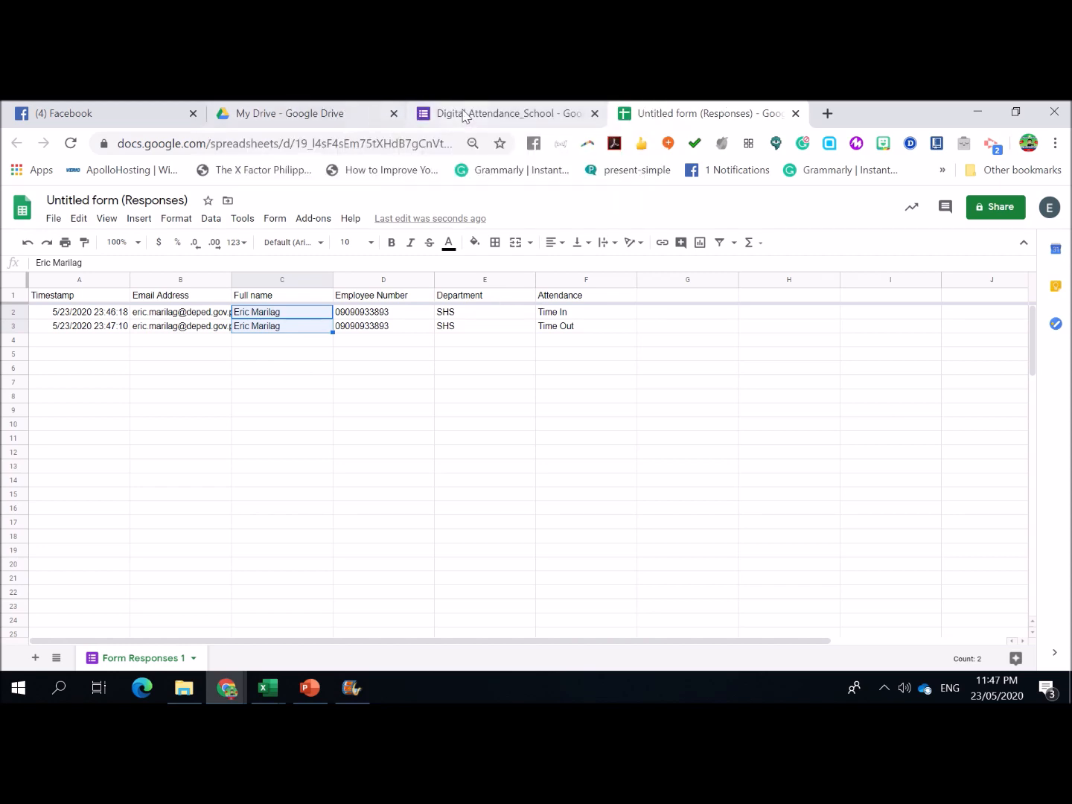
left_click(501, 113)
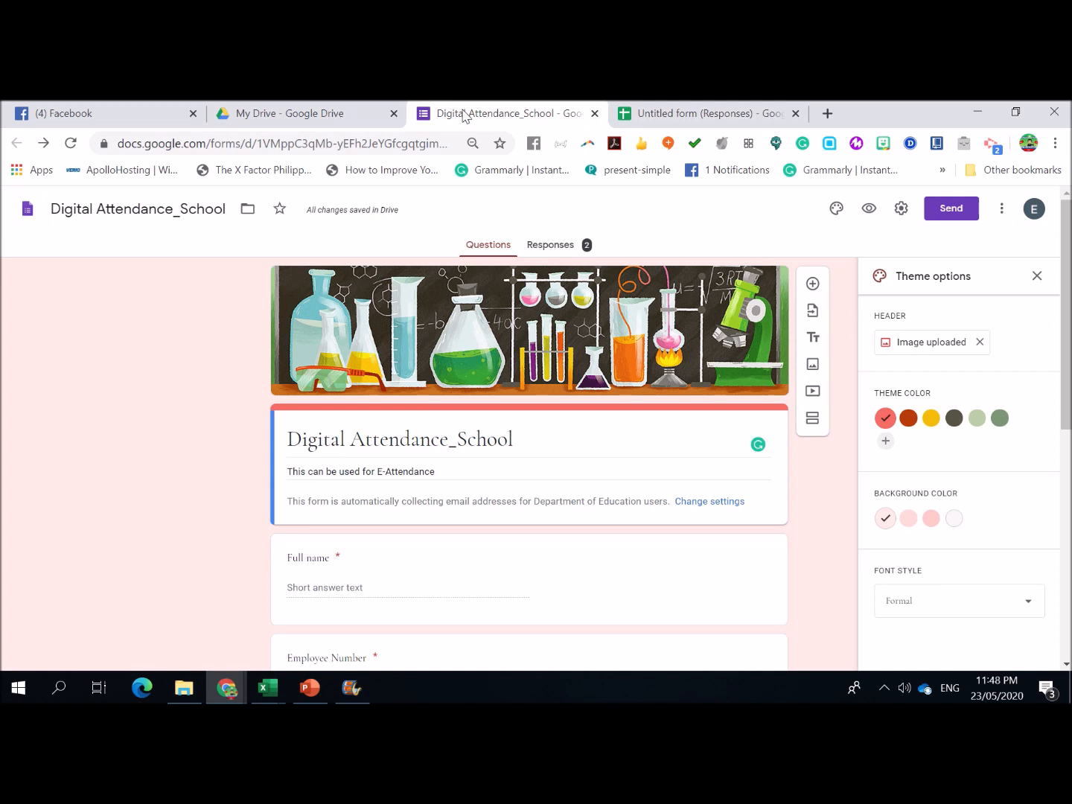